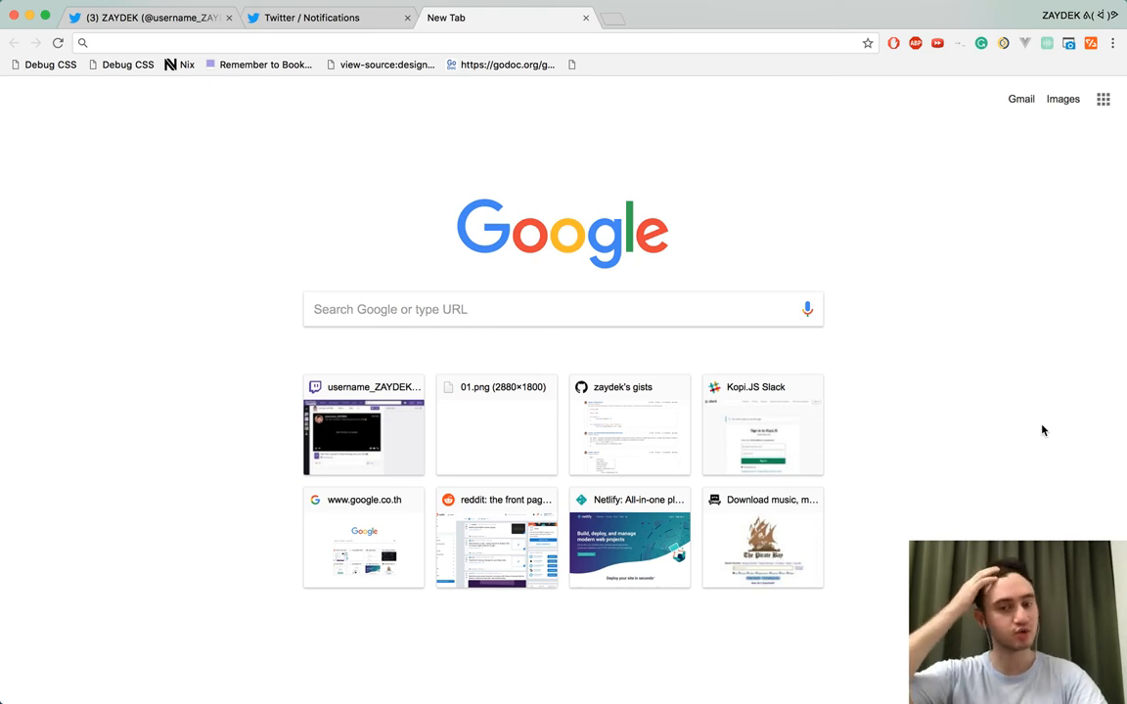
{"action": "mouse_move", "coordinate": [690, 101]}
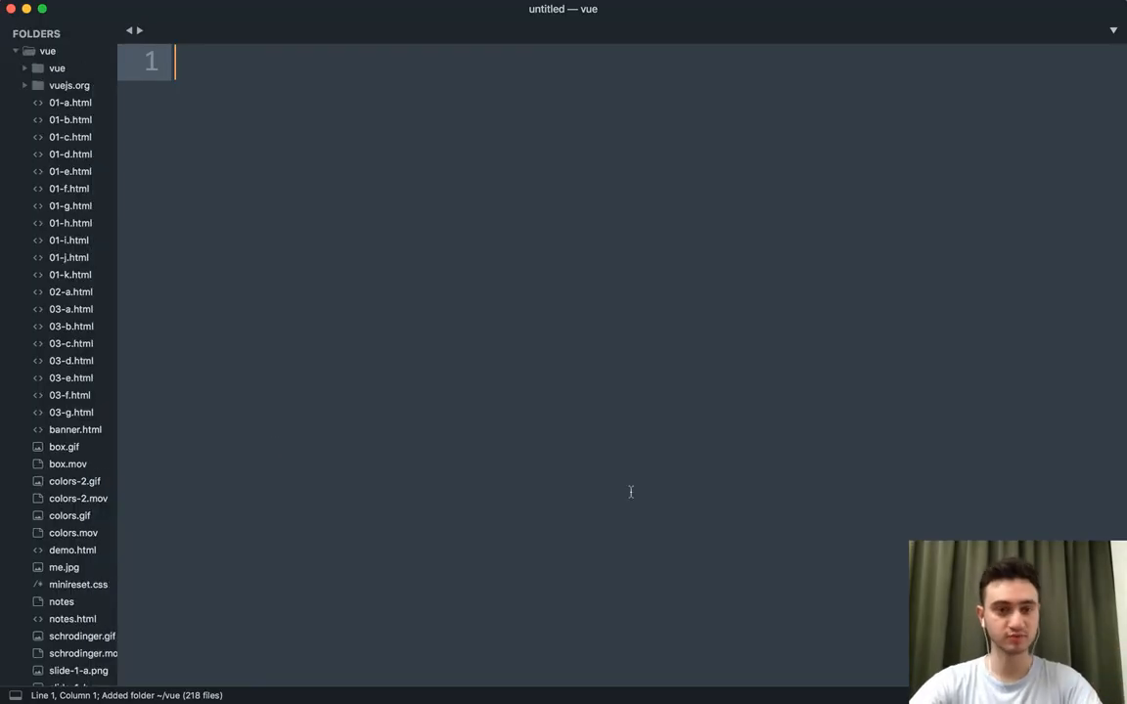
Scroll the project sidebar and open demo.html from the vue folder in a tab
{"action": "scroll", "scroll_direction": "down", "scroll_amount": 3}
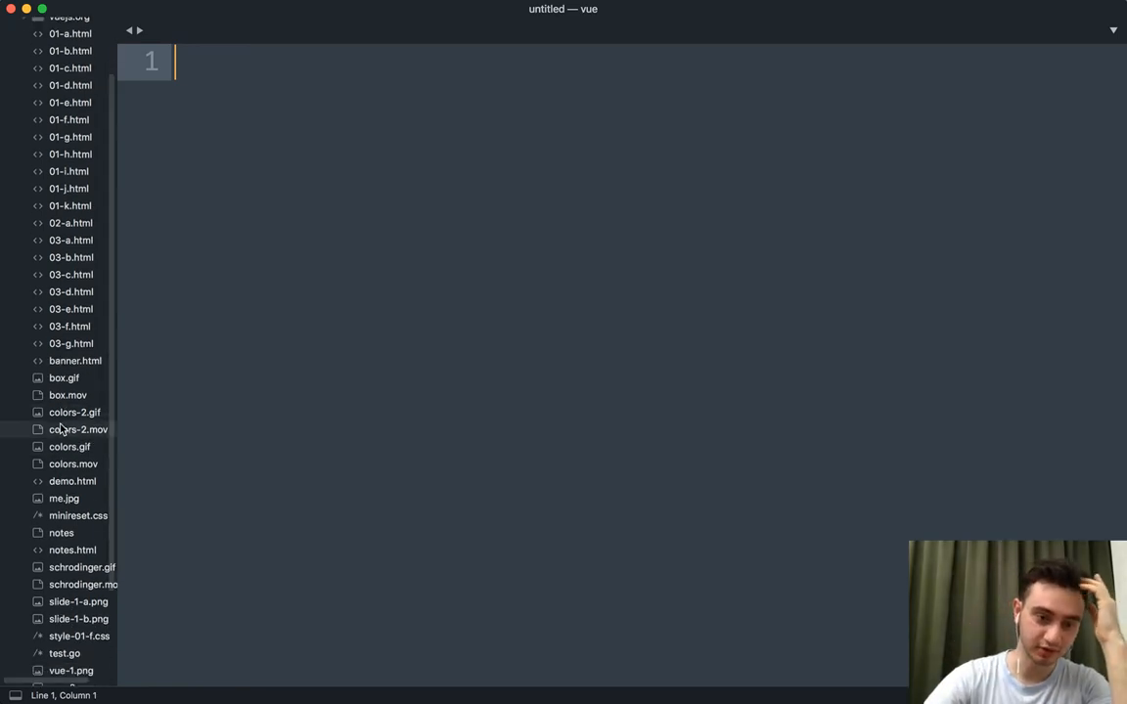
{"action": "scroll", "scroll_direction": "down", "scroll_amount": 3}
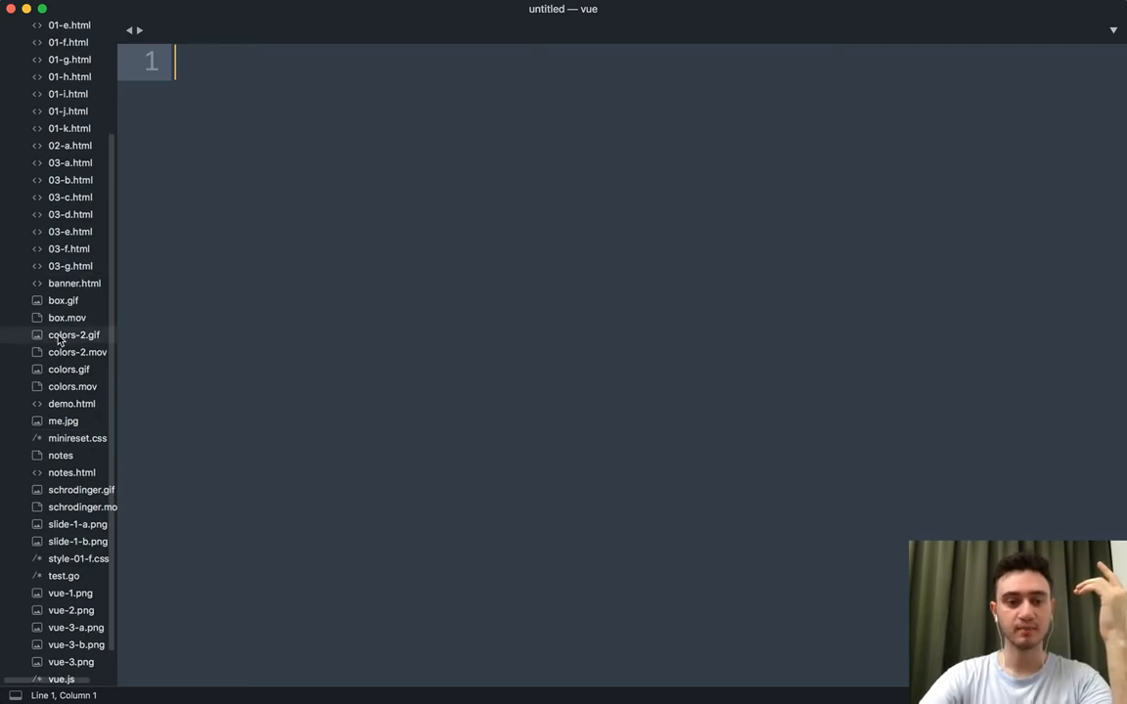
{"action": "left_click", "coordinate": [72, 403]}
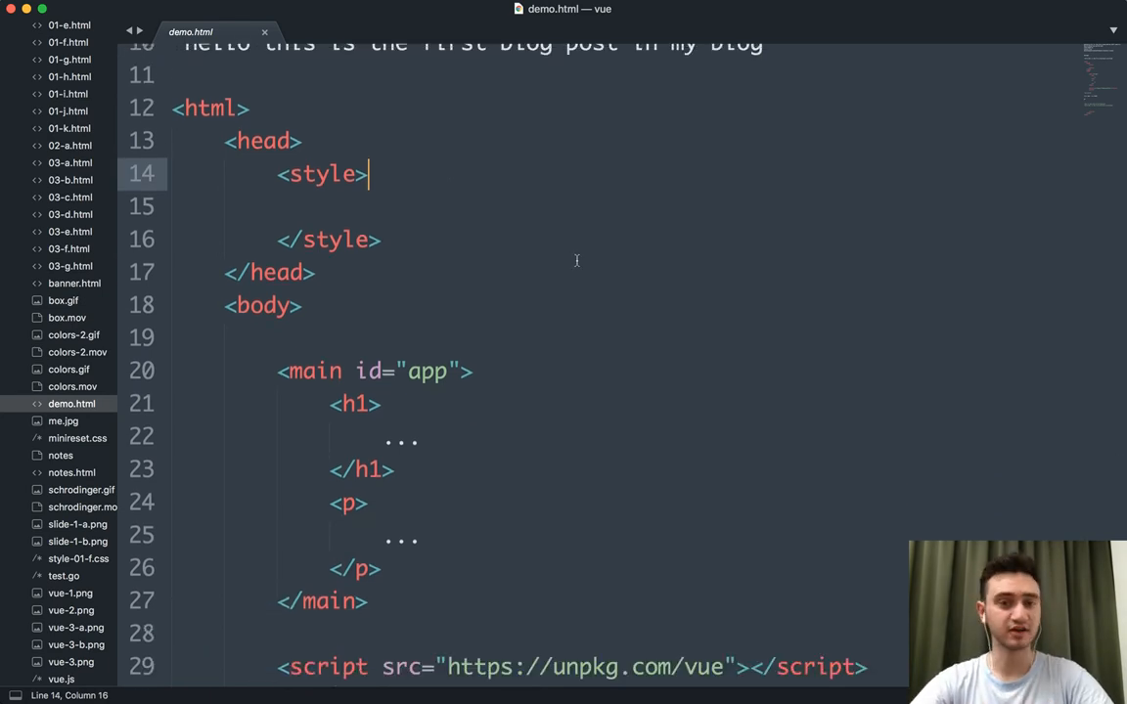
{"action": "scroll", "scroll_direction": "down", "scroll_amount": 3}
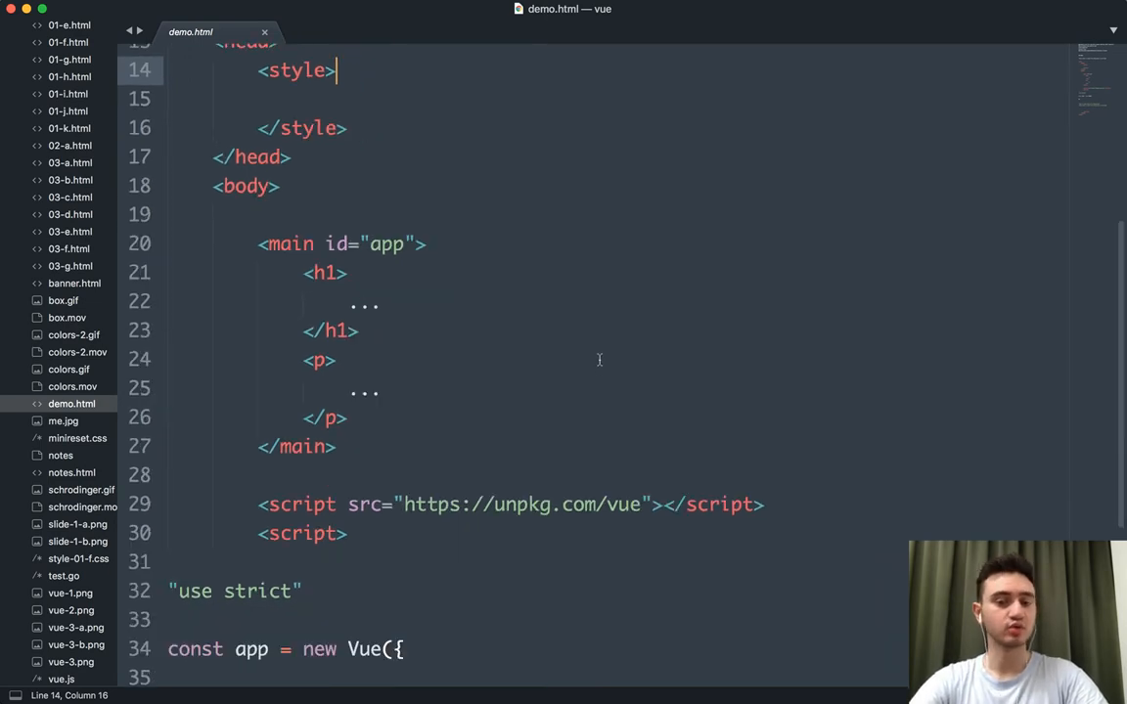
{"action": "scroll", "scroll_direction": "down", "scroll_amount": 3}
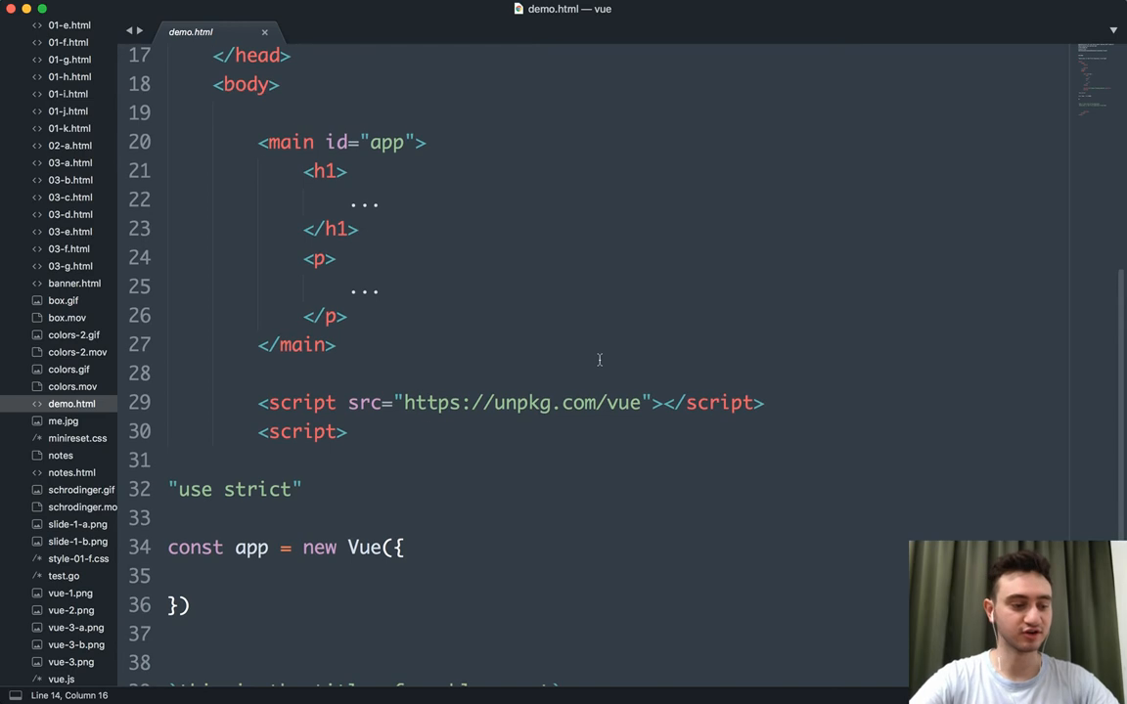
{"action": "scroll", "scroll_direction": "down", "scroll_amount": 3}
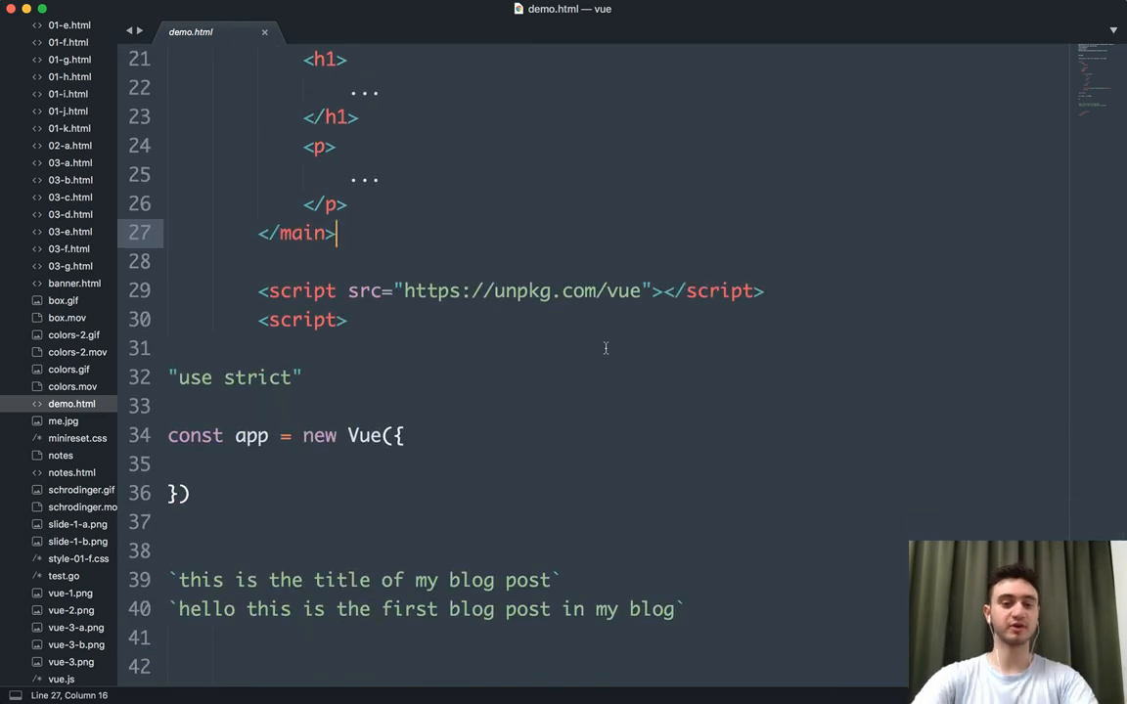
{"action": "scroll", "scroll_direction": "up", "scroll_amount": 3}
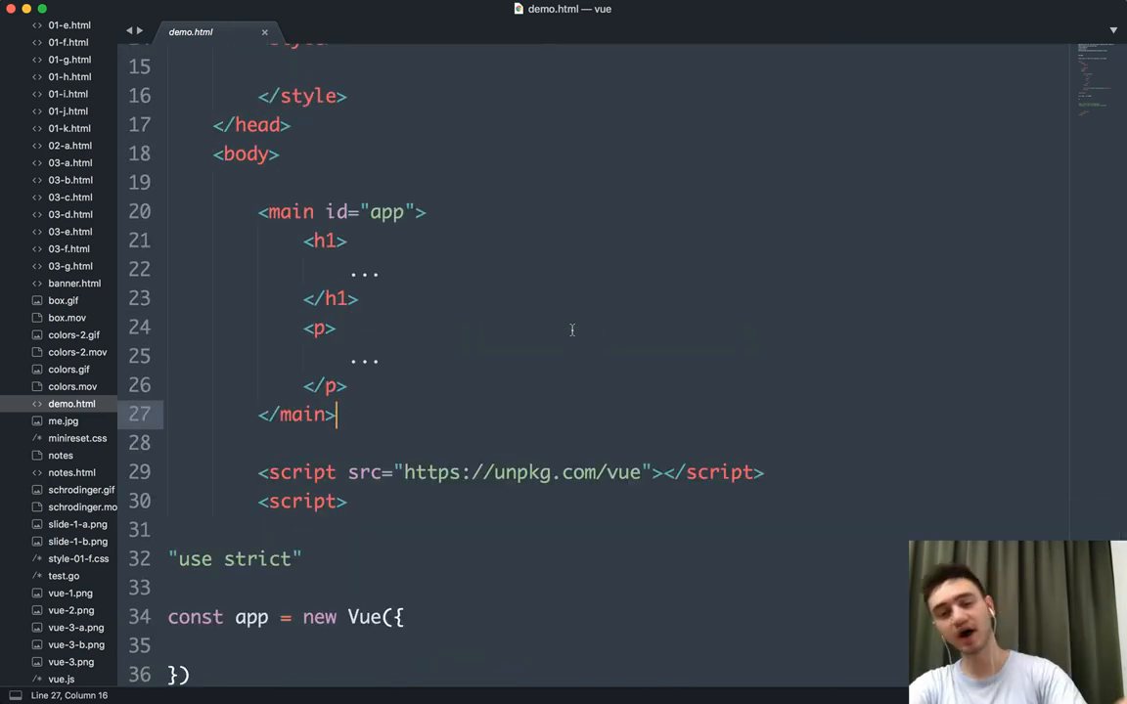
{"action": "mouse_move", "coordinate": [607, 319]}
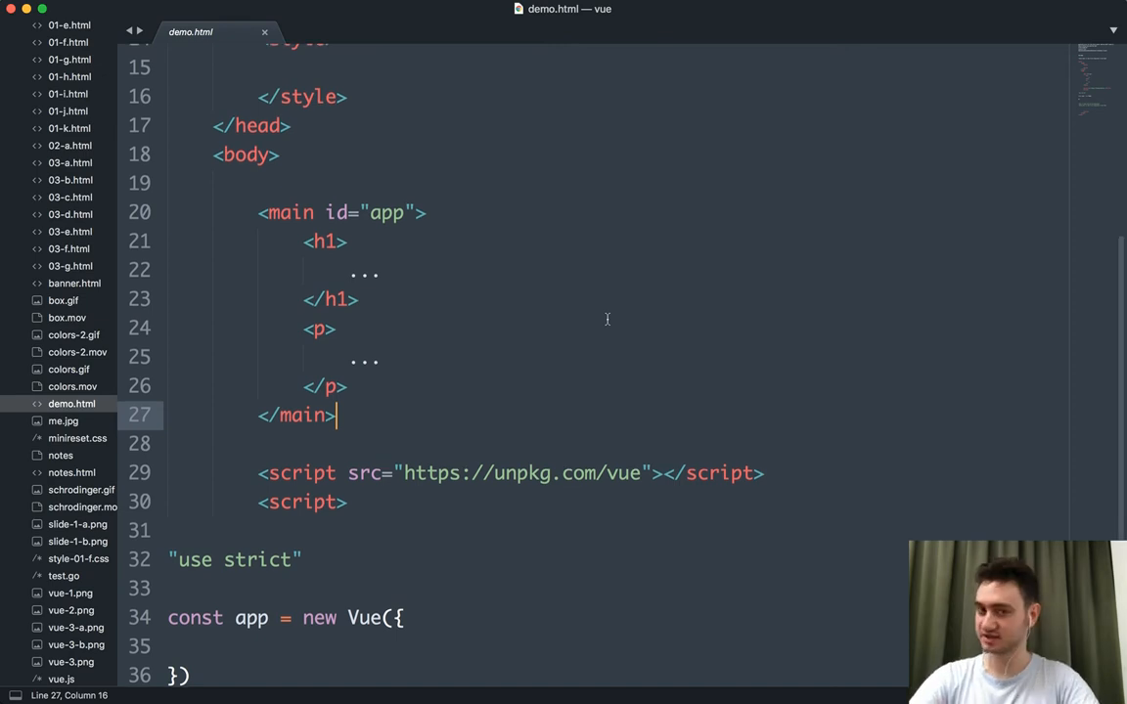
{"action": "scroll", "scroll_direction": "up", "scroll_amount": 3}
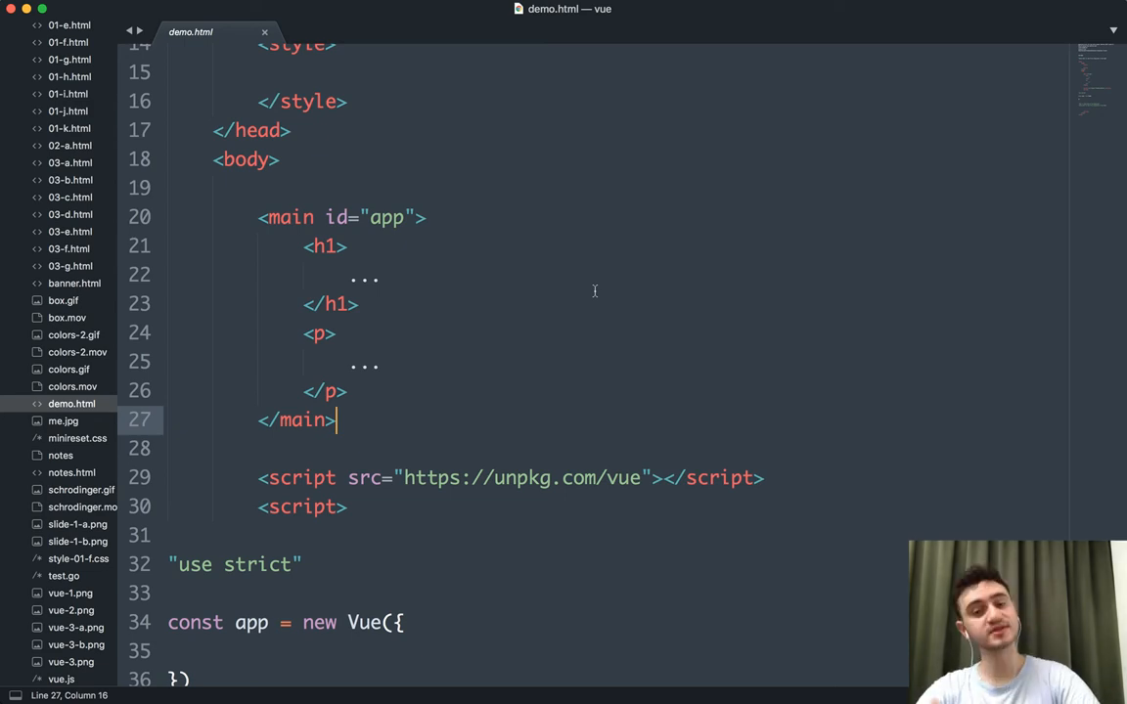
{"action": "mouse_move", "coordinate": [464, 154]}
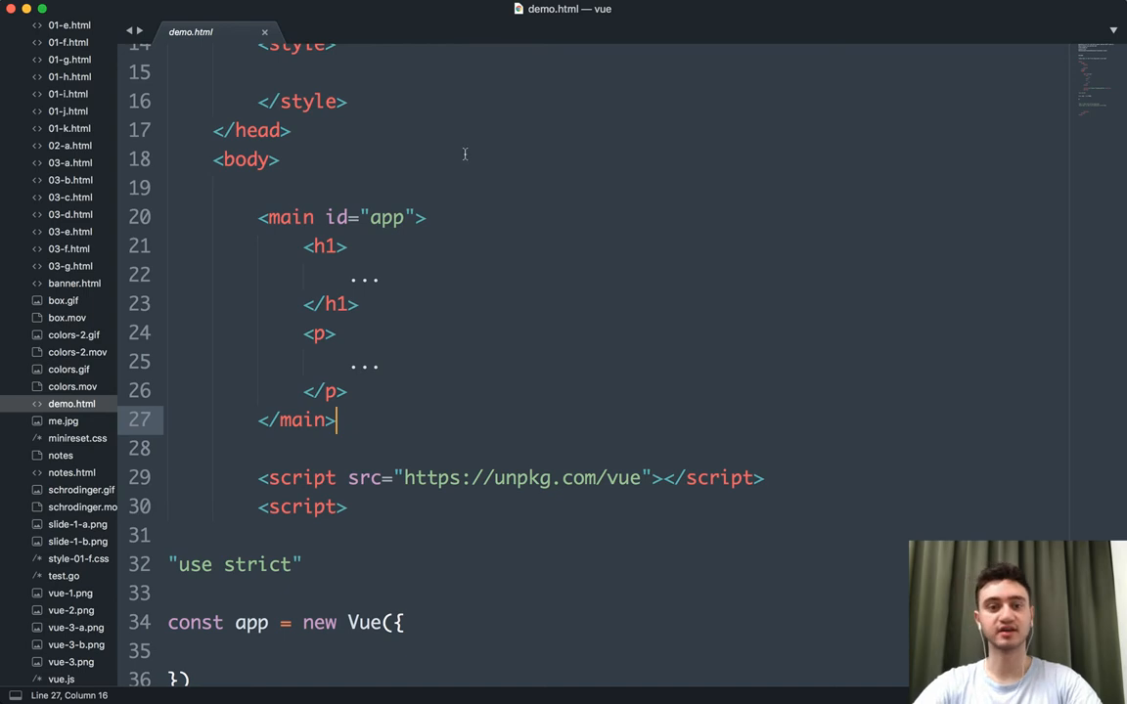
{"action": "type", "text": "if"}
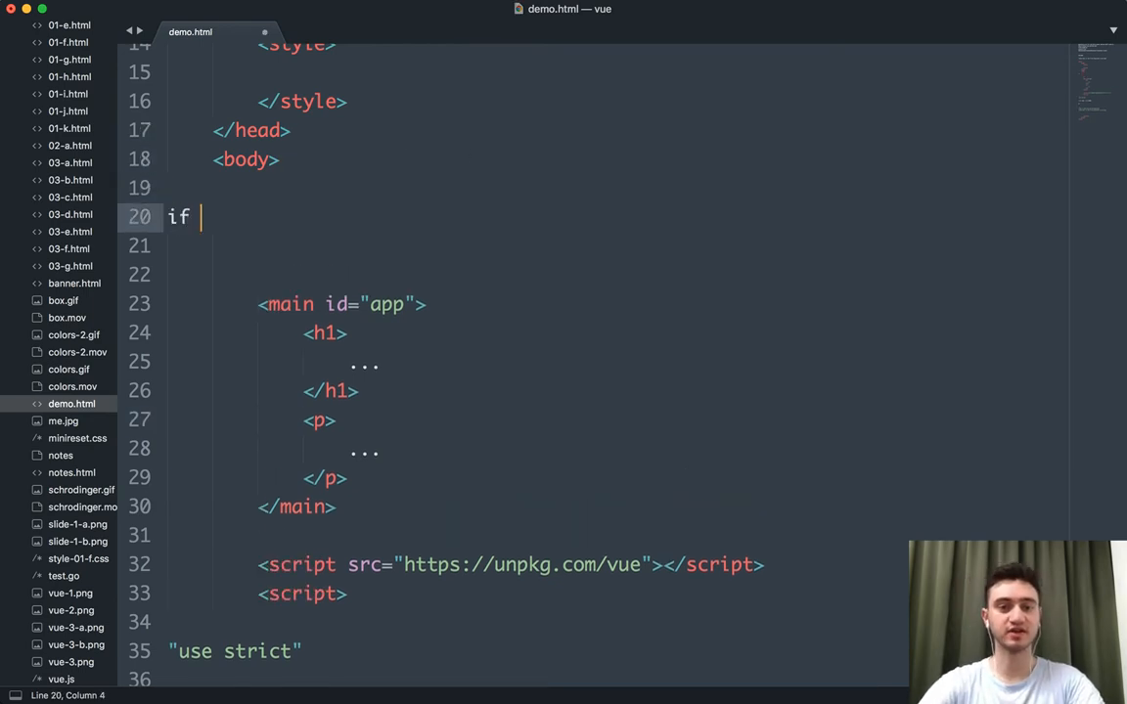
{"action": "type", "text": "for"}
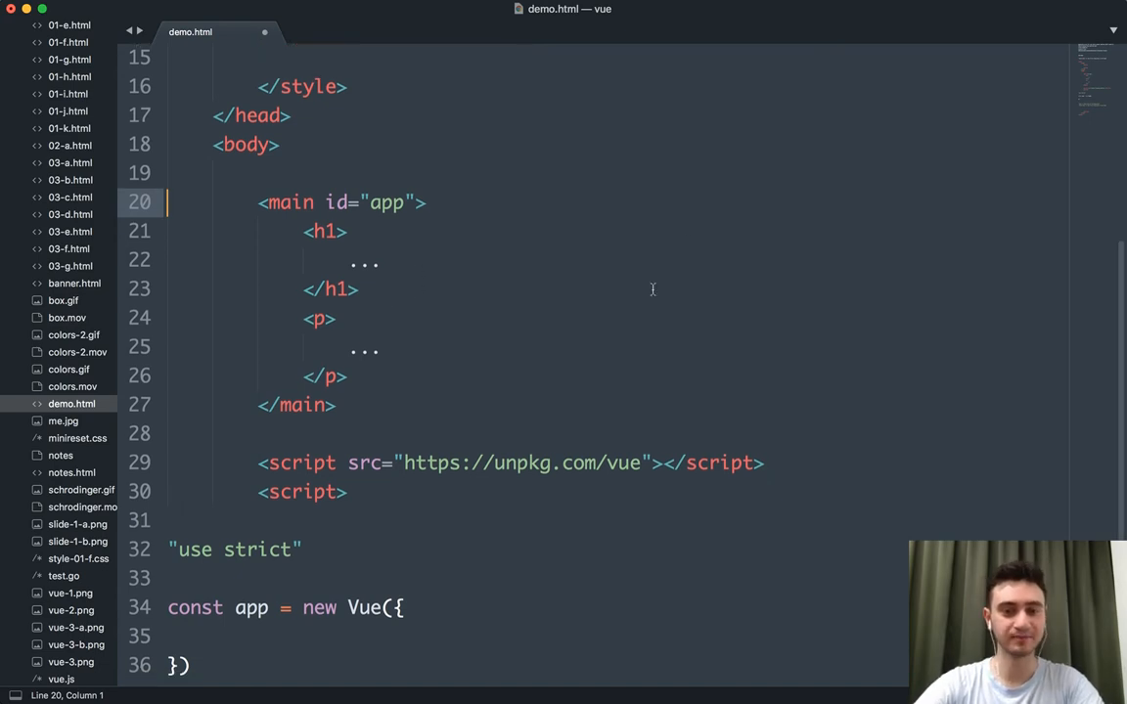
Select the main app container and retype its tag as div
{"action": "left_click_drag", "start_coordinate": [258, 201], "coordinate": [304, 318]}
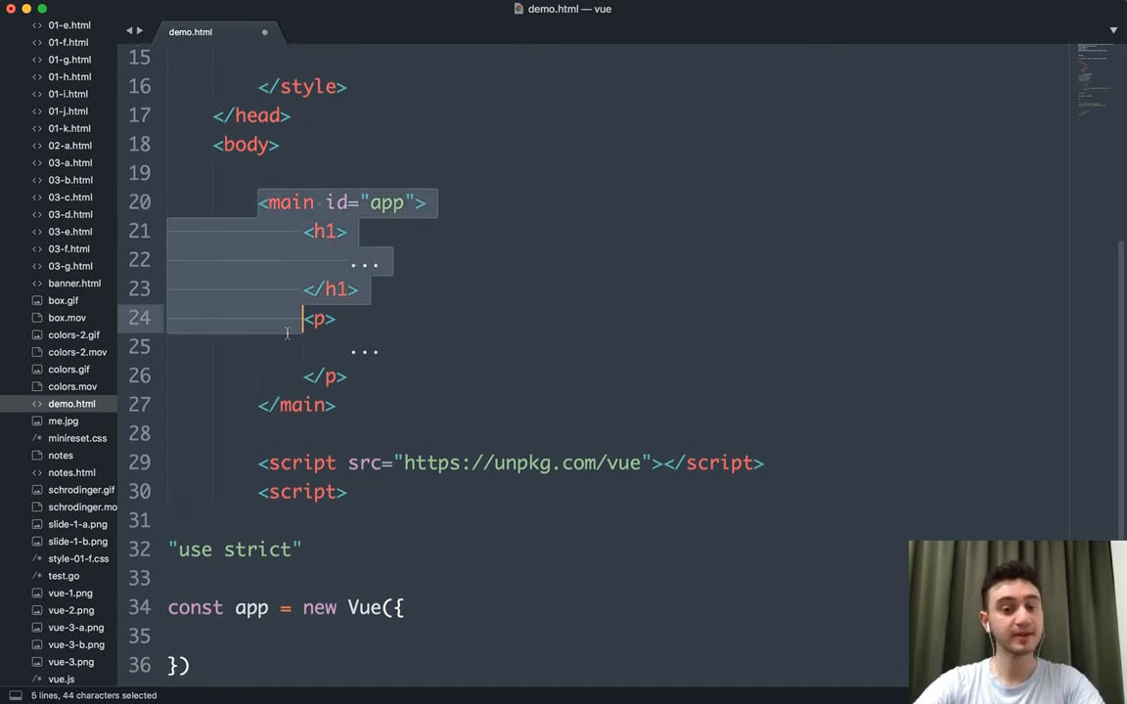
{"action": "left_click_drag", "start_coordinate": [305, 318], "coordinate": [335, 405]}
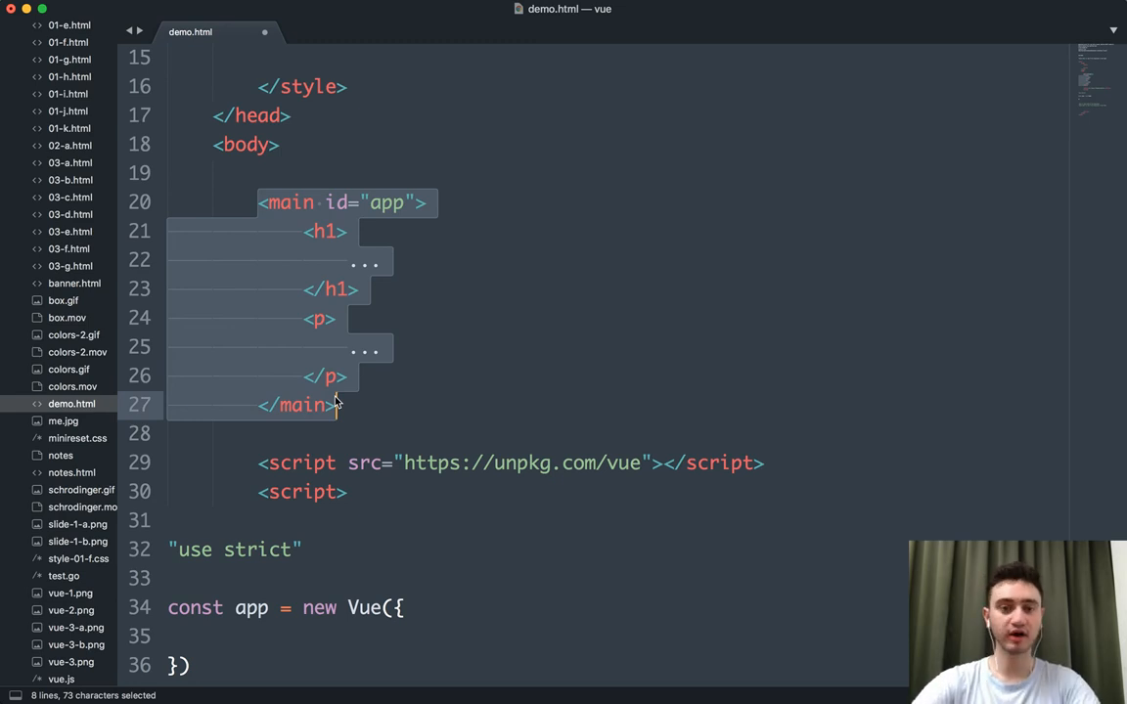
{"action": "left_click", "coordinate": [264, 116]}
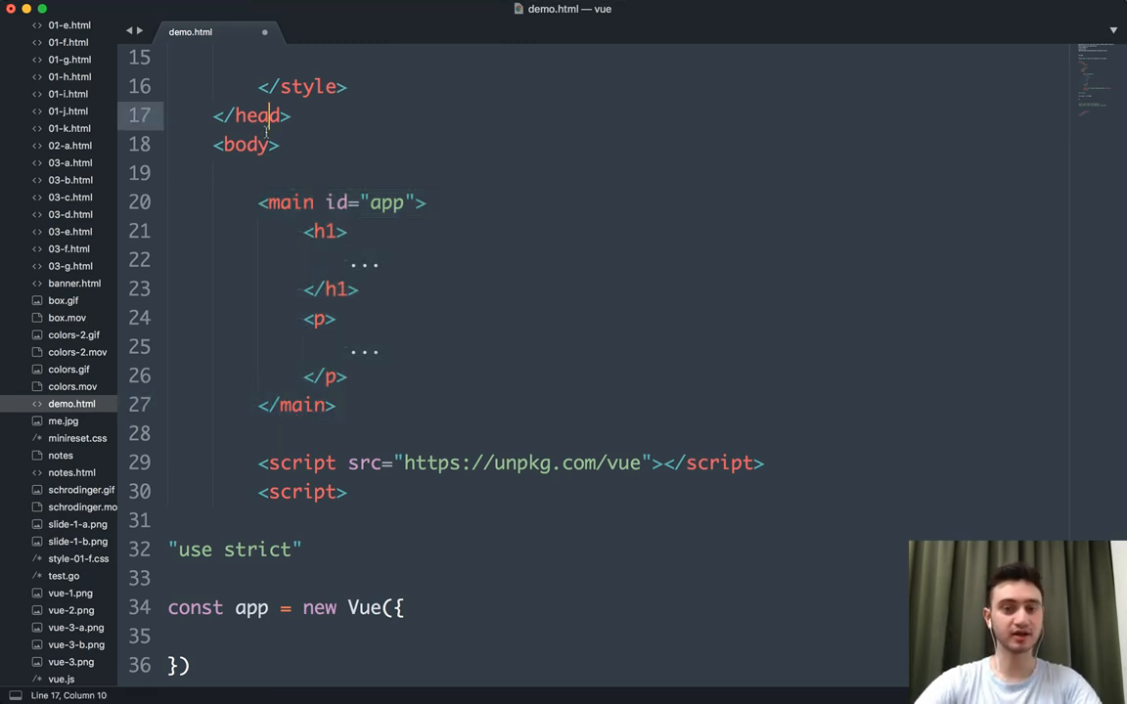
{"action": "left_click_drag", "start_coordinate": [259, 202], "coordinate": [332, 405]}
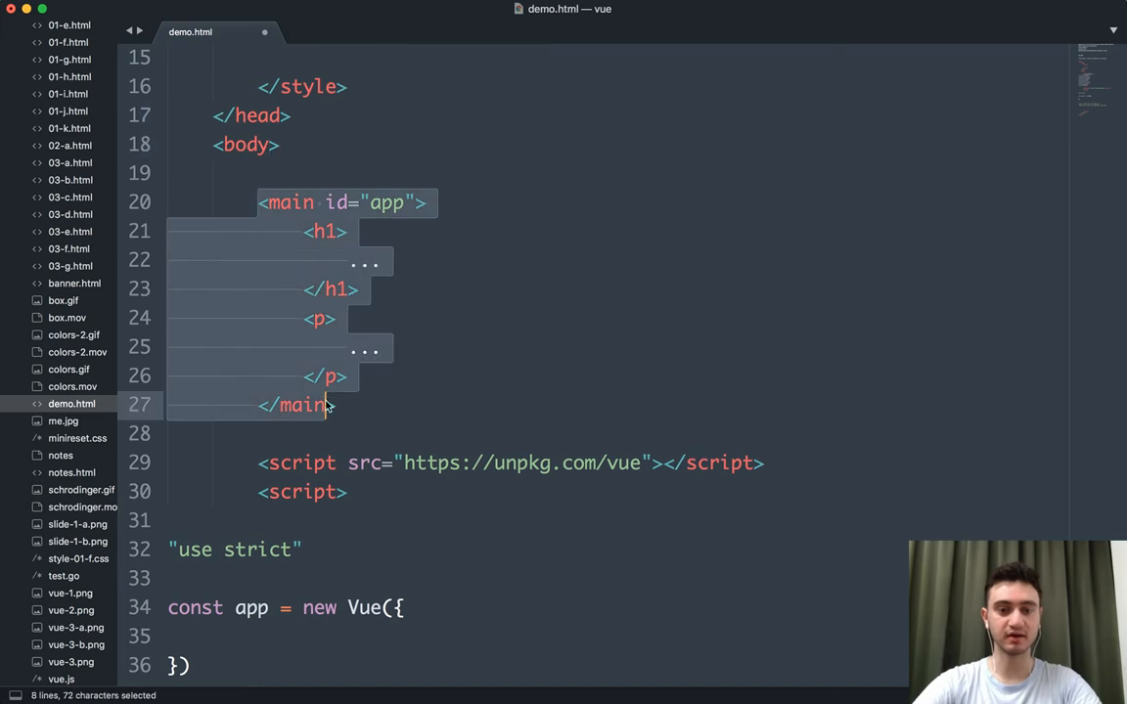
{"action": "type", "text": "div"}
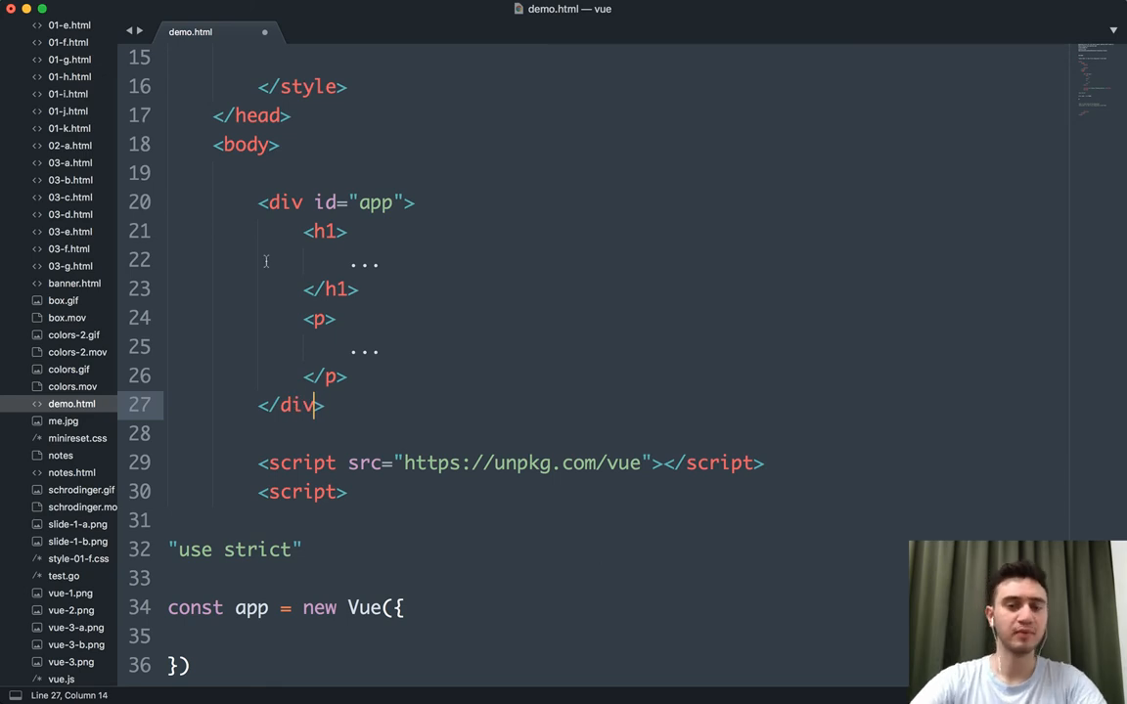
Select the new div block, then open and dismiss the Command Palette
{"action": "left_click_drag", "start_coordinate": [325, 405], "coordinate": [303, 350]}
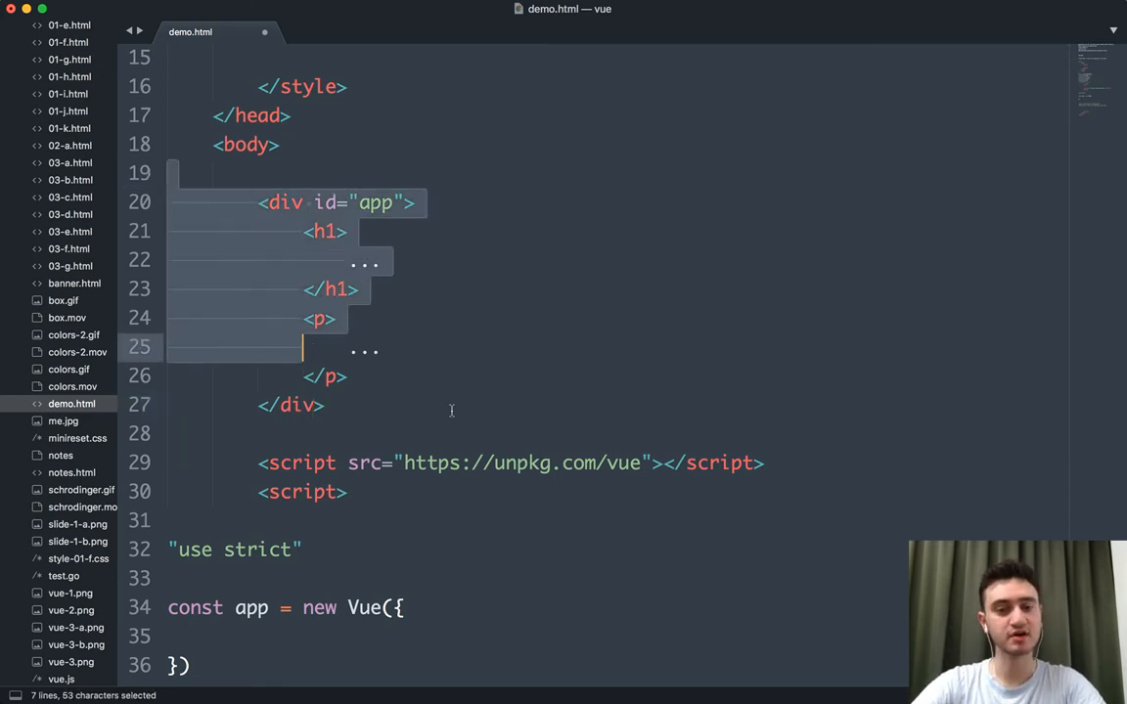
{"action": "left_click", "coordinate": [373, 377]}
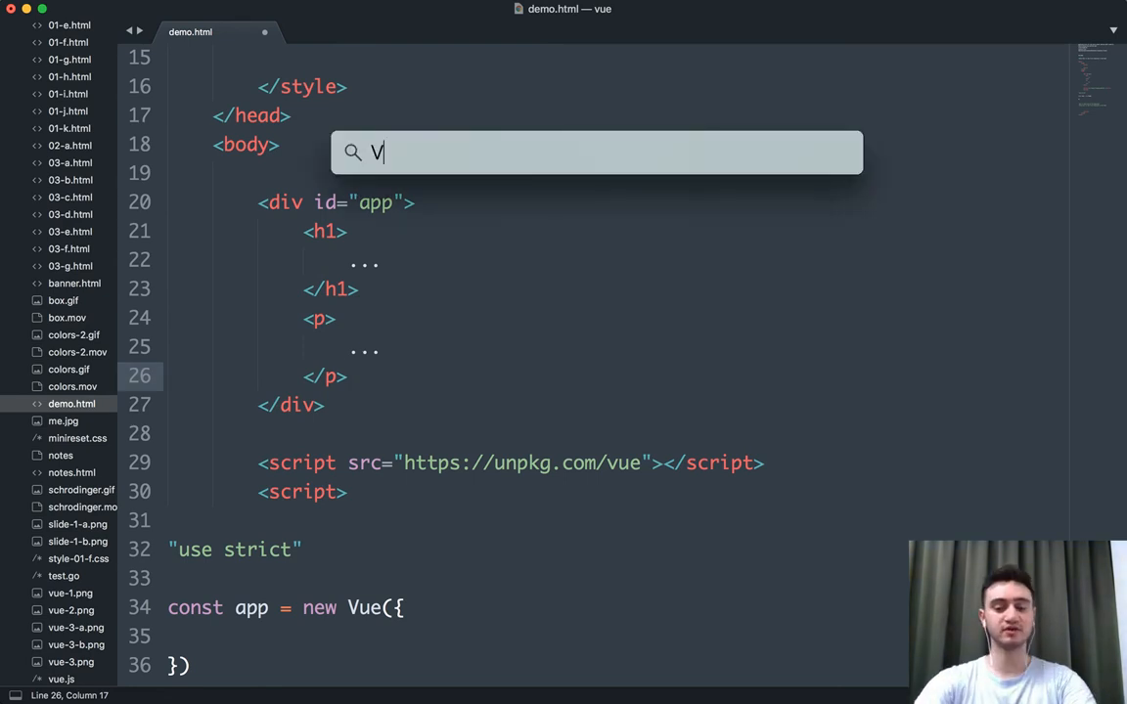
{"action": "type", "text": "ue"}
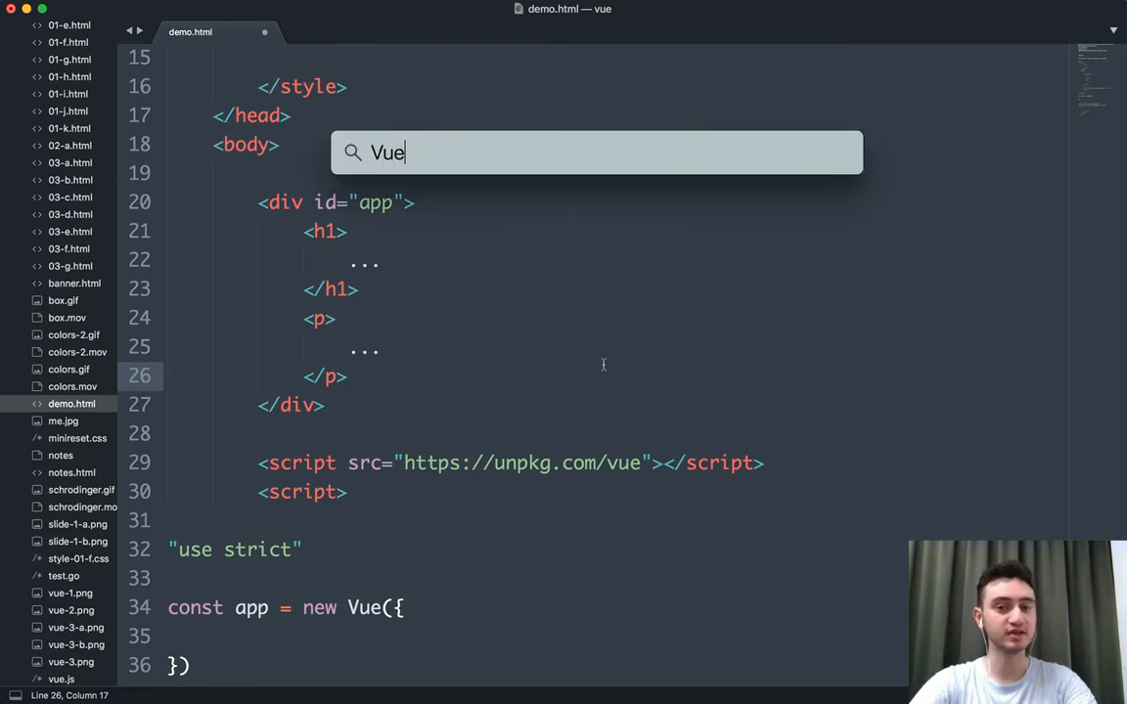
{"action": "type", "text": "/ View"}
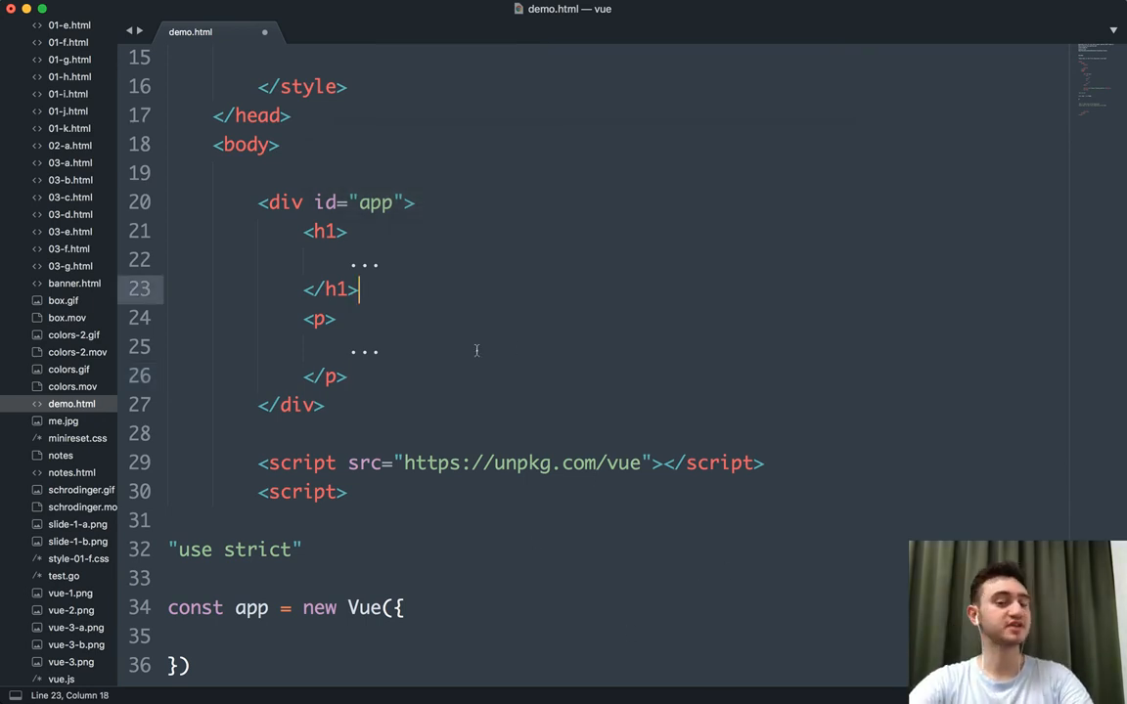
{"action": "mouse_move", "coordinate": [351, 253]}
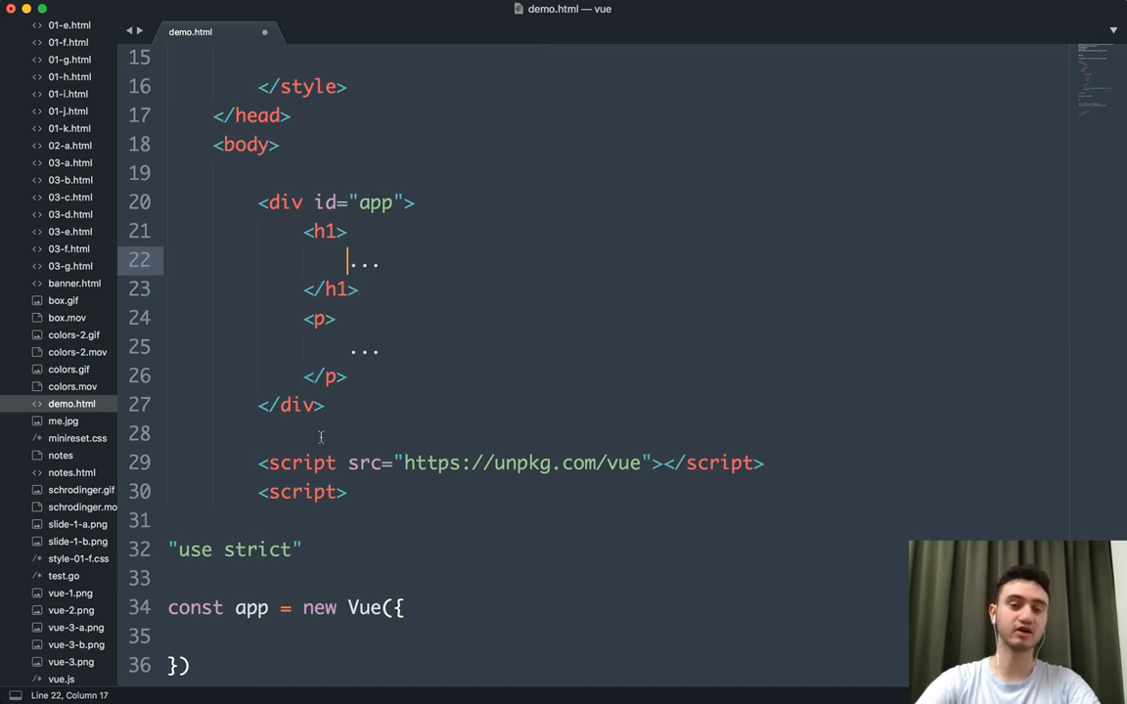
Type 'this is my blog post.. it's wonderful!' into h1 and 'hello this is the first blog post in my blog' into p
{"action": "type", "text": "this is my"}
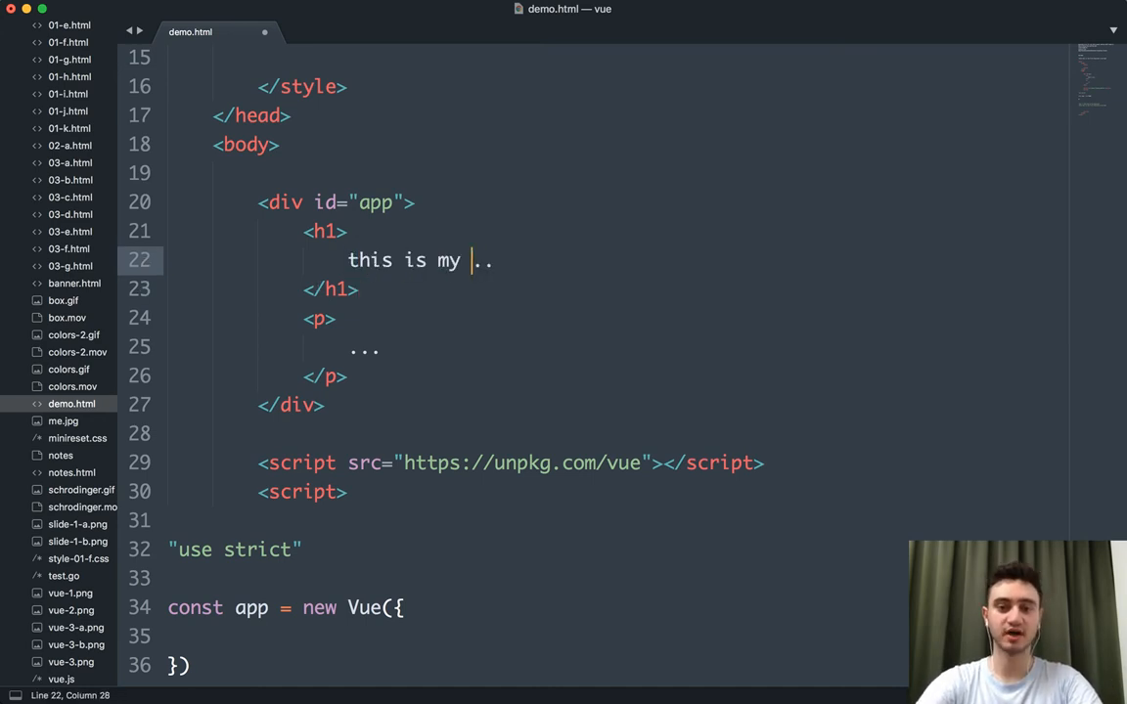
{"action": "type", "text": "blog post.. it's"}
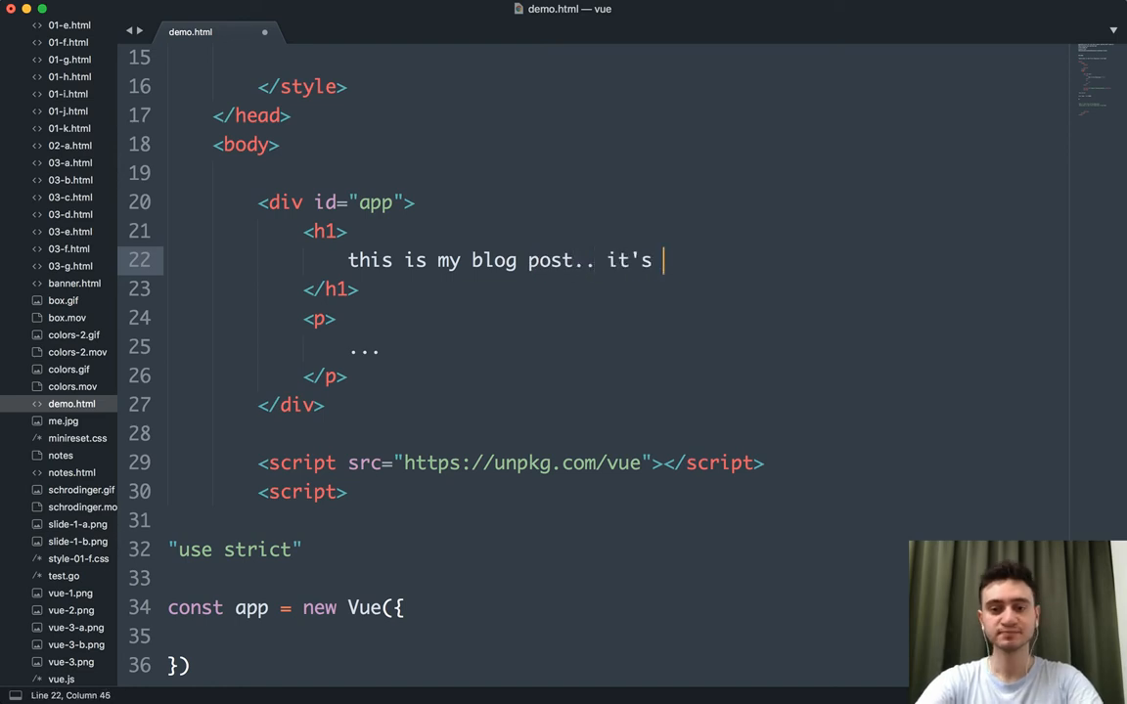
{"action": "type", "text": "wonderful!"}
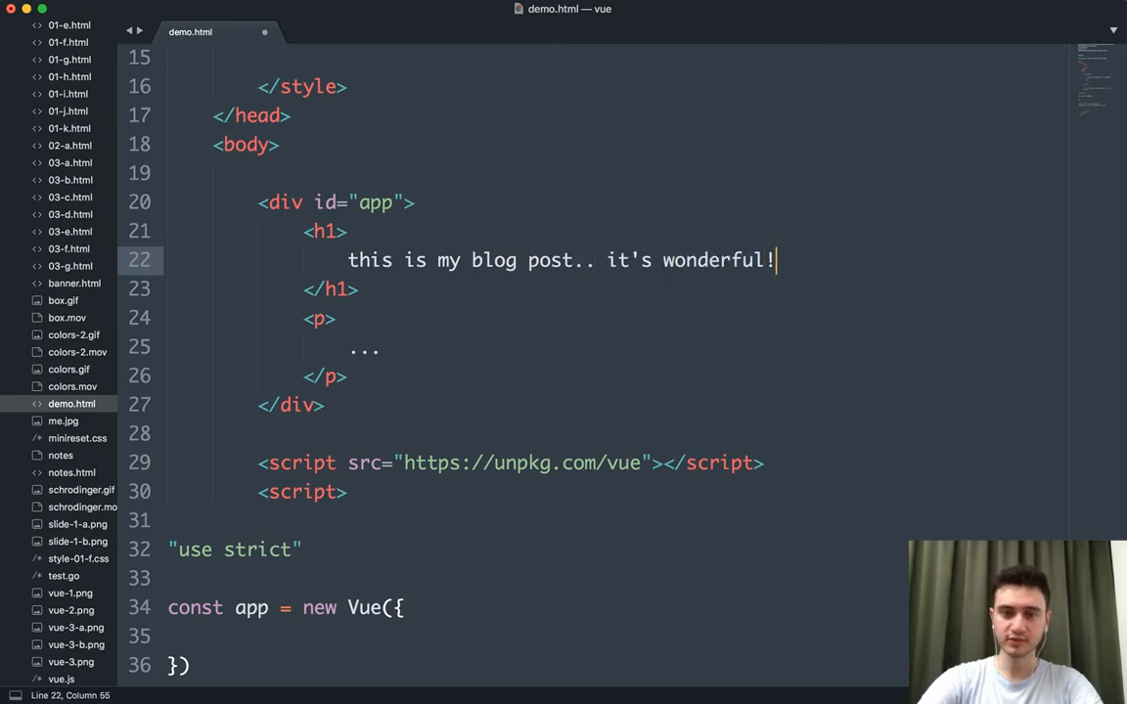
{"action": "scroll", "scroll_direction": "down", "scroll_amount": 3}
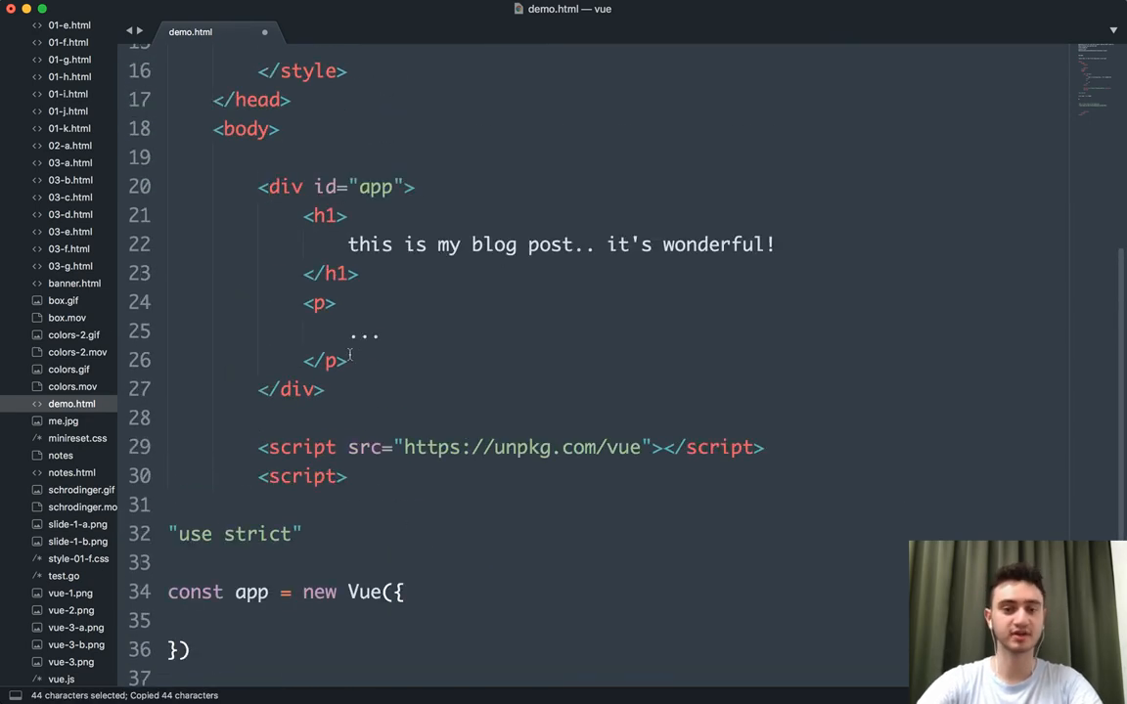
{"action": "type", "text": "hello this is the first blog post in my blog"}
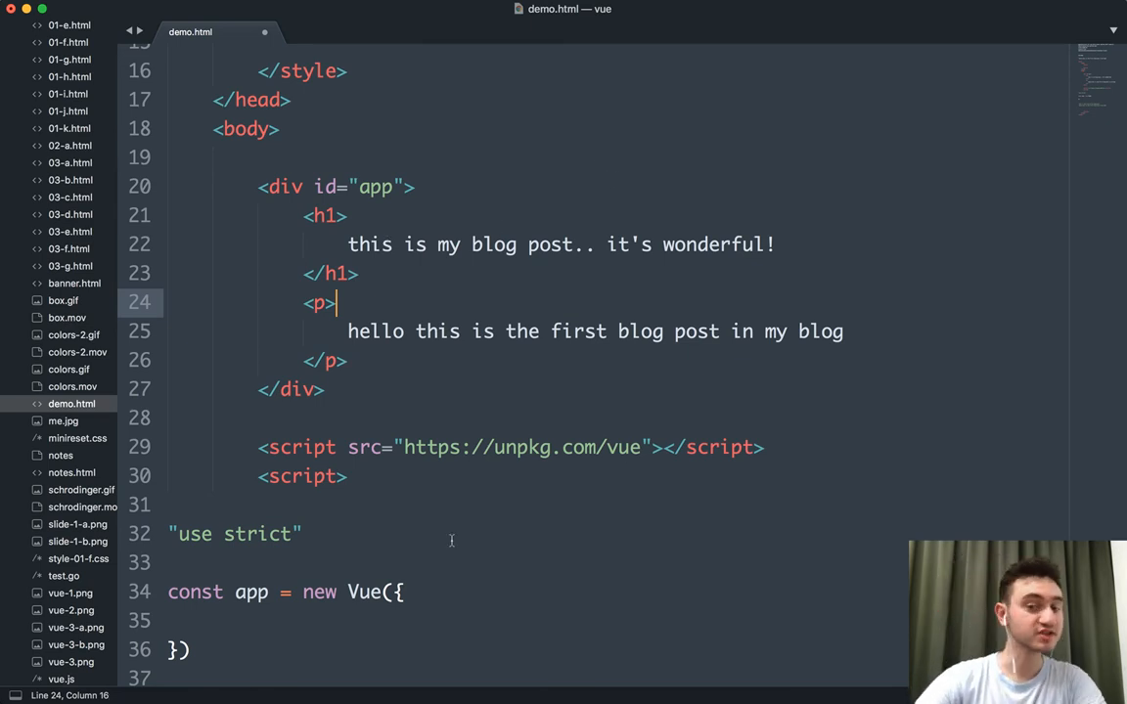
{"action": "mouse_move", "coordinate": [339, 547]}
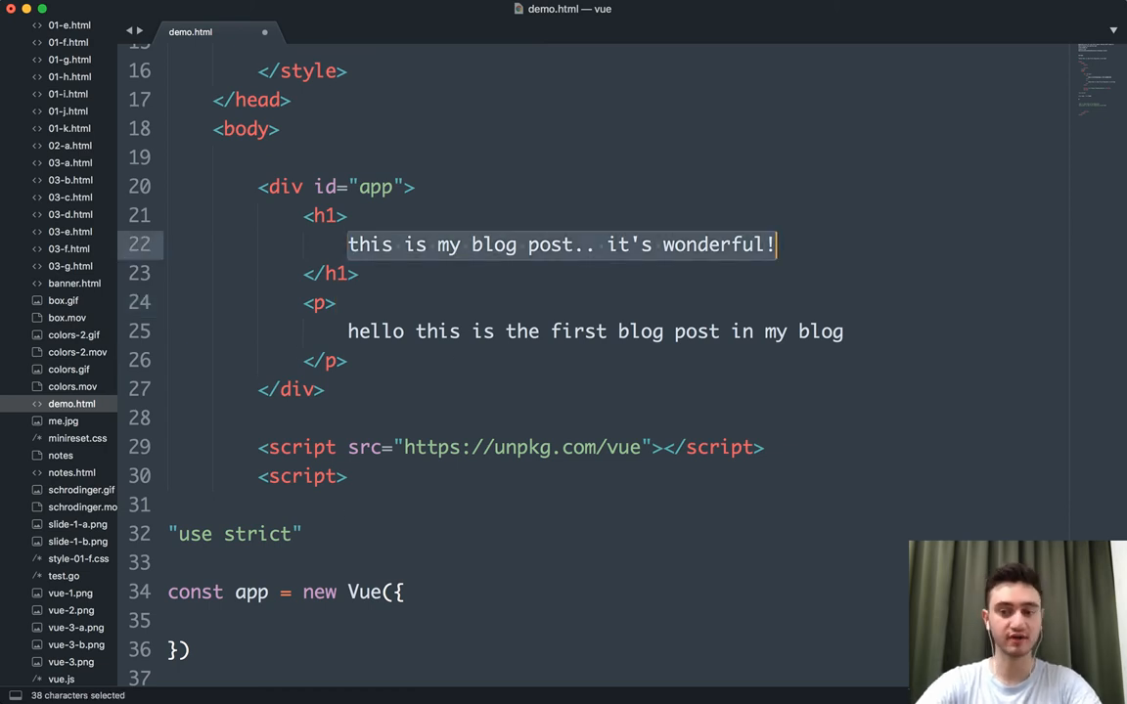
{"action": "type", "text": "har"}
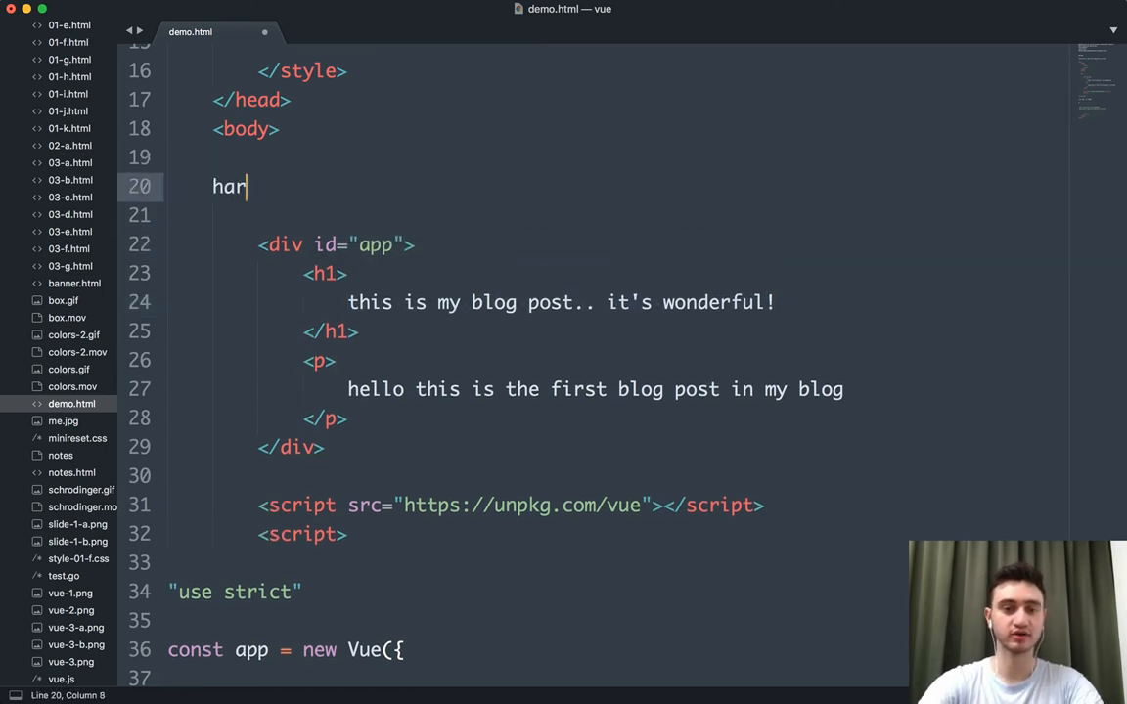
{"action": "type", "text": "d-code"}
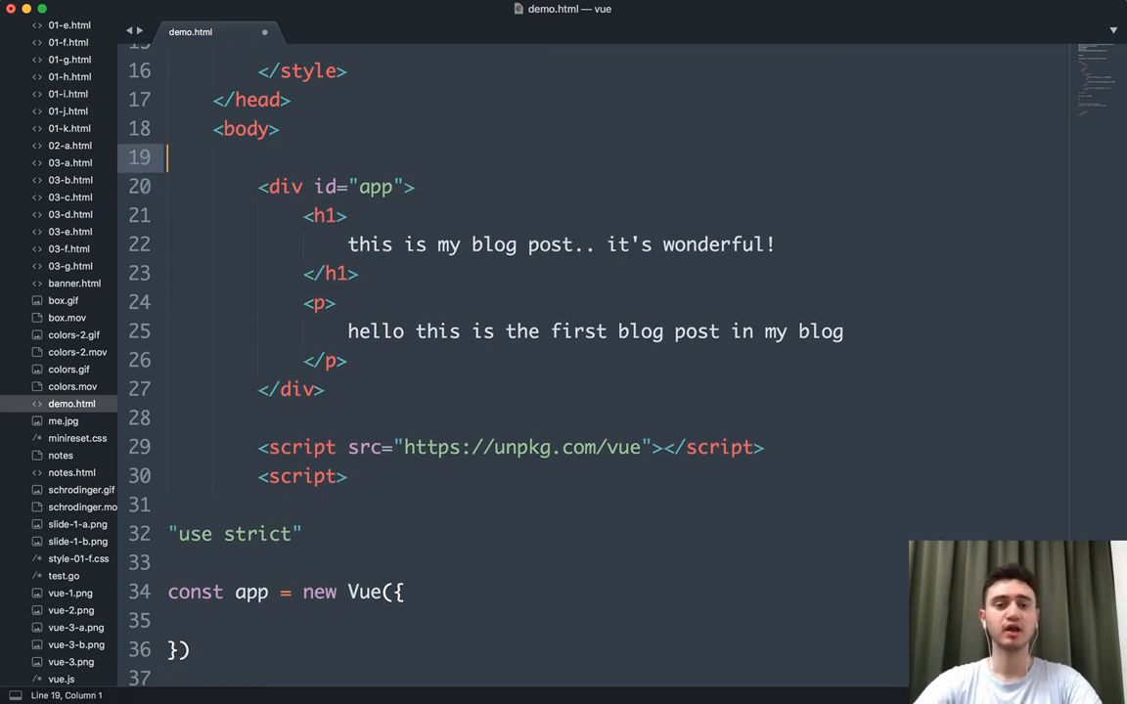
{"action": "left_click", "coordinate": [348, 331]}
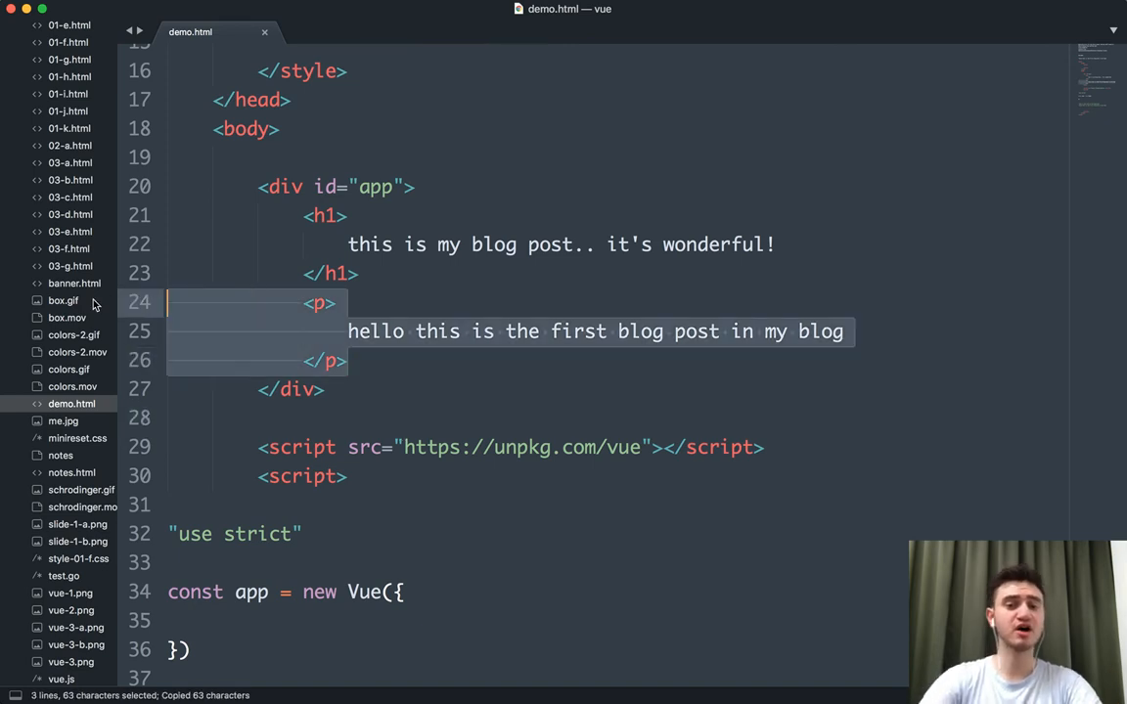
{"action": "key", "text": "cmd+v"}
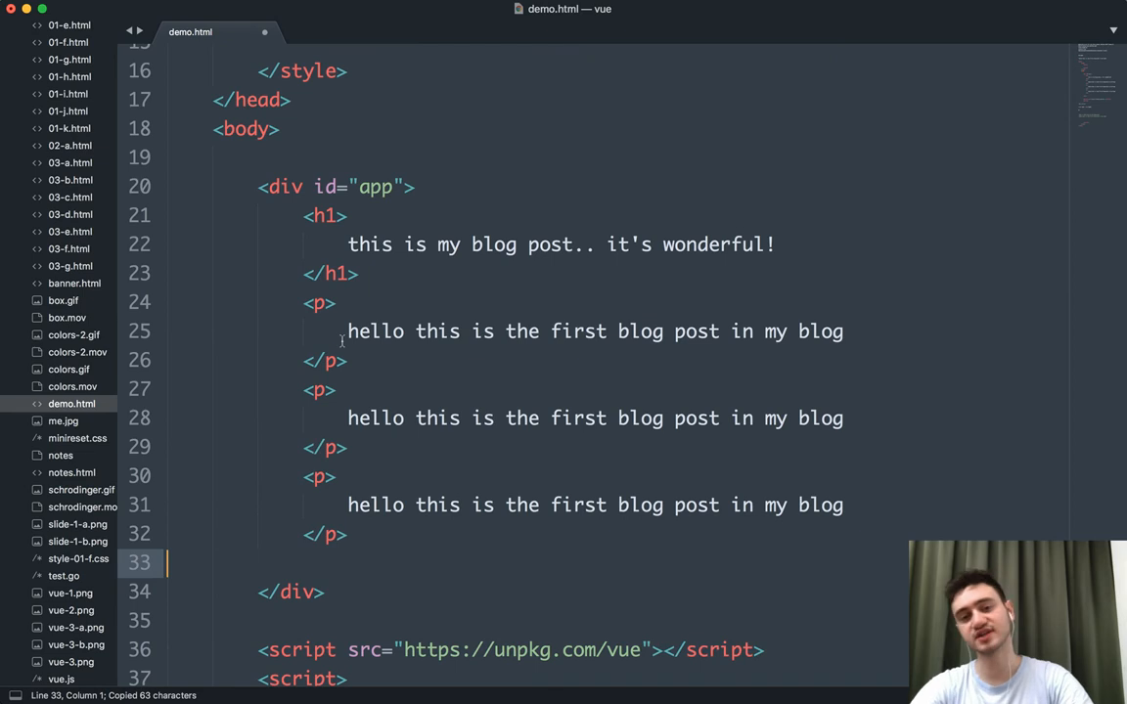
{"action": "type", "text": "s"}
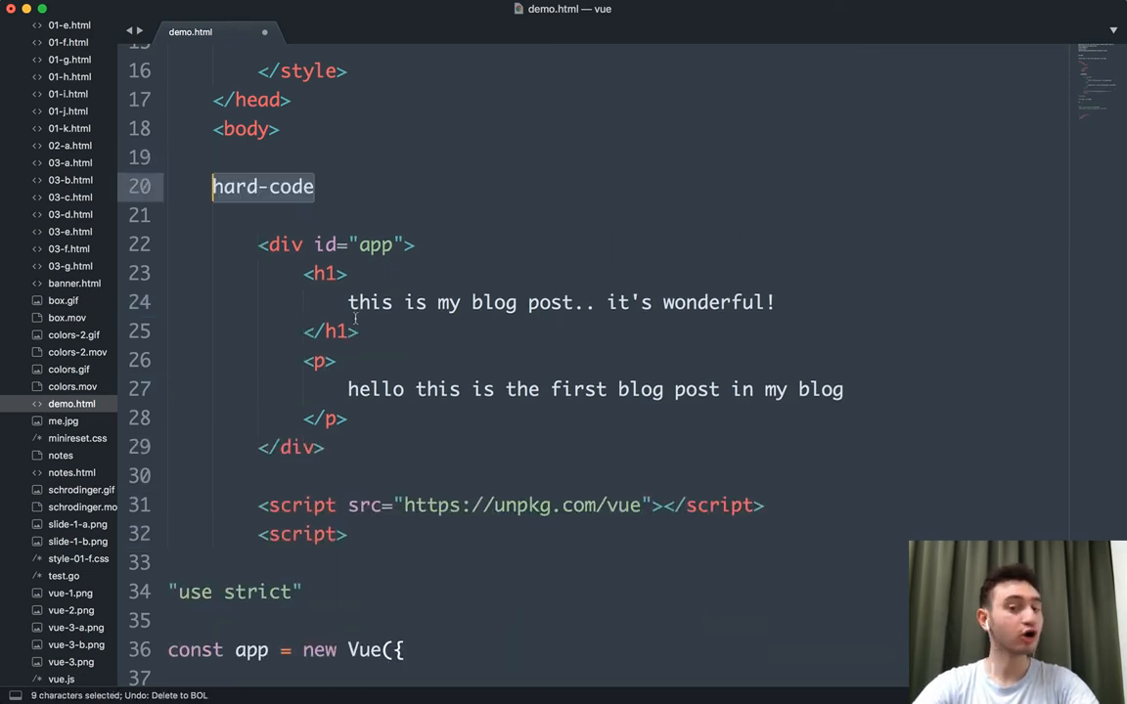
{"action": "key", "text": "Delete"}
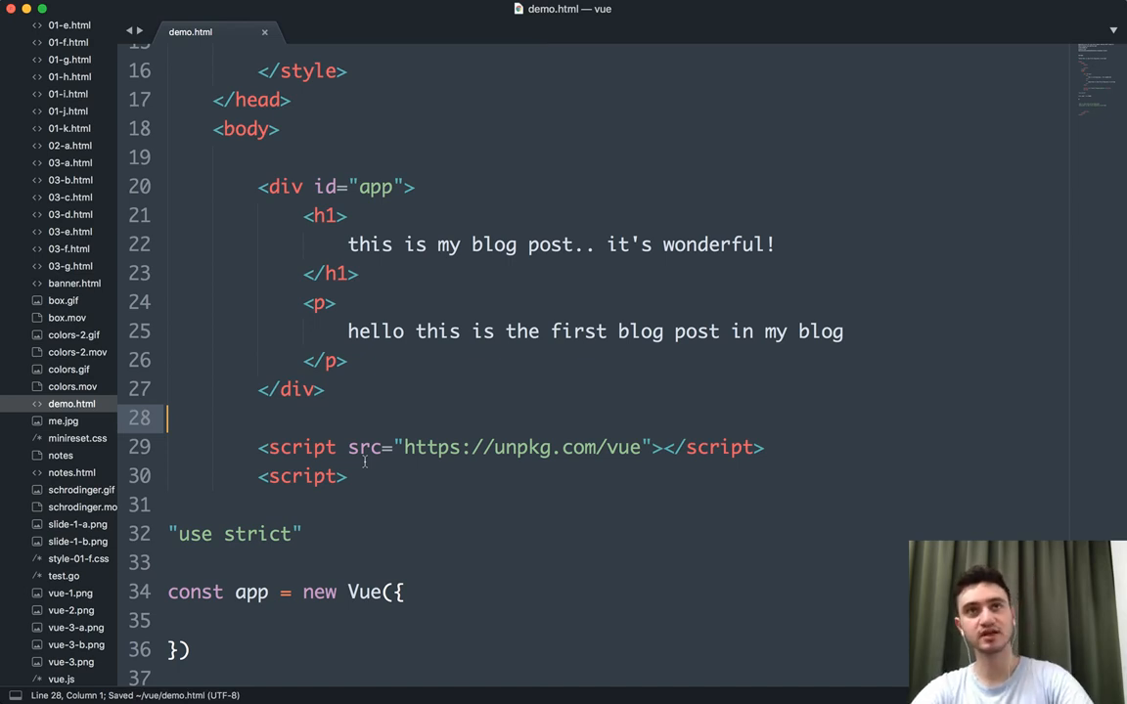
{"action": "scroll", "scroll_direction": "down", "scroll_amount": 3}
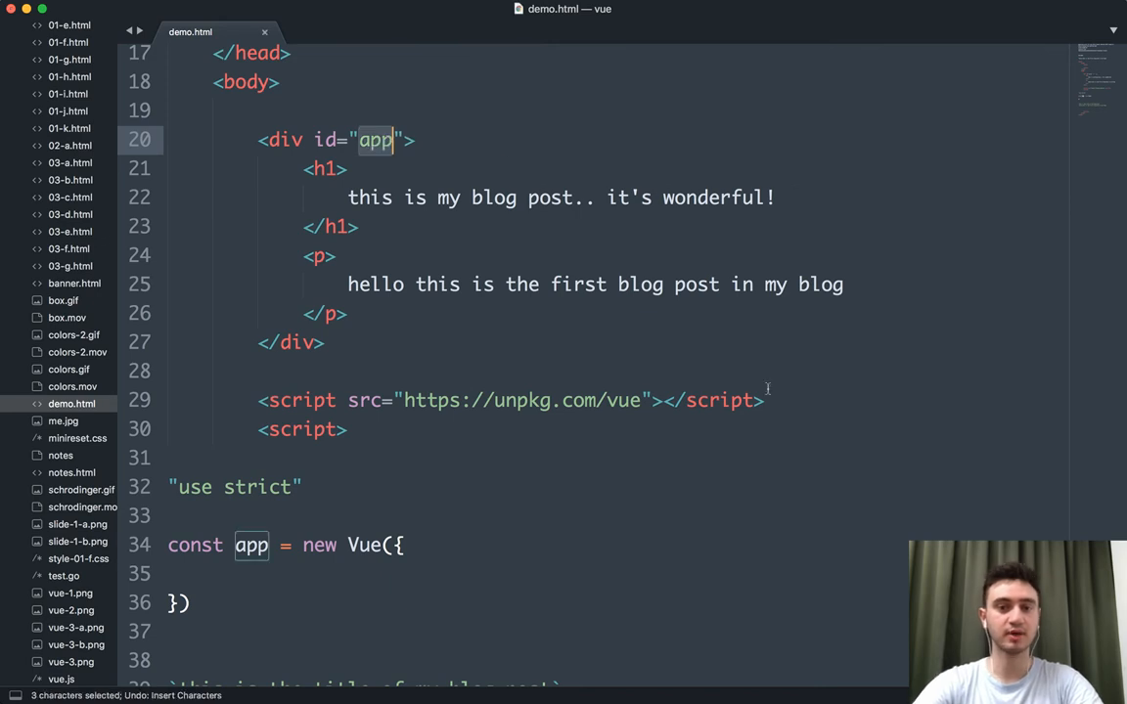
Scroll down below the new Vue({}) block where the backtick-quoted strings go
{"action": "scroll", "scroll_direction": "down", "scroll_amount": 3}
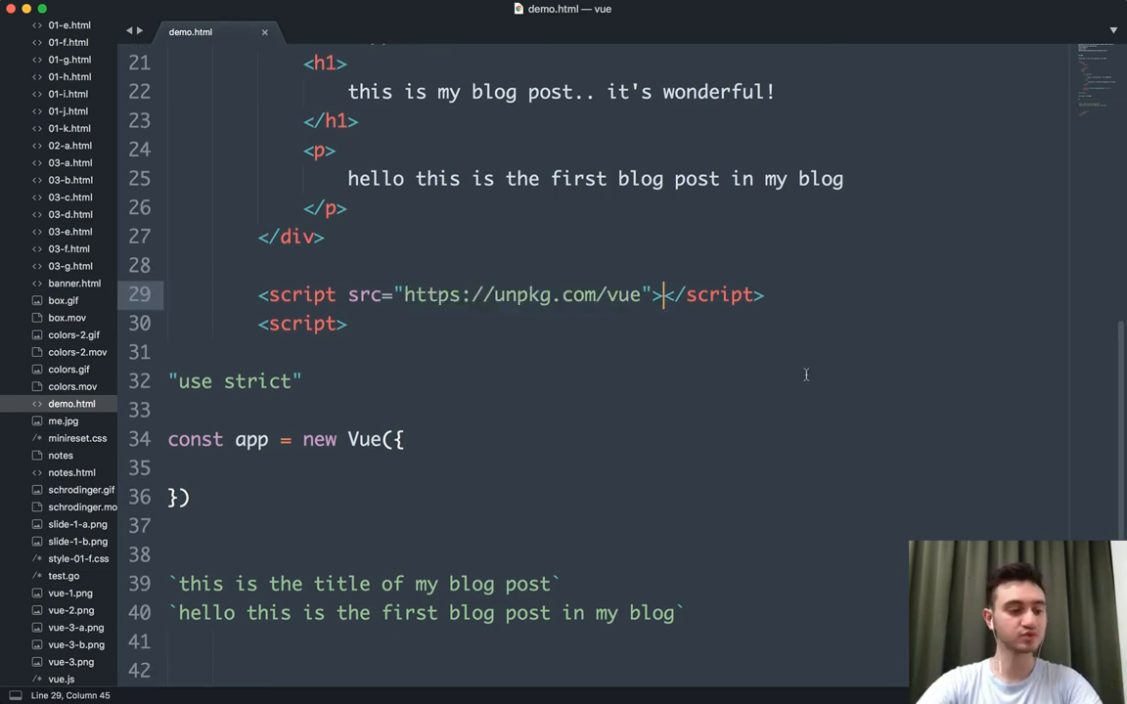
{"action": "left_click_drag", "start_coordinate": [657, 294], "coordinate": [353, 294]}
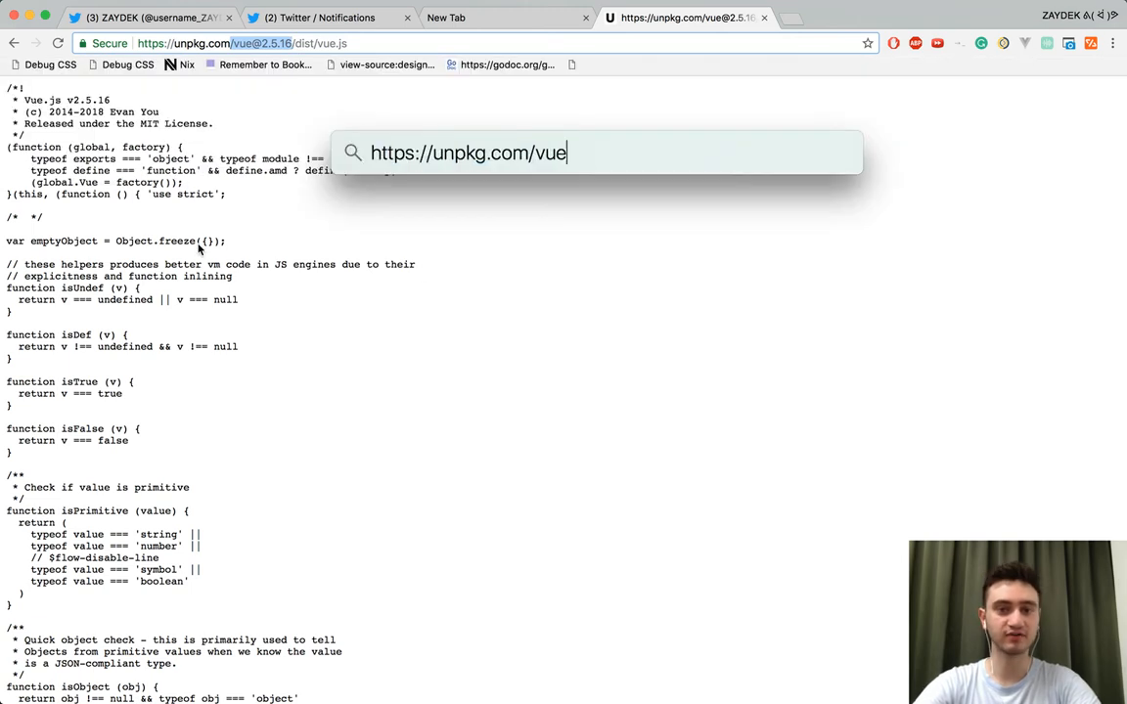
{"action": "type", "text": "/vue@2.5.16"}
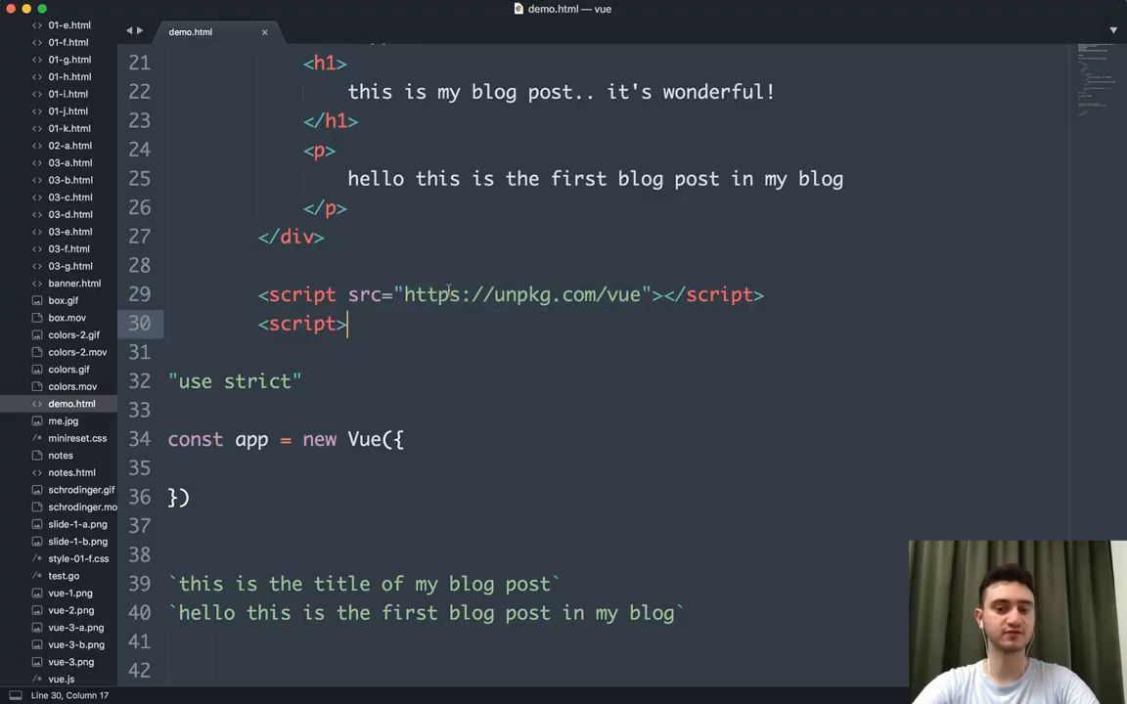
{"action": "left_click", "coordinate": [626, 294]}
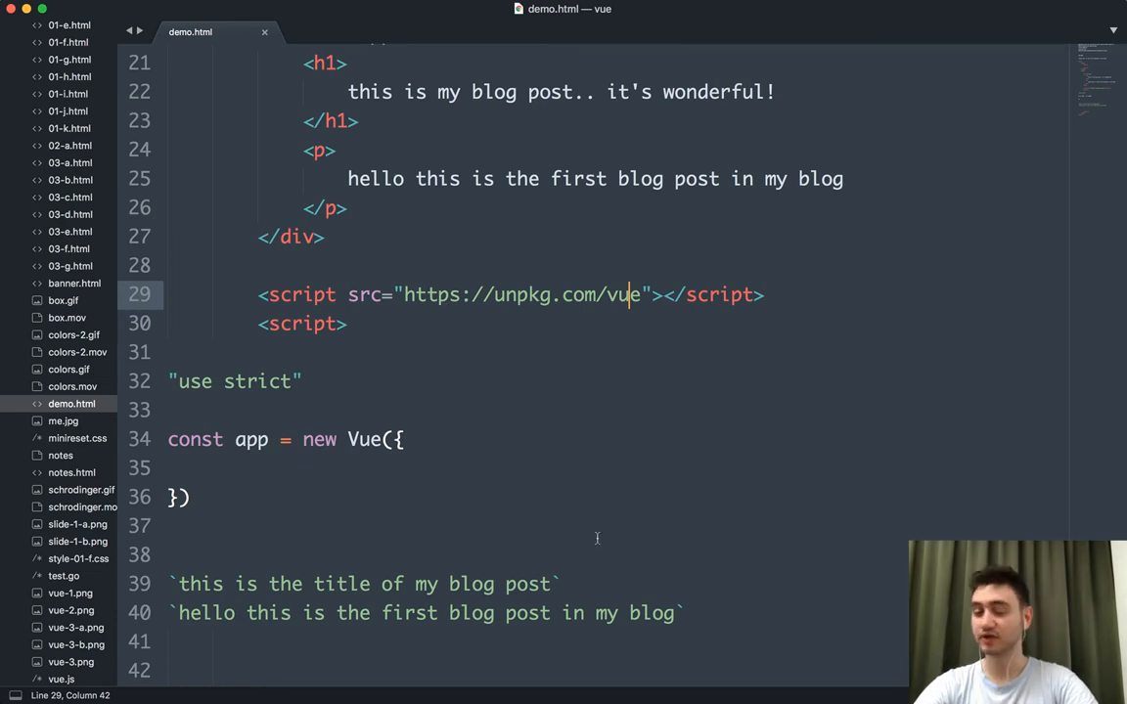
{"action": "mouse_move", "coordinate": [472, 476]}
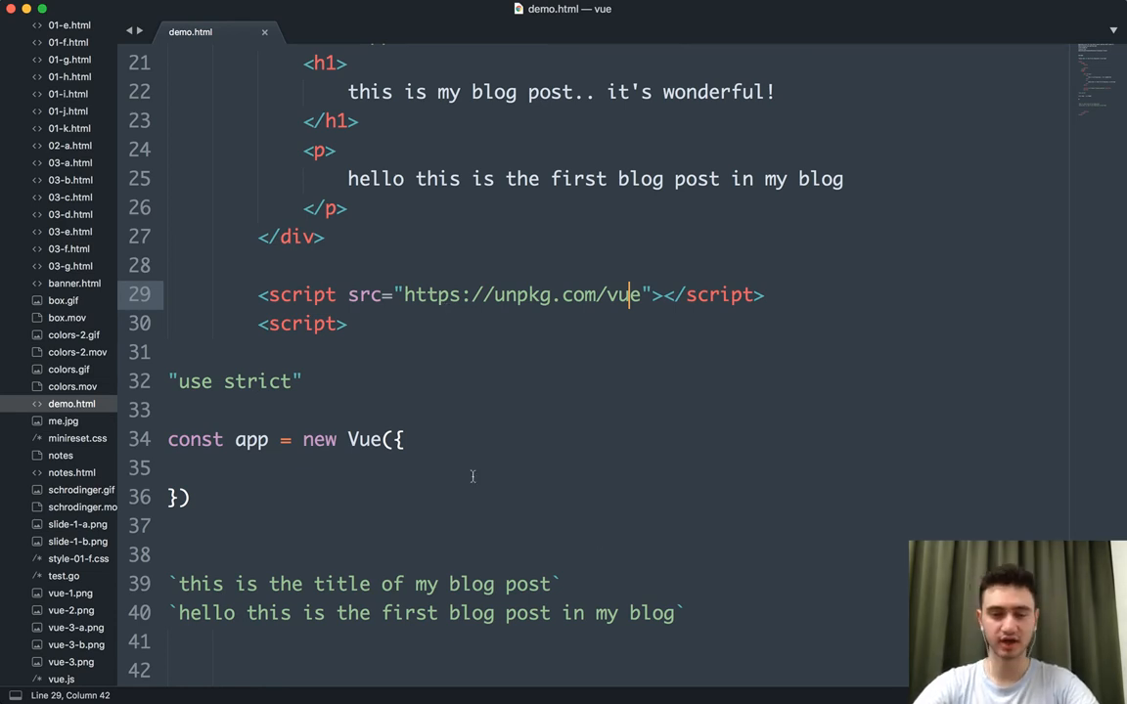
{"action": "scroll", "scroll_direction": "down", "scroll_amount": 3}
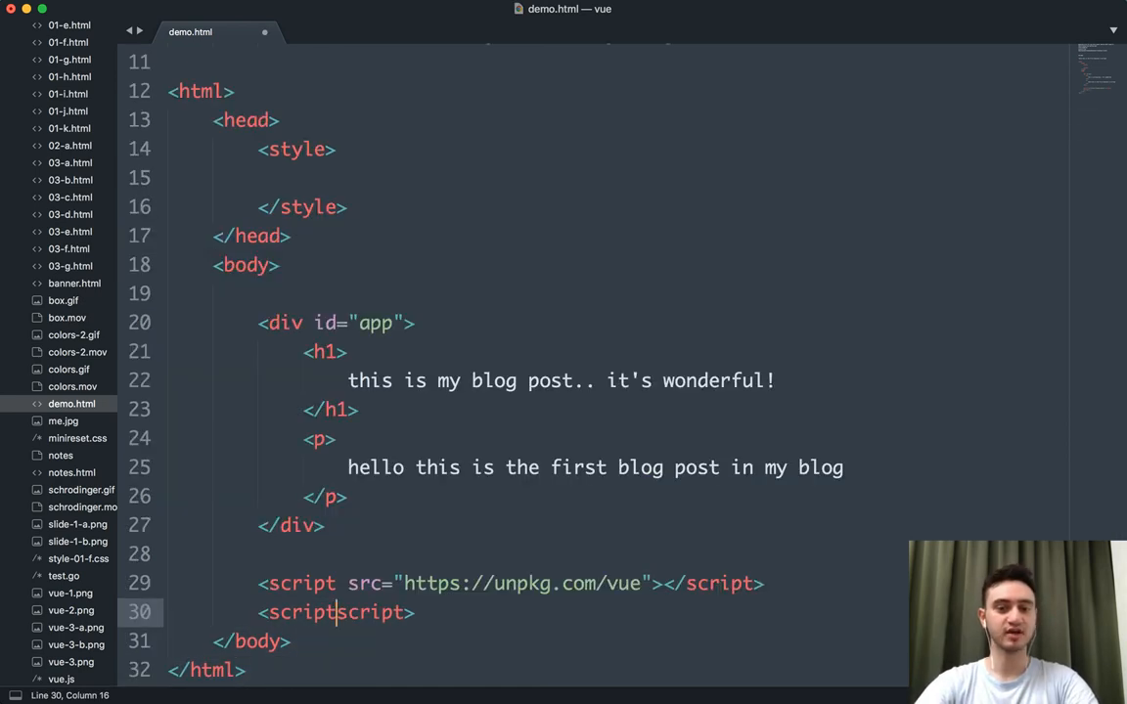
{"action": "type", "text": "</"}
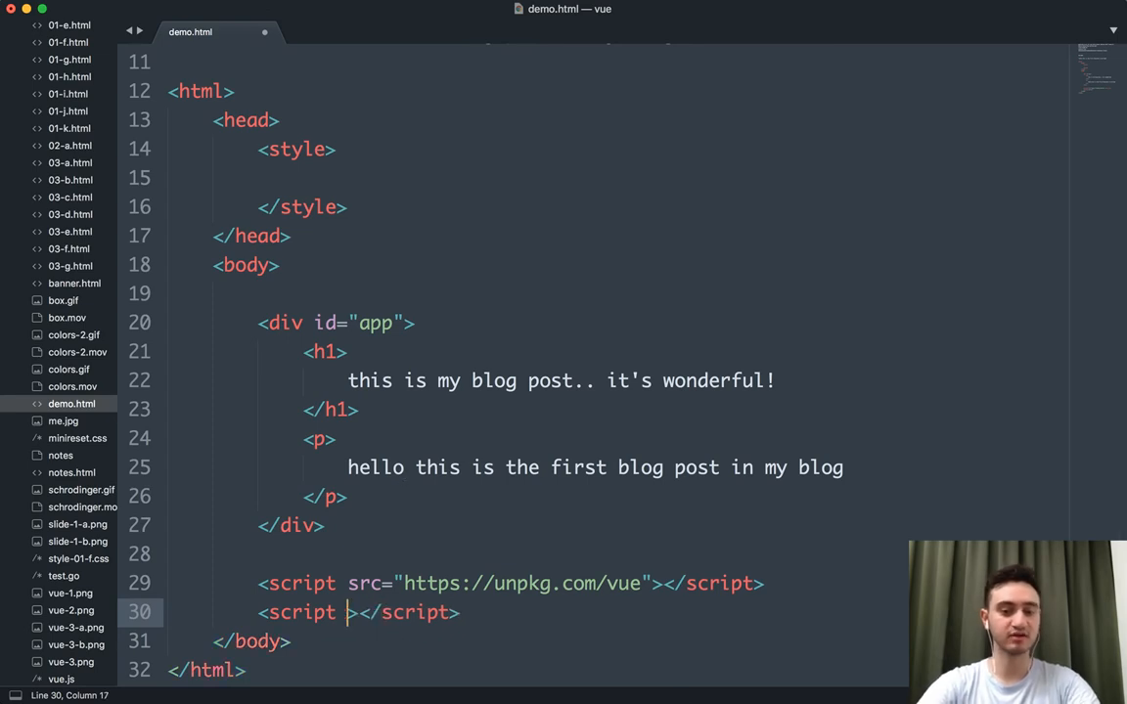
{"action": "type", "text": "src=\"app."}
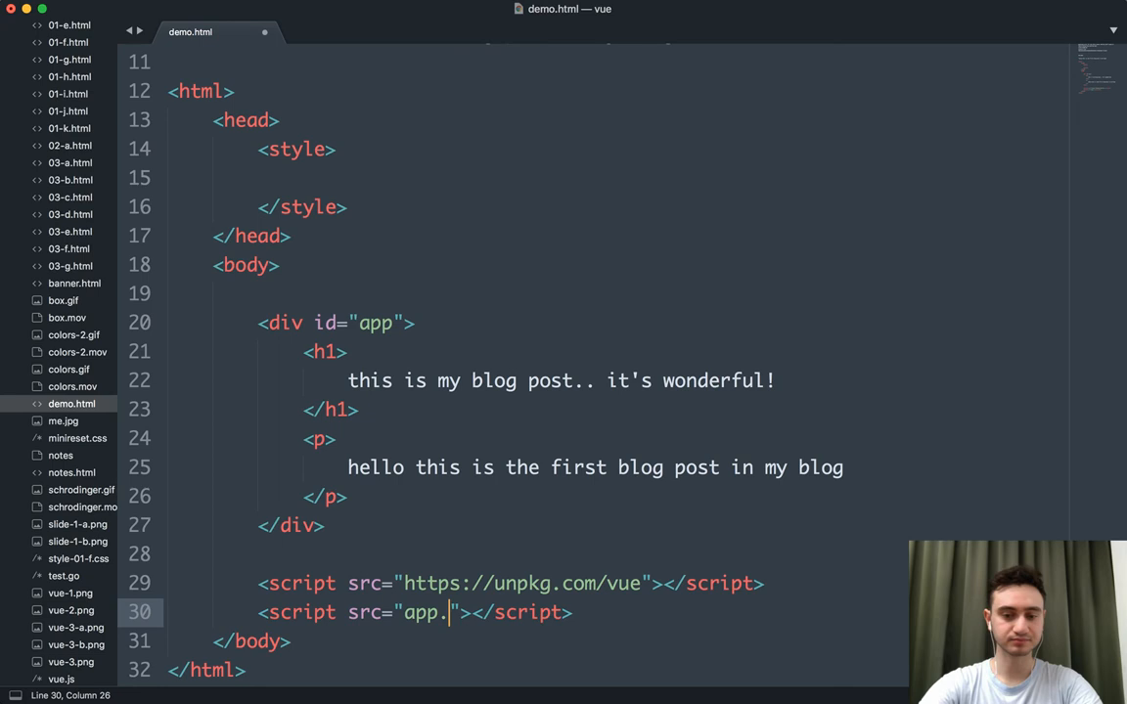
{"action": "type", "text": "js"}
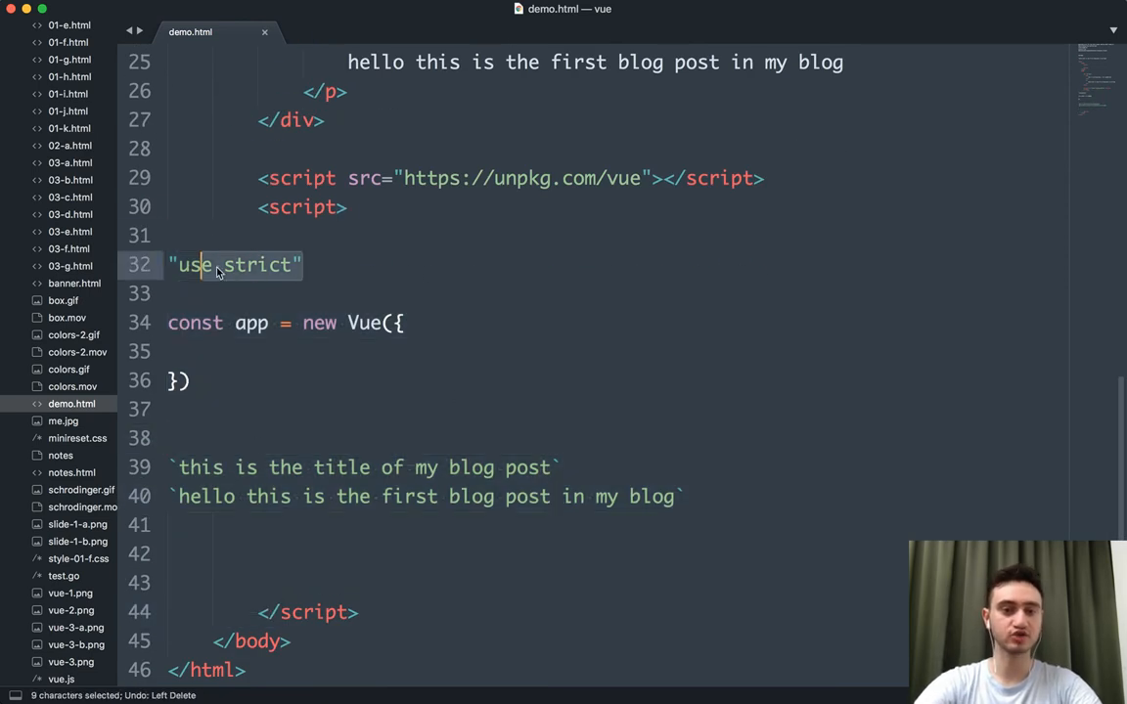
{"action": "left_click", "coordinate": [414, 284]}
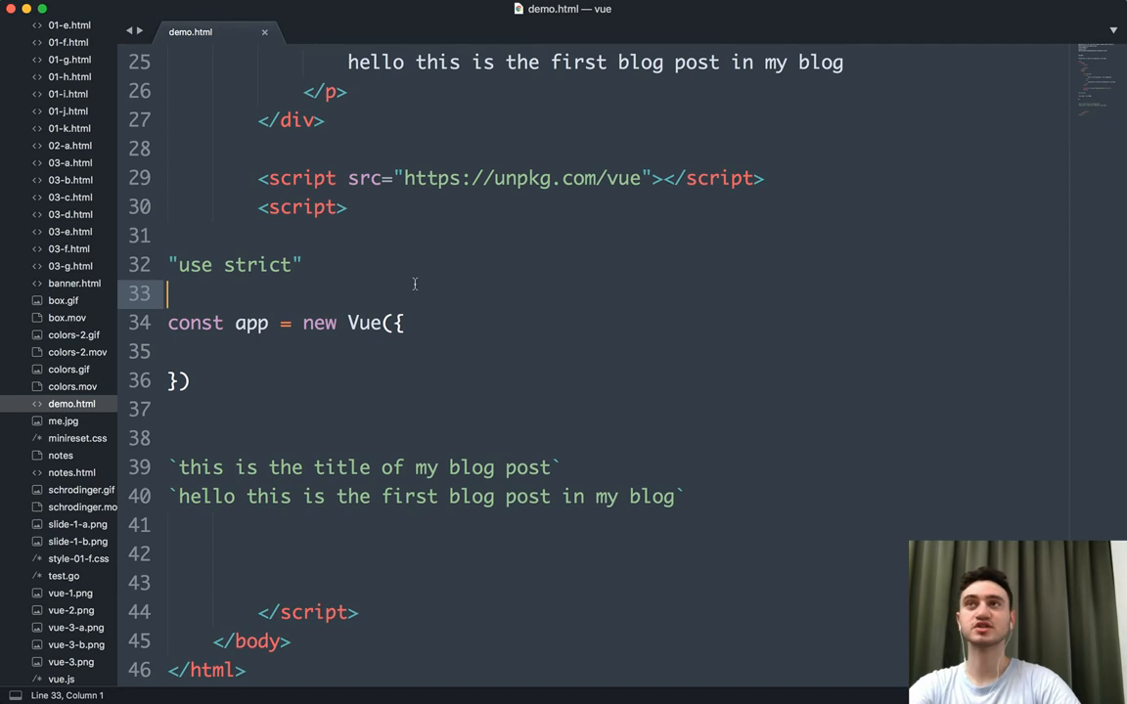
{"action": "mouse_move", "coordinate": [392, 457]}
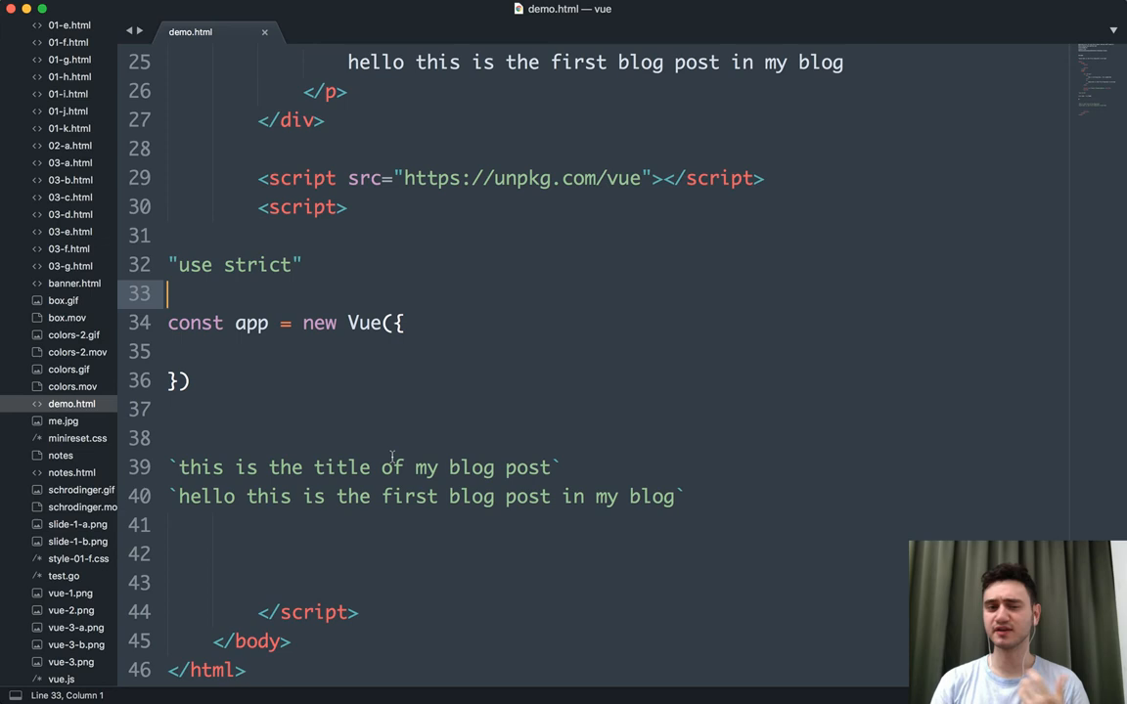
{"action": "mouse_move", "coordinate": [243, 176]}
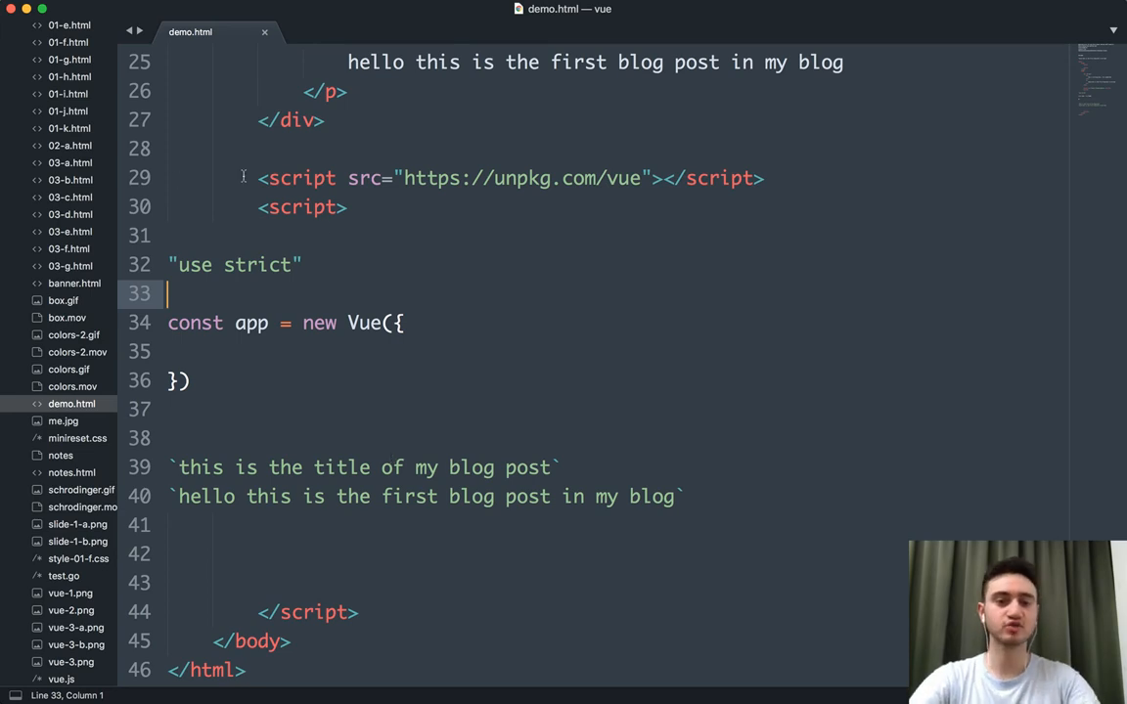
{"action": "left_click", "coordinate": [321, 323]}
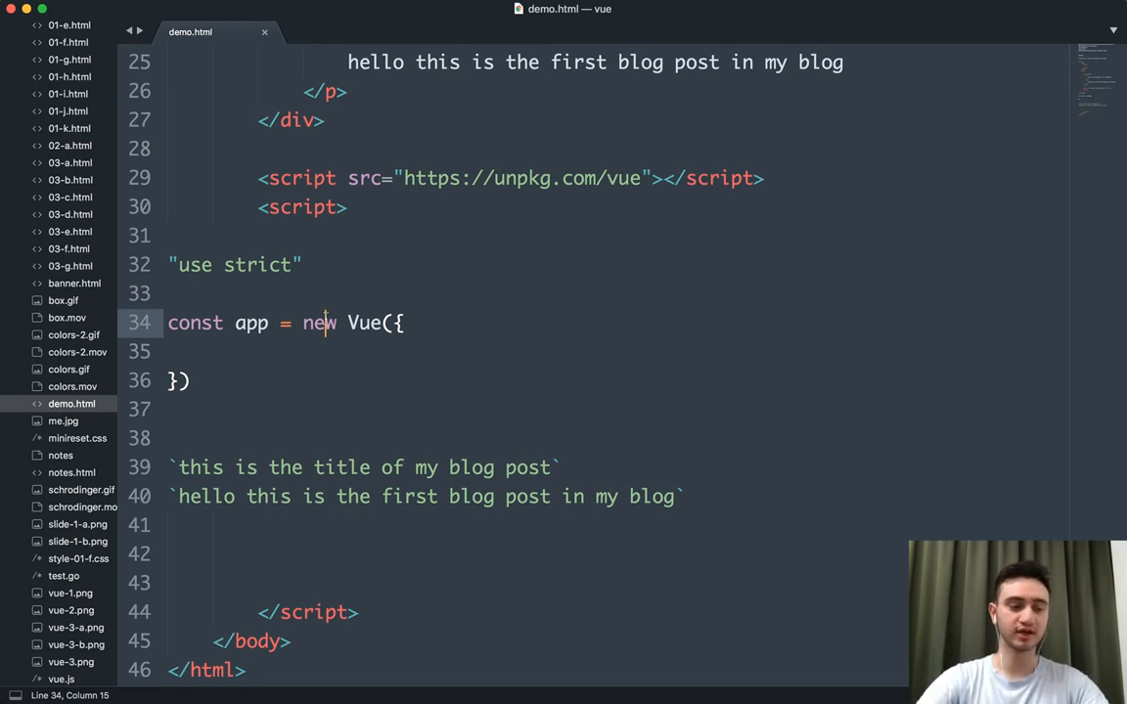
{"action": "left_click", "coordinate": [167, 293]}
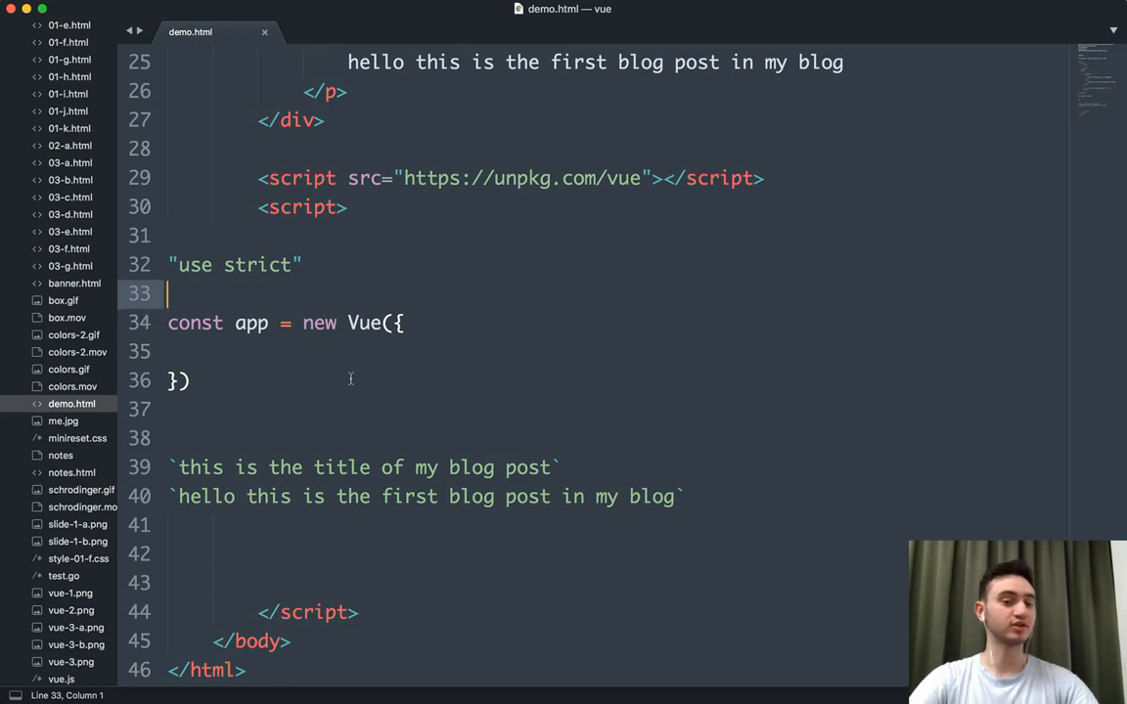
{"action": "left_click", "coordinate": [190, 381]}
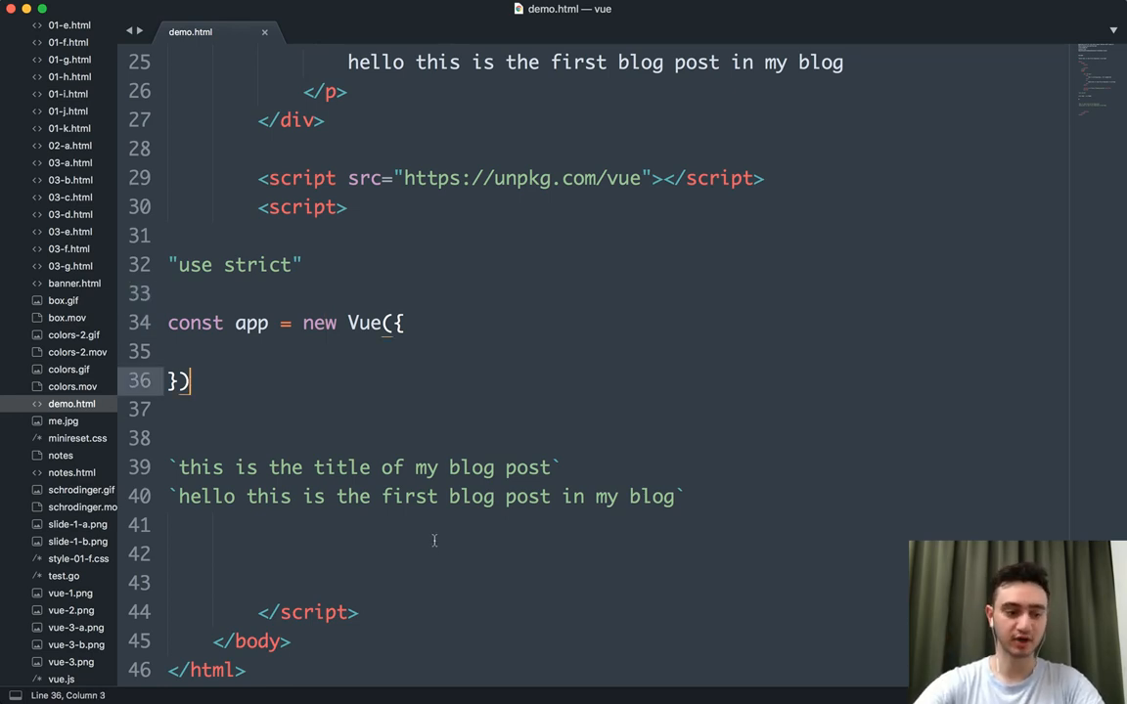
{"action": "left_click", "coordinate": [247, 427]}
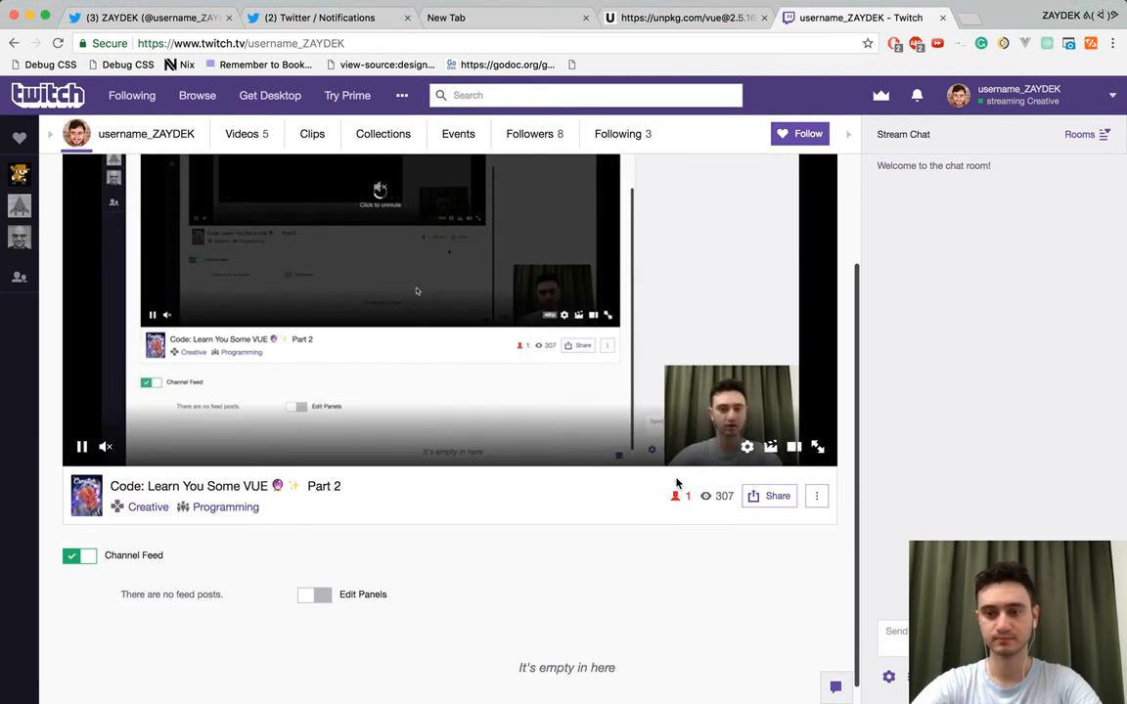
Check the Twitch page, switch to the unpkg Vue tab, then return to demo.html
{"action": "right_click", "coordinate": [535, 555]}
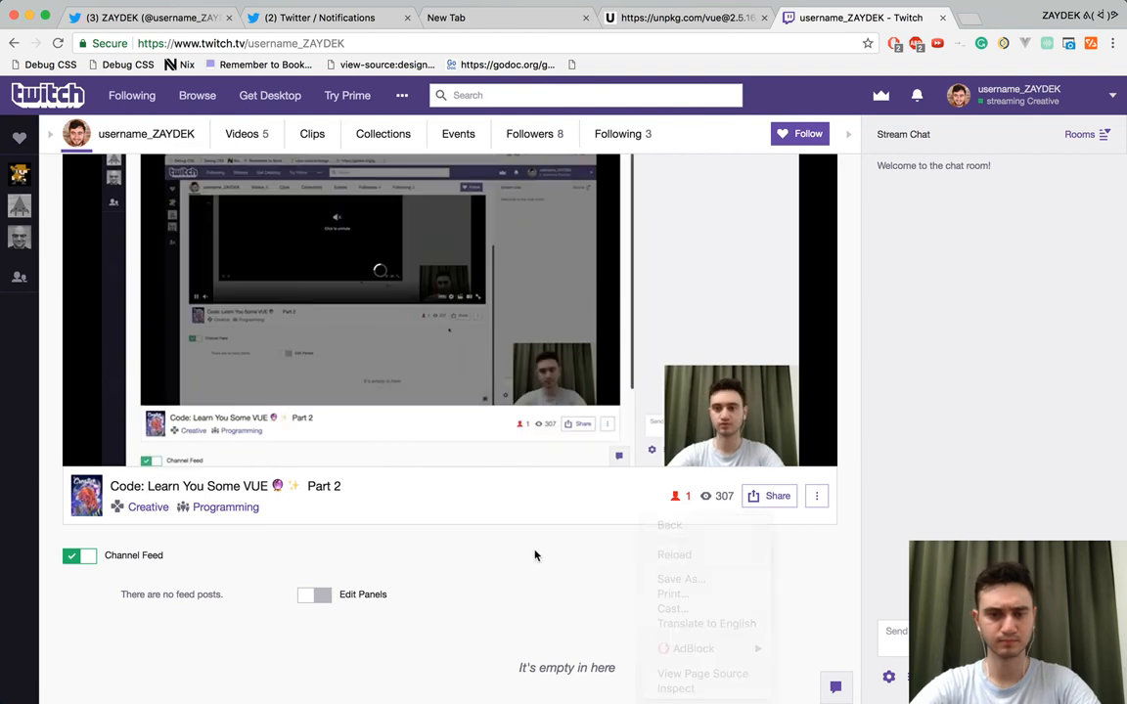
{"action": "left_click", "coordinate": [685, 17]}
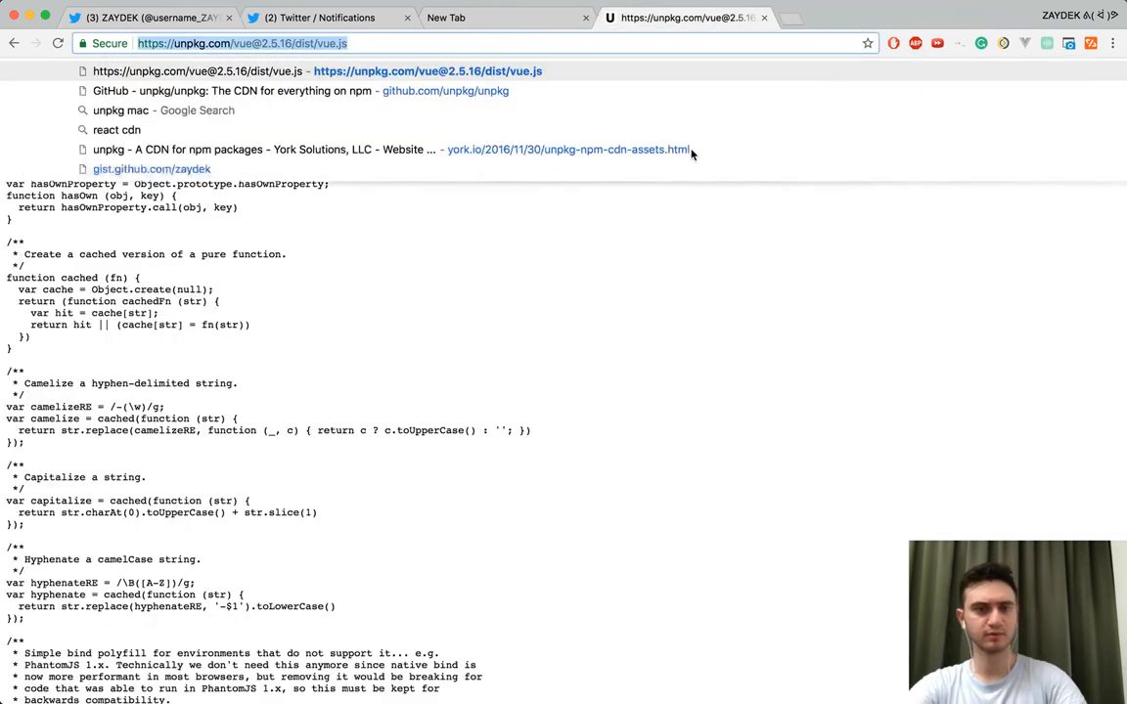
{"action": "left_click", "coordinate": [147, 110]}
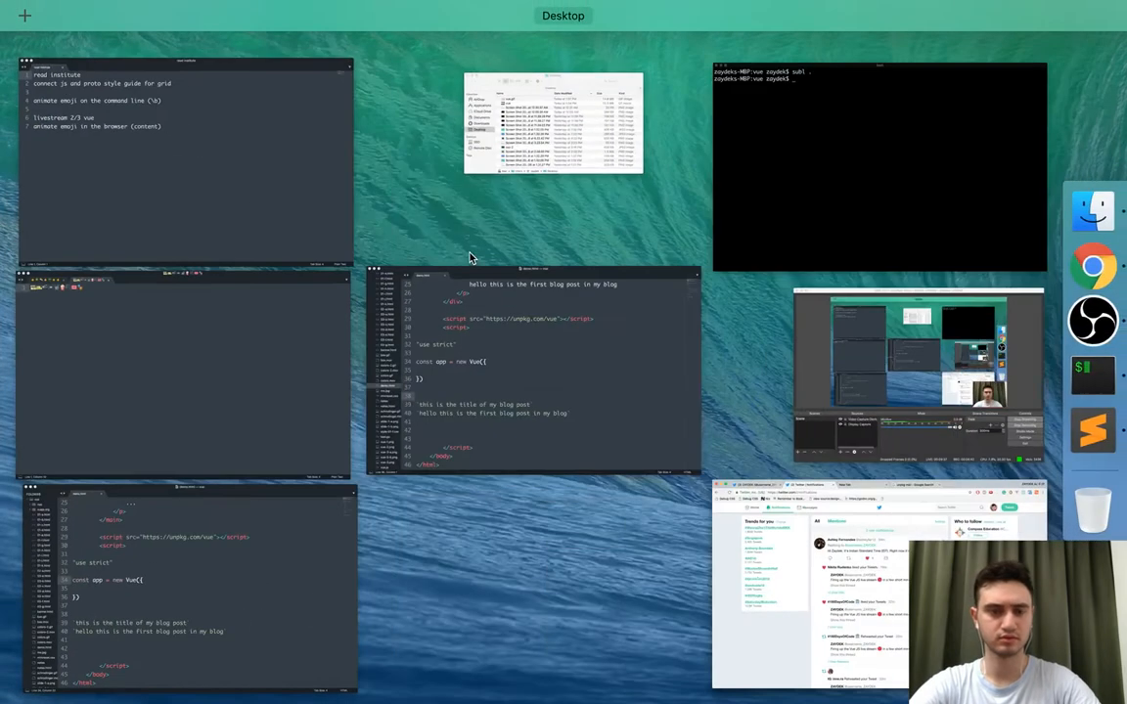
{"action": "mouse_move", "coordinate": [166, 426]}
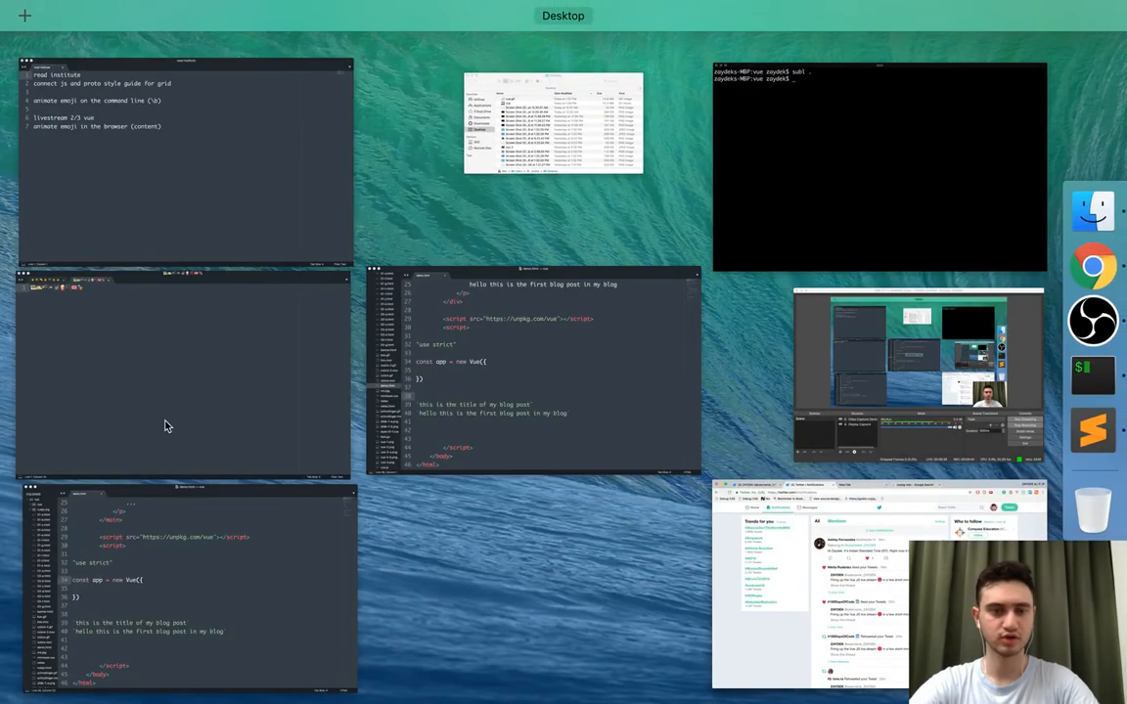
{"action": "left_click", "coordinate": [533, 372]}
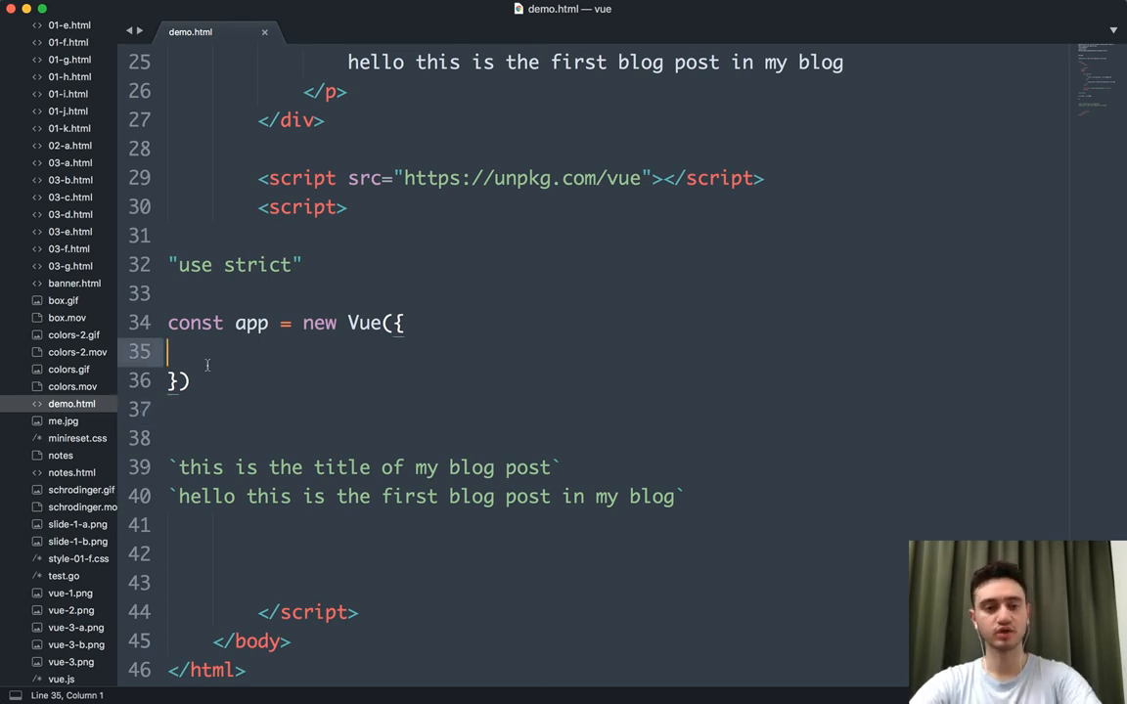
Add a data object with empty title: and text: properties inside new Vue({})
{"action": "key", "text": "Tab"}
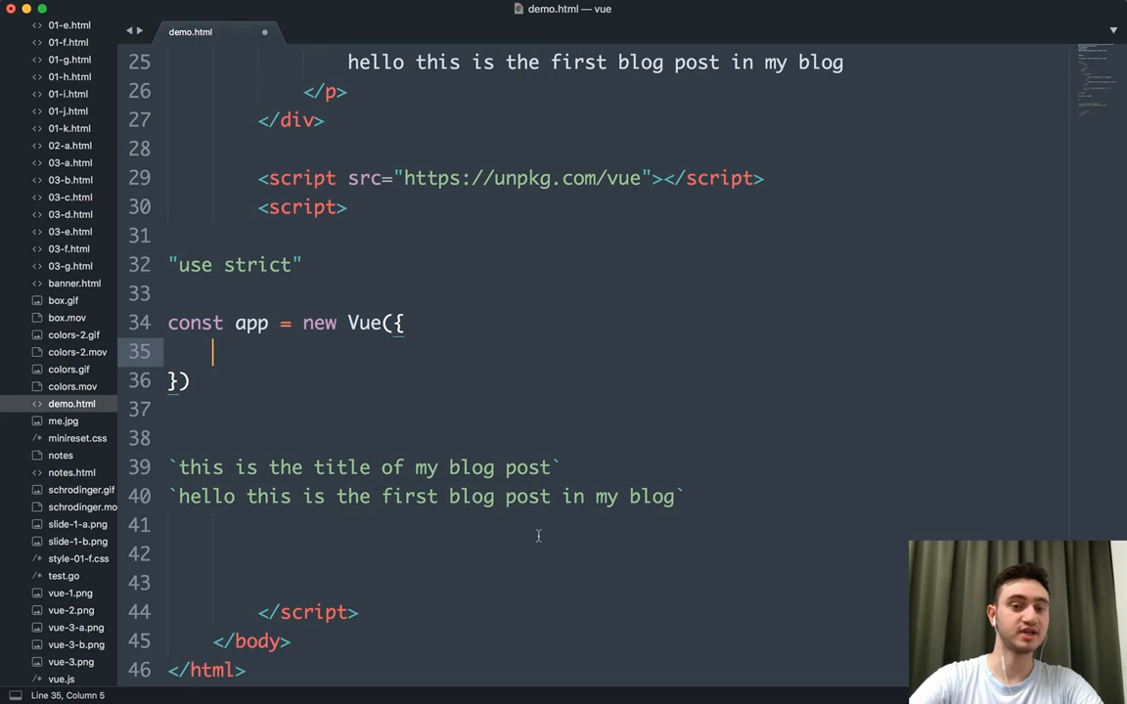
{"action": "mouse_move", "coordinate": [611, 668]}
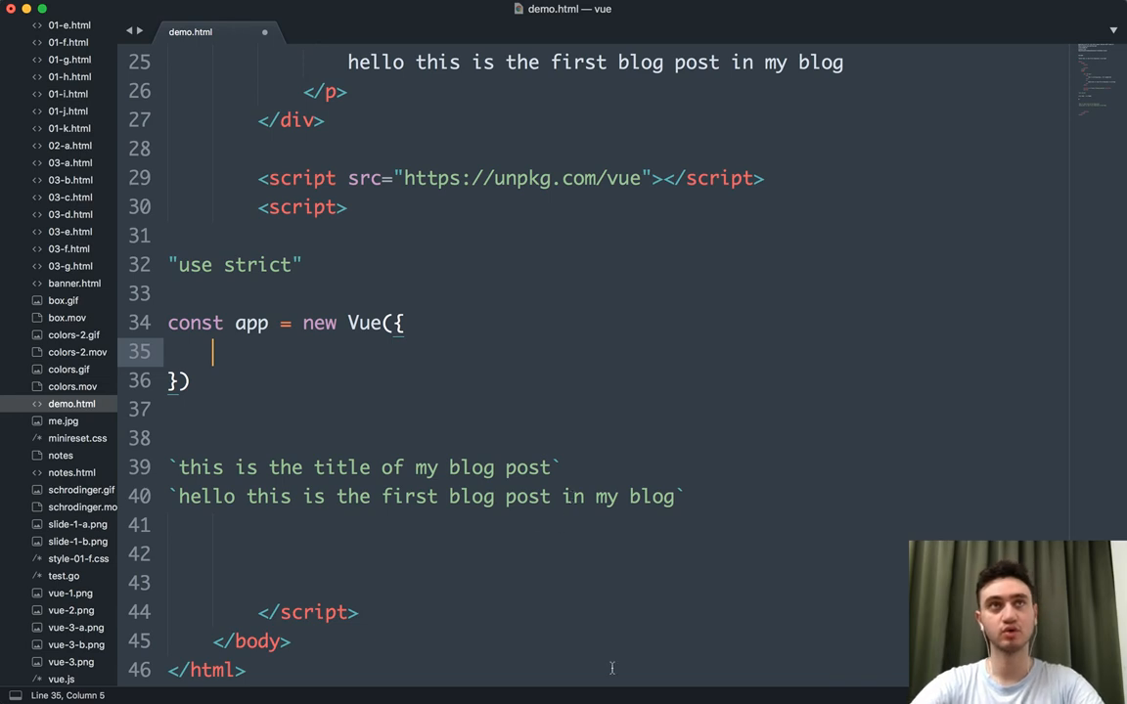
{"action": "type", "text": "data: {"}
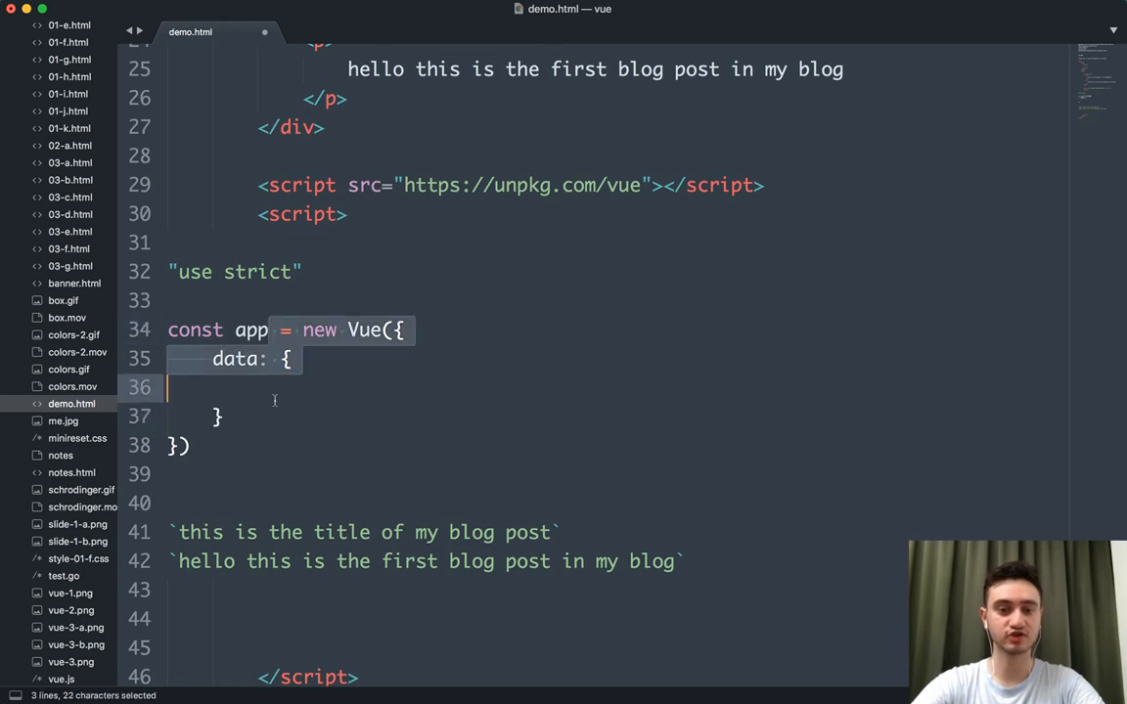
{"action": "left_click", "coordinate": [286, 358]}
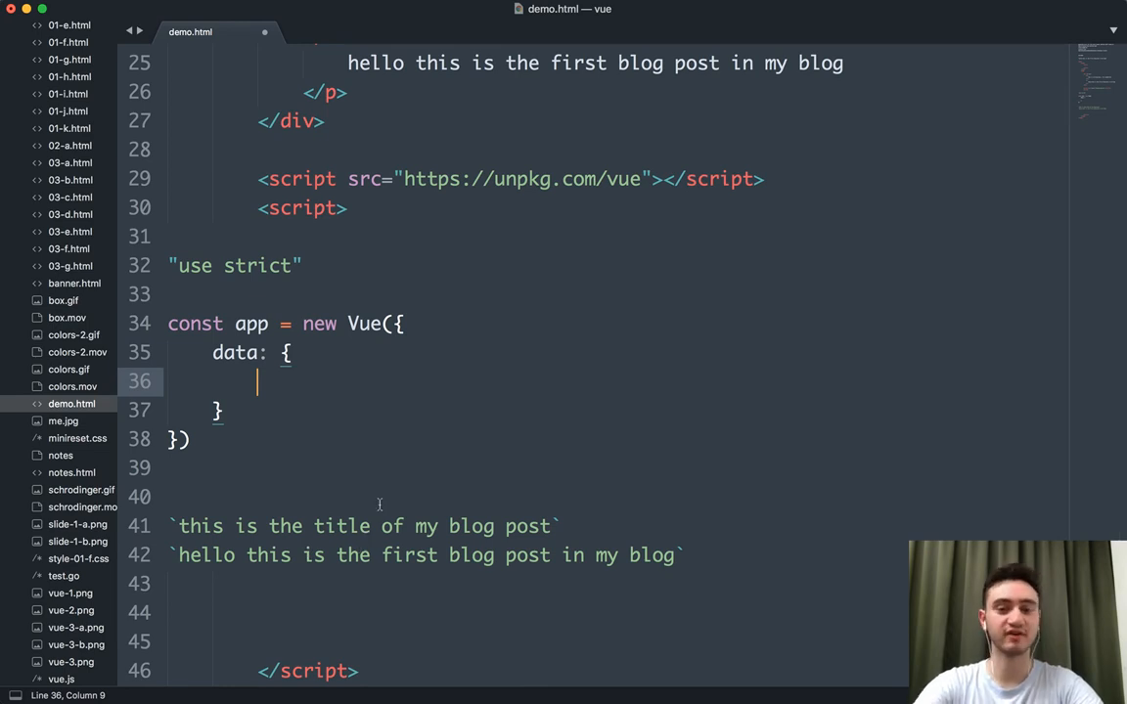
{"action": "type", "text": "title: ,"}
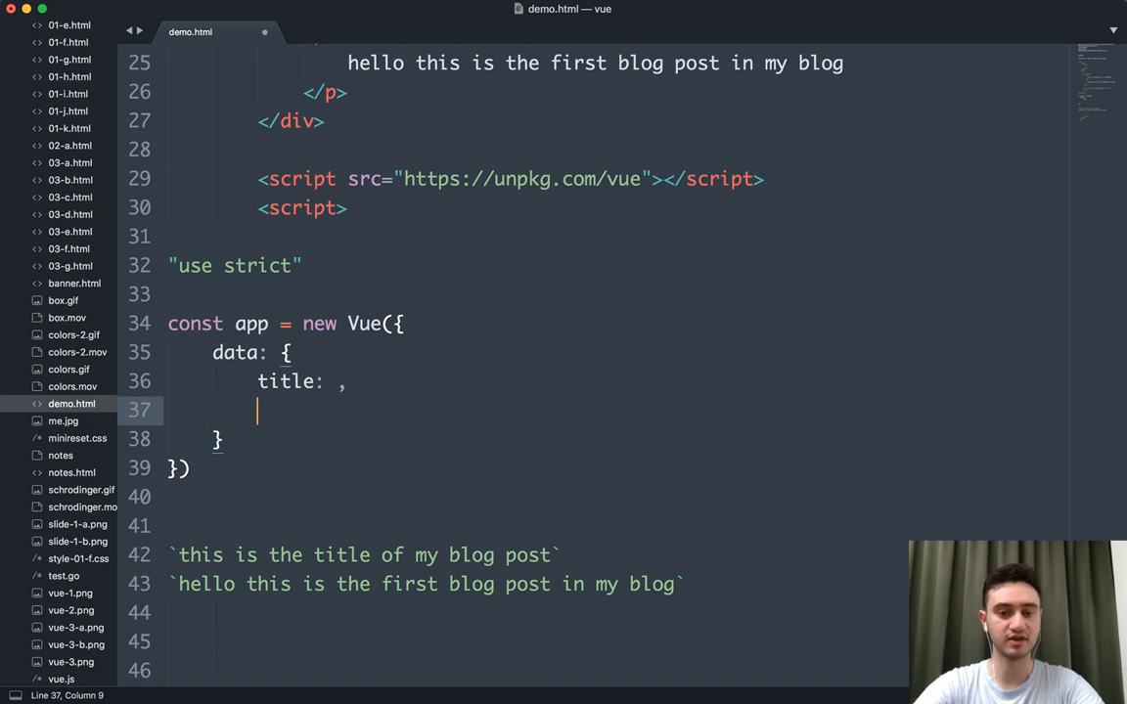
{"action": "type", "text": "text"}
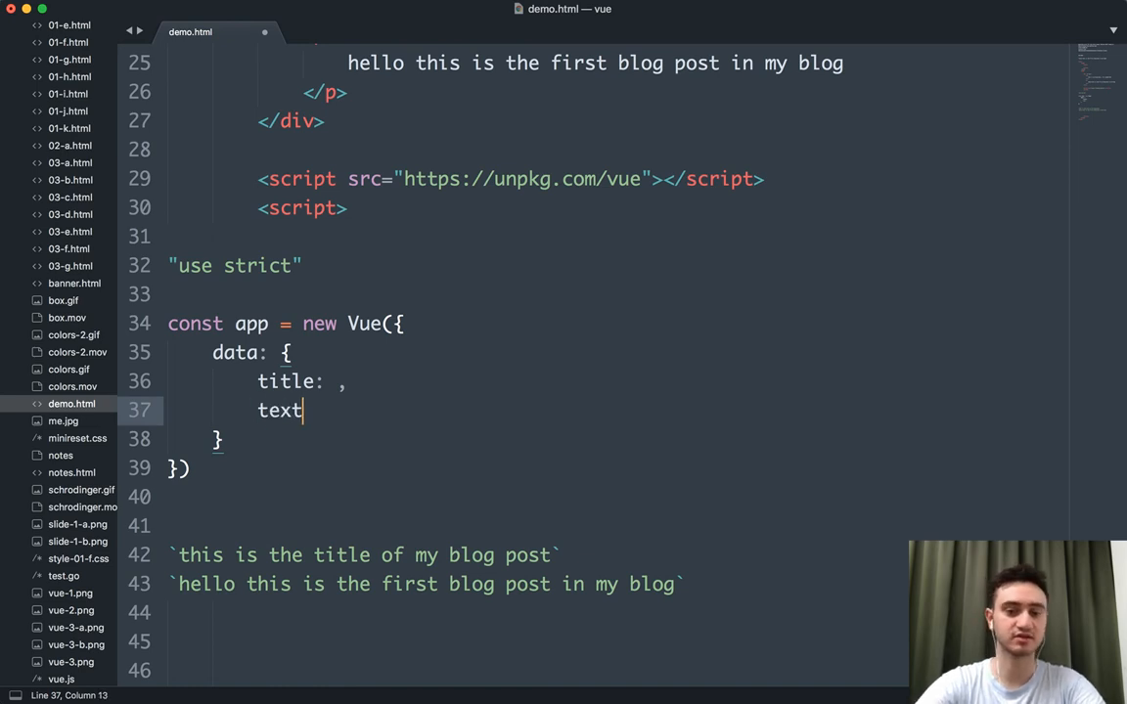
{"action": "type", "text": ": ,"}
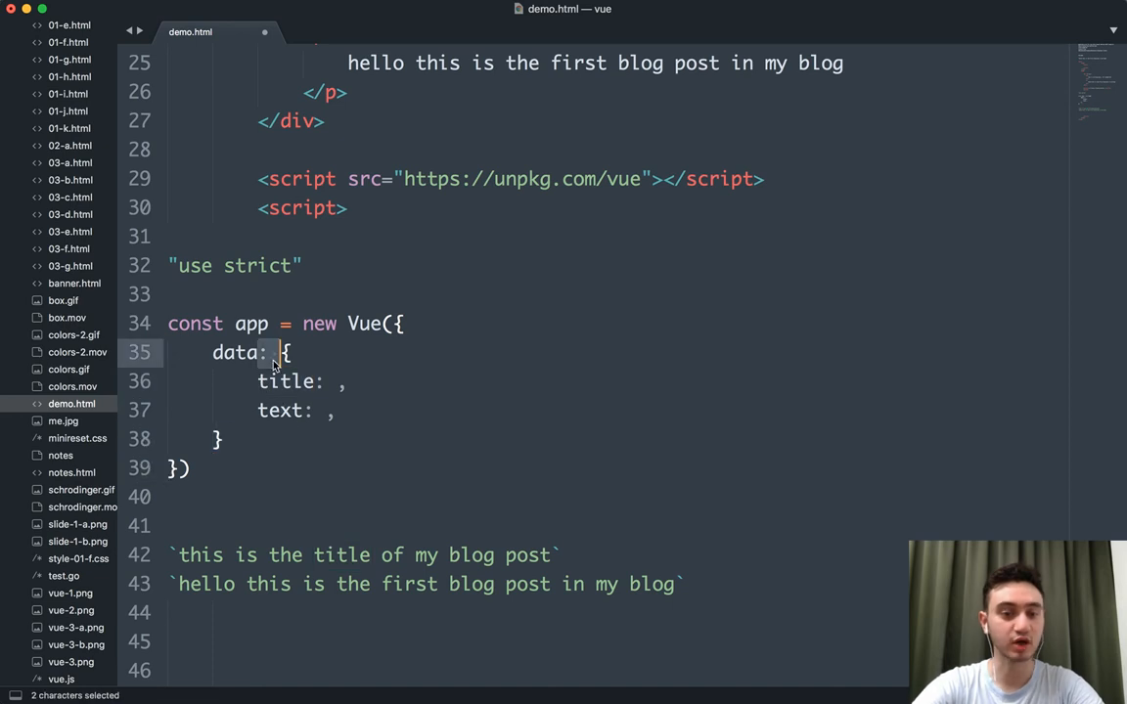
{"action": "double_click", "coordinate": [279, 409]}
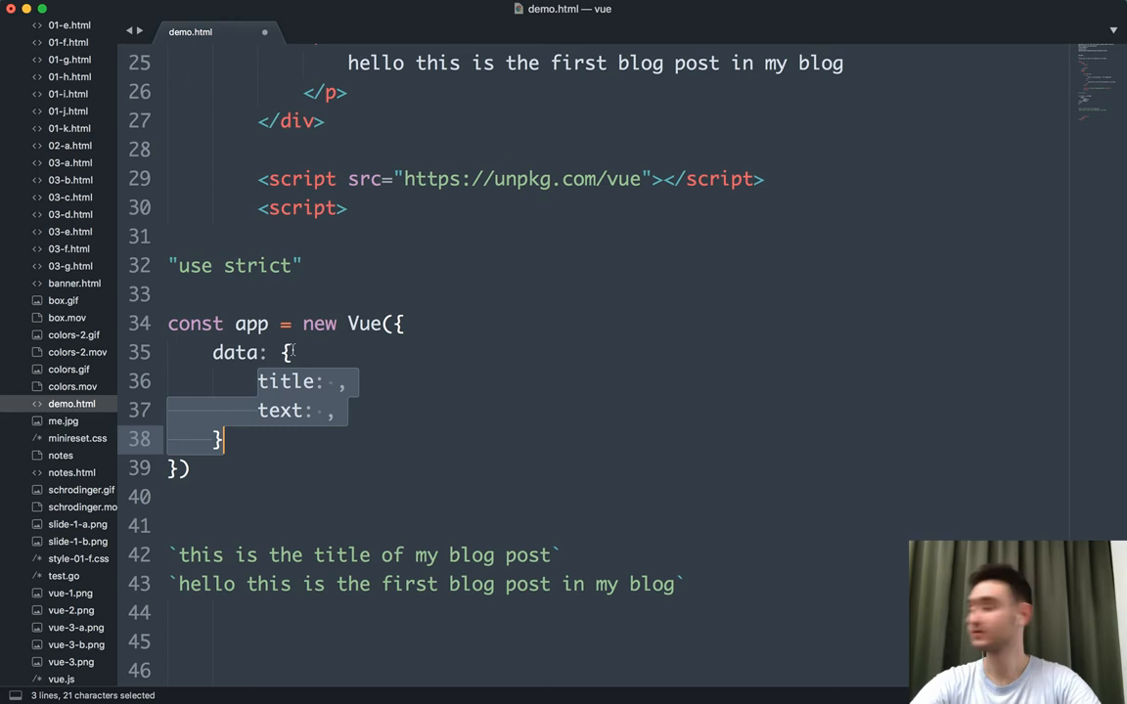
{"action": "mouse_move", "coordinate": [254, 443]}
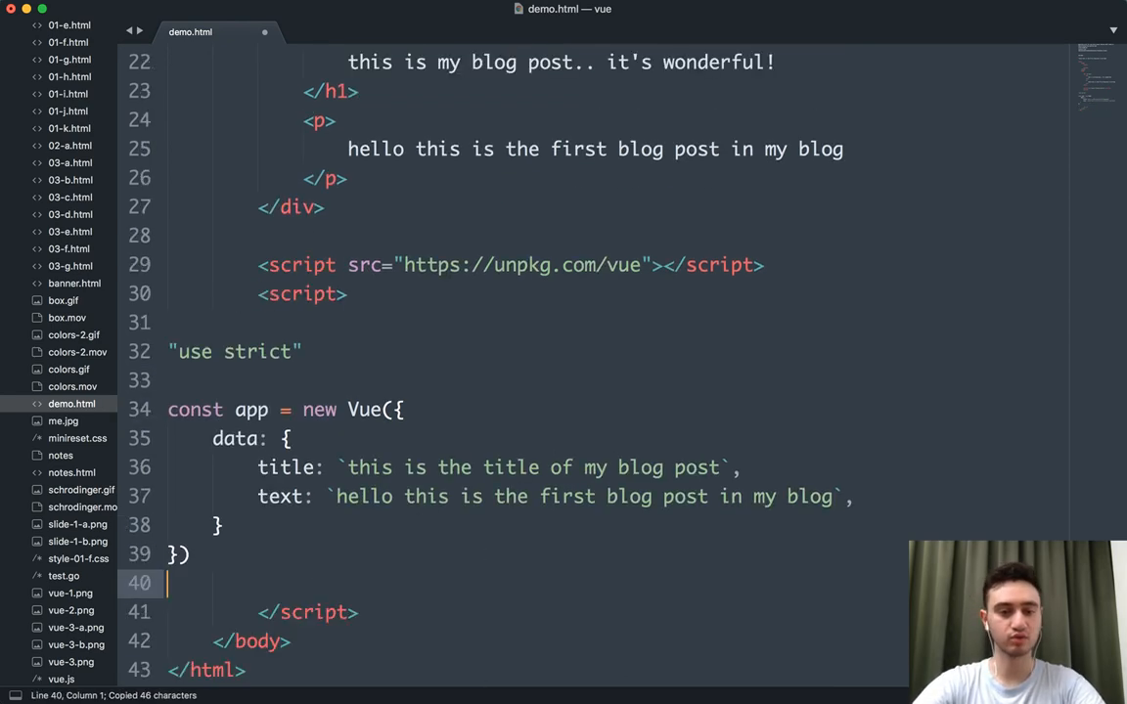
Save, then add {{ title }} and {{ text }} placeholders to the heading and paragraph
{"action": "key", "text": "cmd+s"}
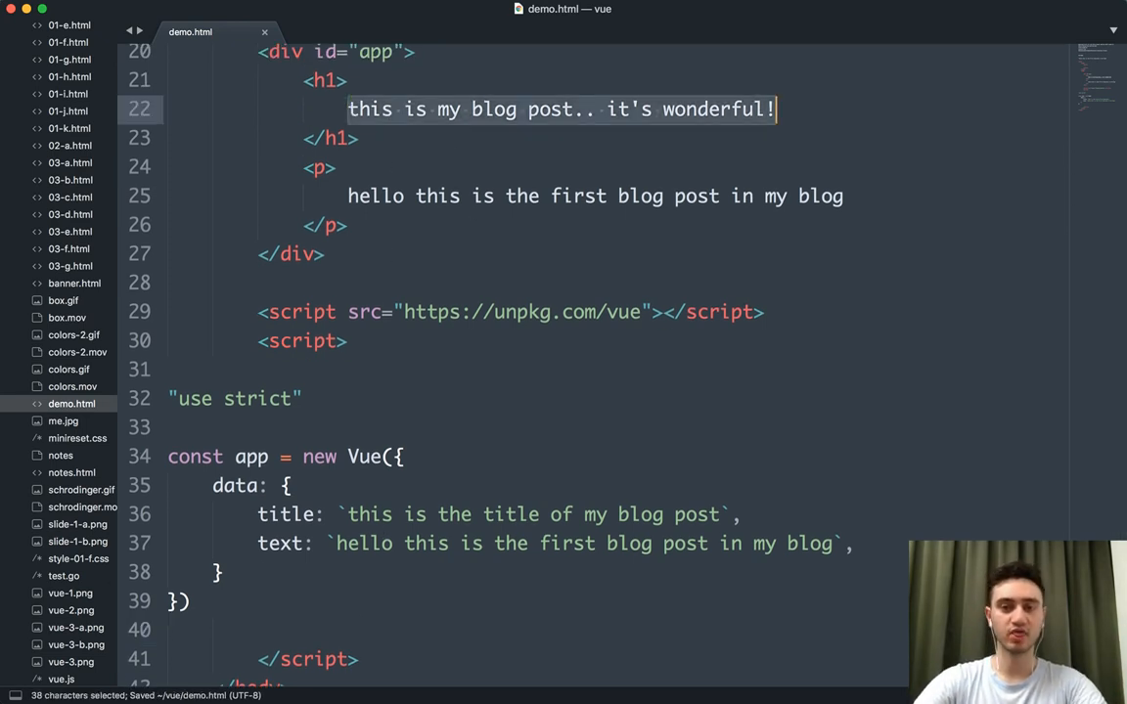
{"action": "type", "text": "{{ }}"}
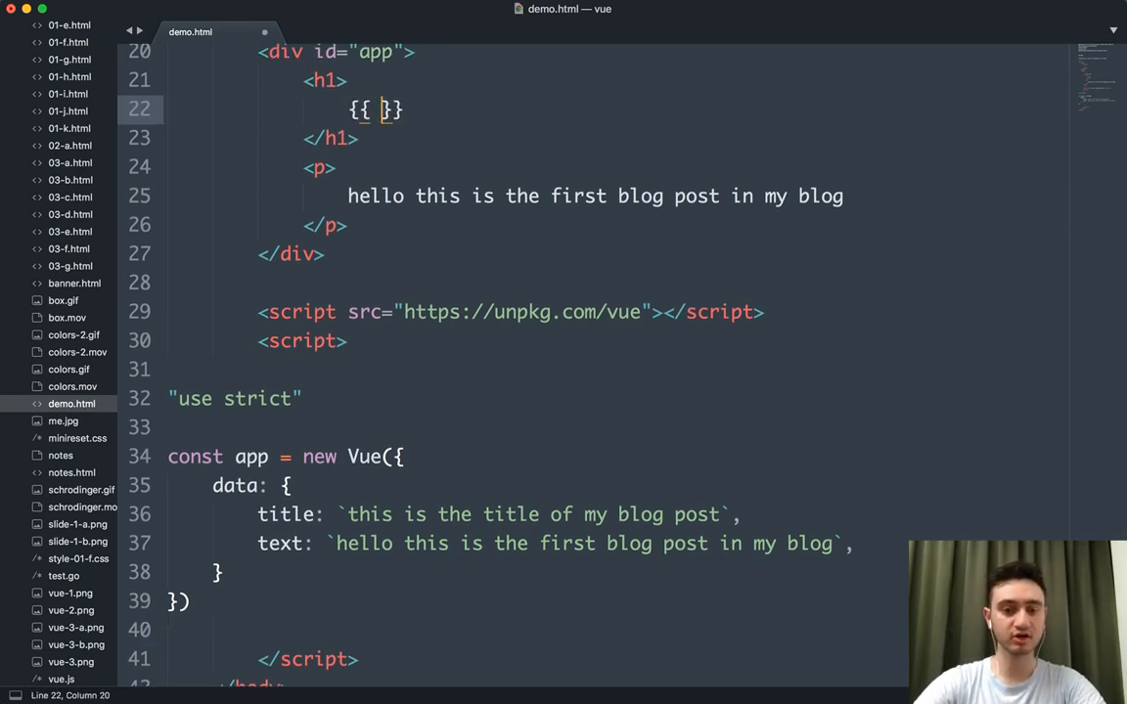
{"action": "type", "text": "title"}
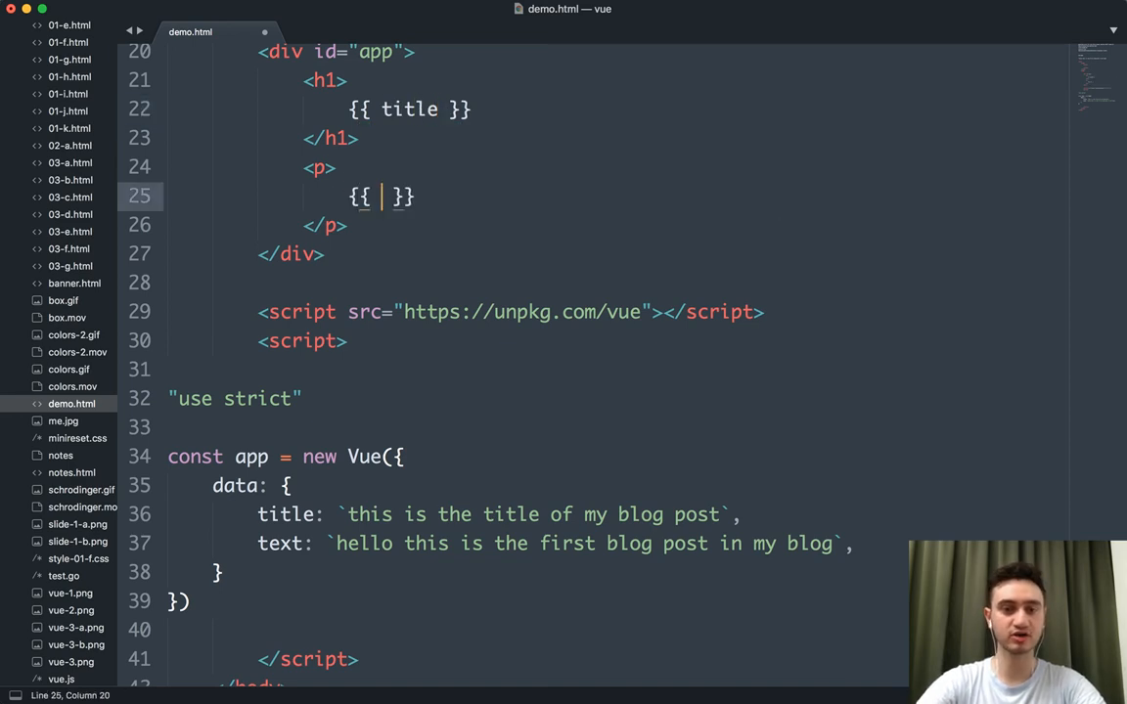
{"action": "type", "text": "text"}
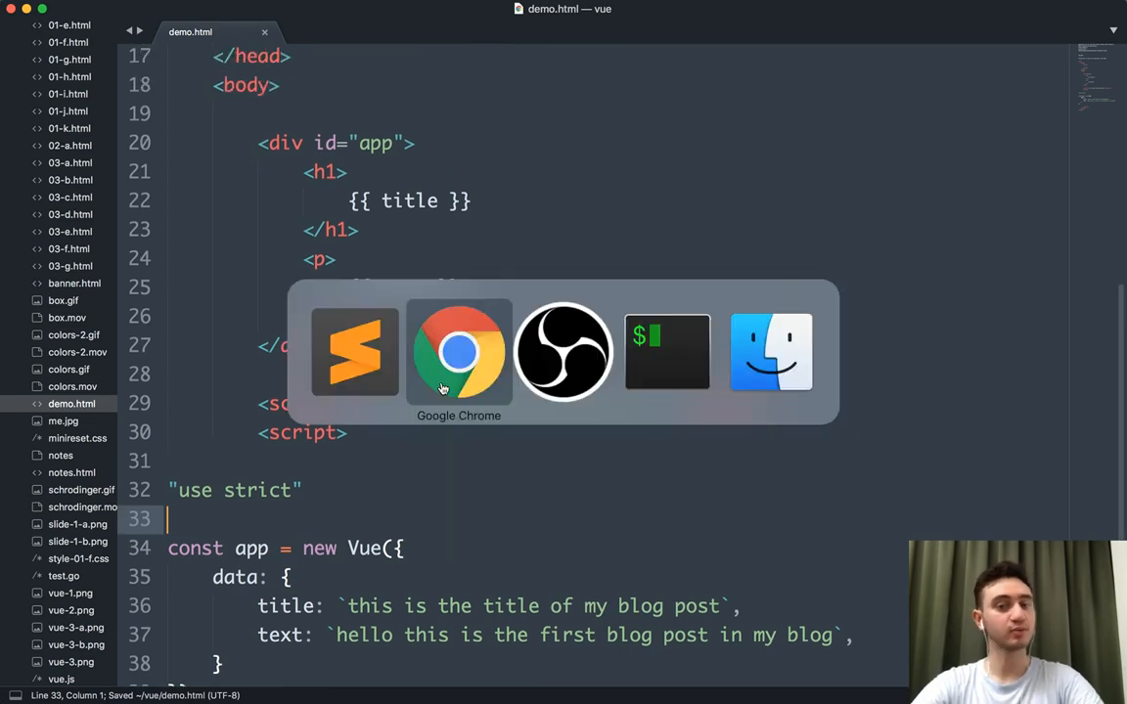
Switch to Chrome and enter file:///Users/zaydek/vue/demo.html in a new tab
{"action": "left_click", "coordinate": [459, 351]}
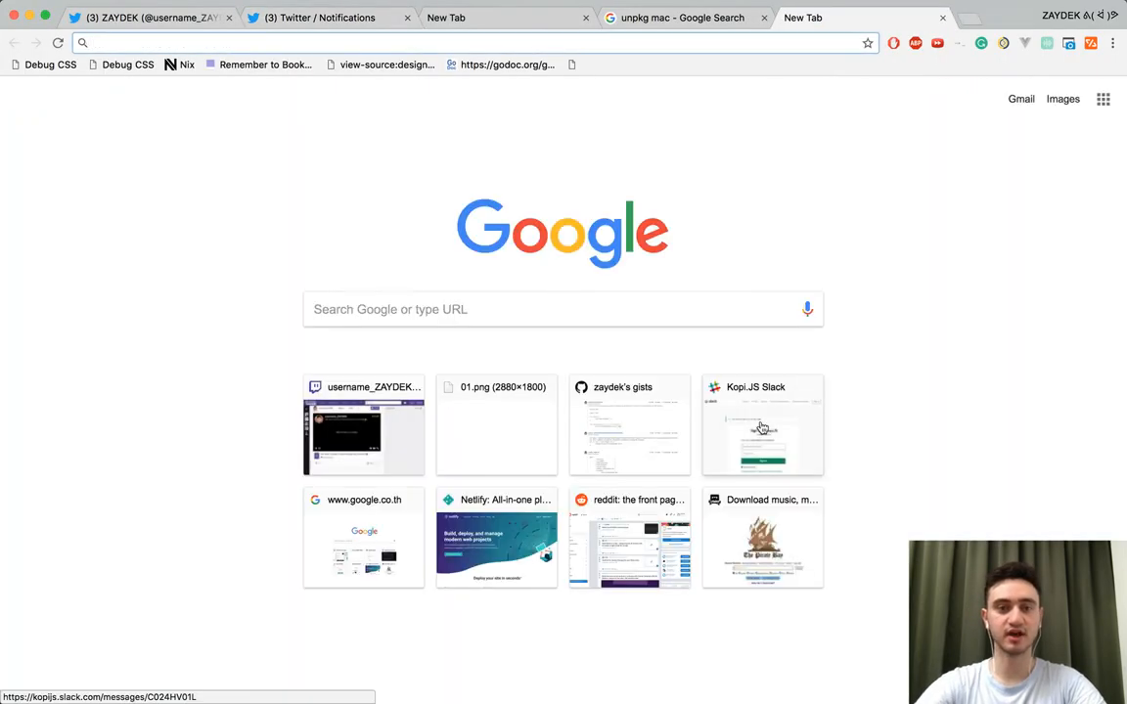
{"action": "mouse_move", "coordinate": [880, 94]}
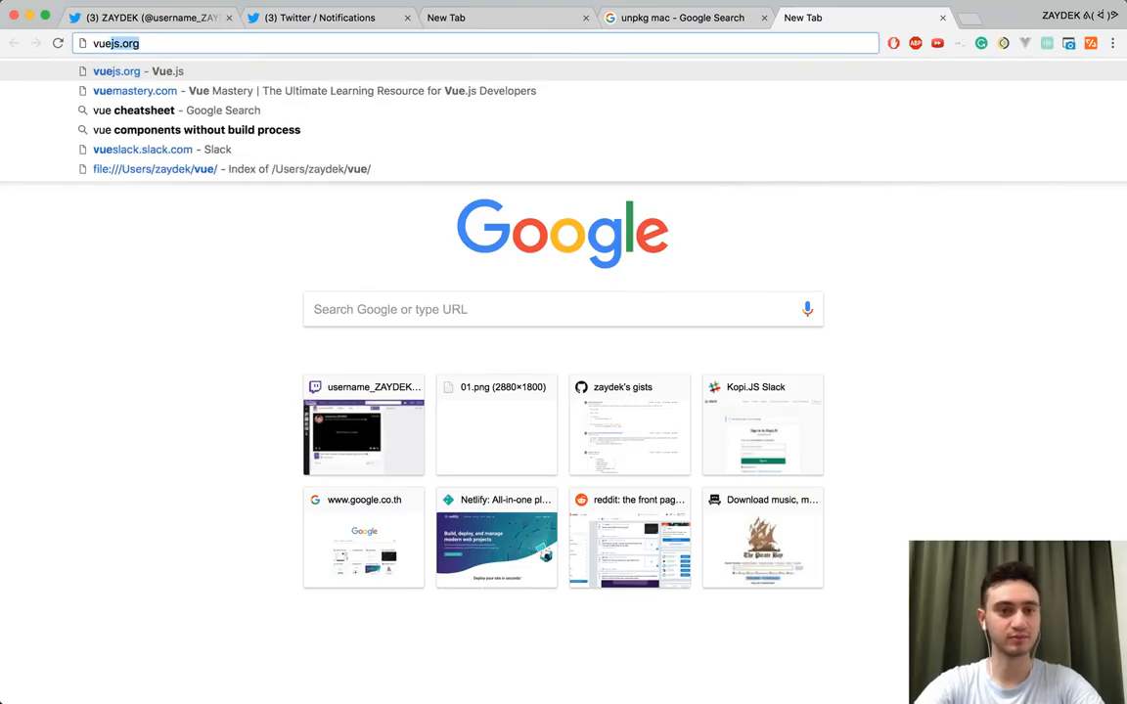
{"action": "type", "text": "file:///Users/zaydek/vue/demo"}
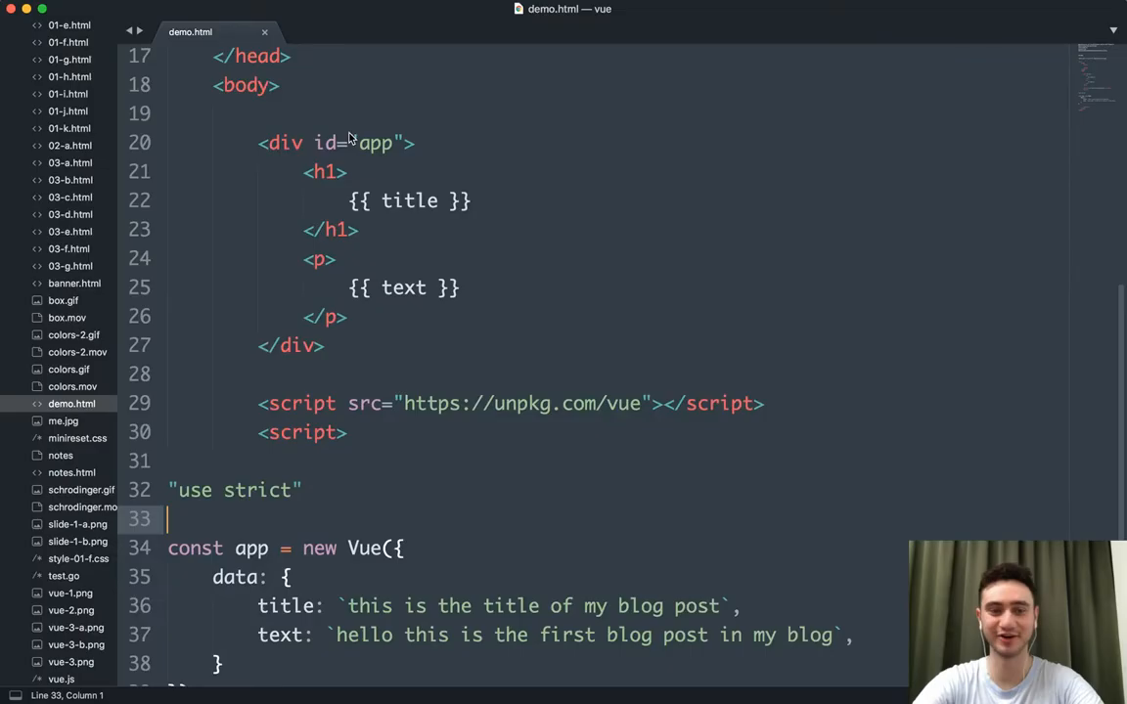
Add el: "#app" as the first option of the Vue instance
{"action": "scroll", "scroll_direction": "up", "scroll_amount": 3}
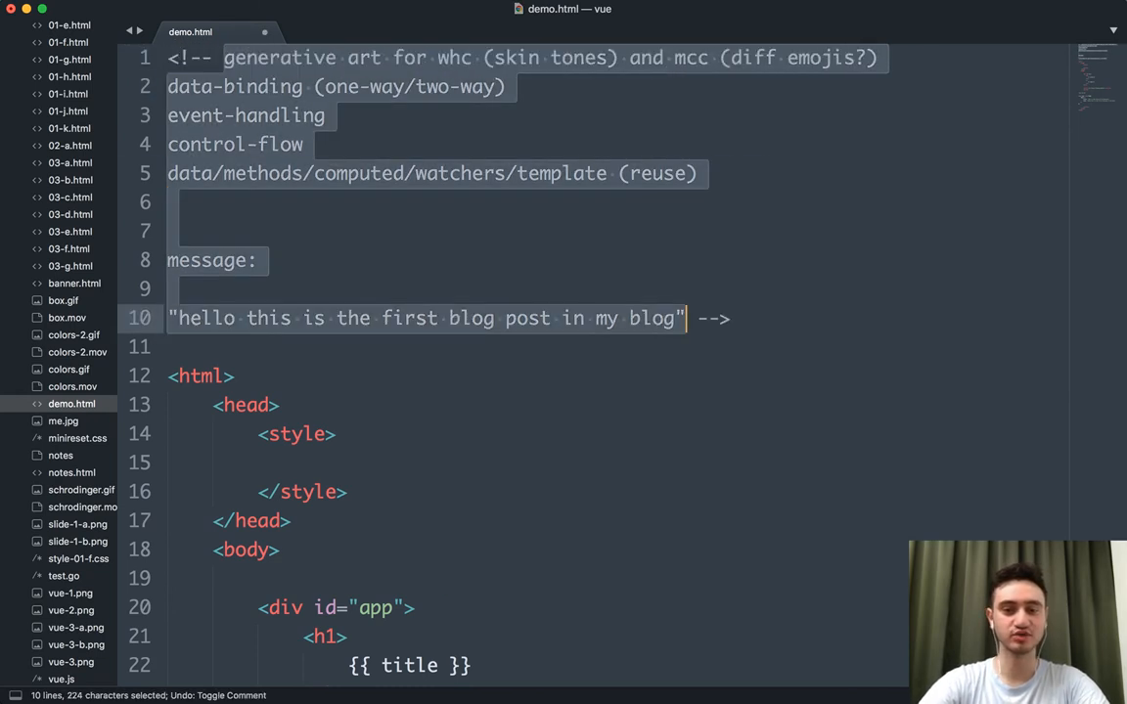
{"action": "scroll", "scroll_direction": "down", "scroll_amount": 3}
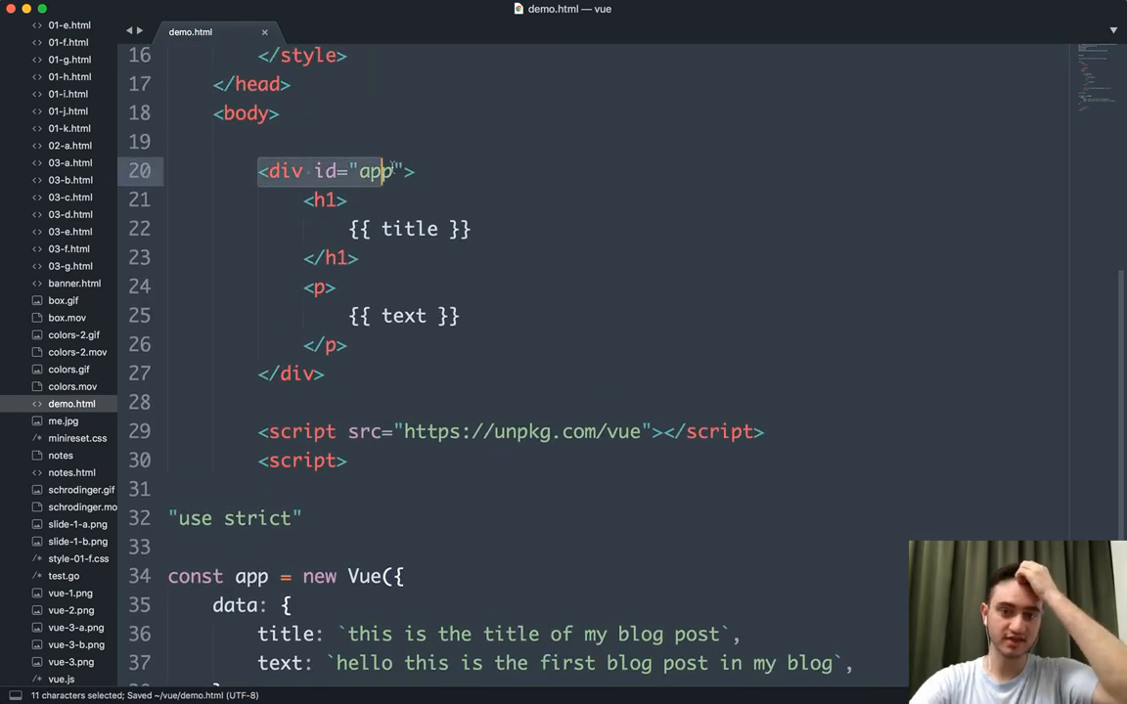
{"action": "scroll", "scroll_direction": "down", "scroll_amount": 3}
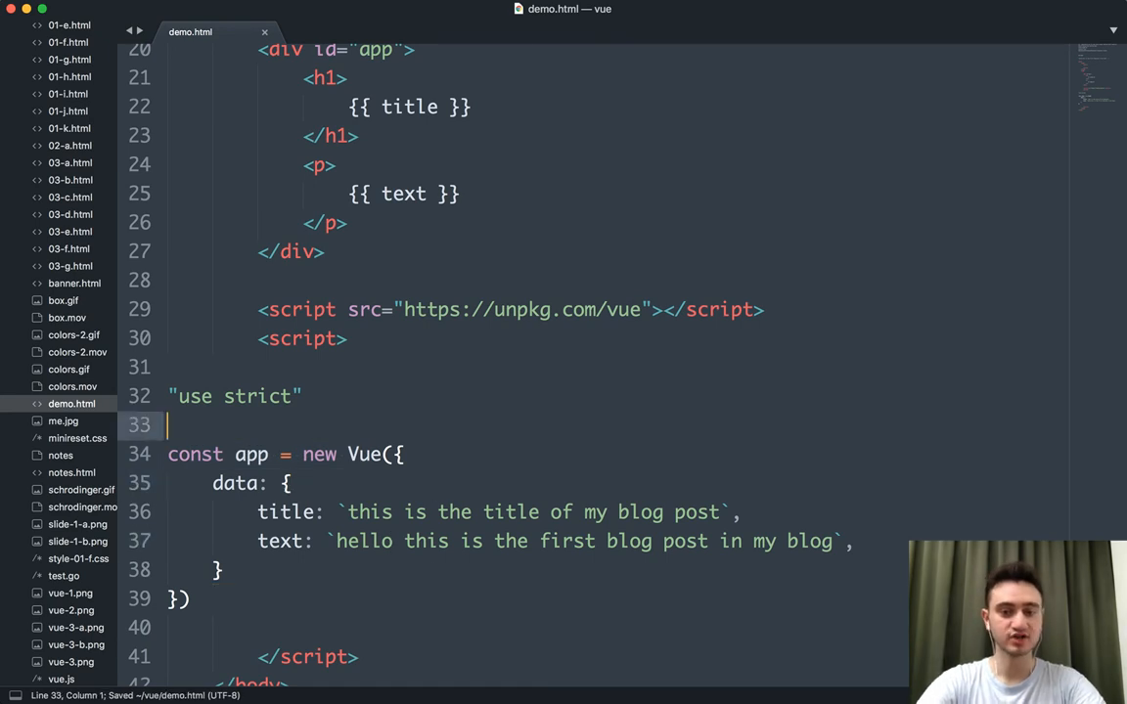
{"action": "type", "text": "el:"}
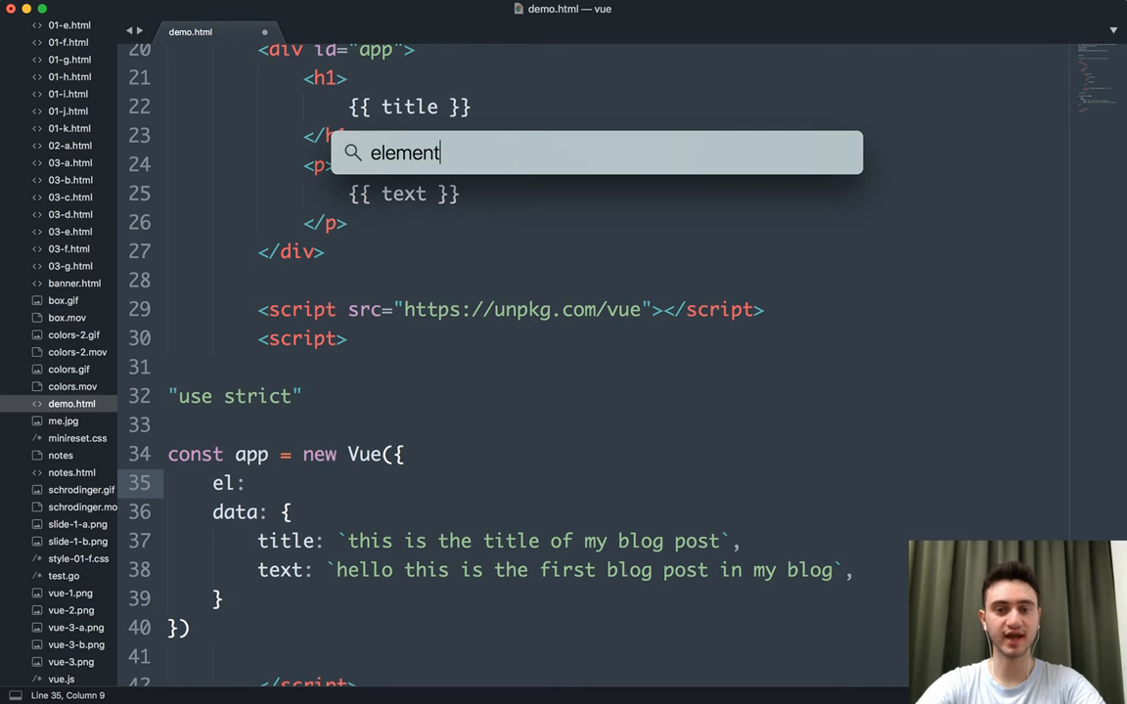
{"action": "key", "text": "Escape"}
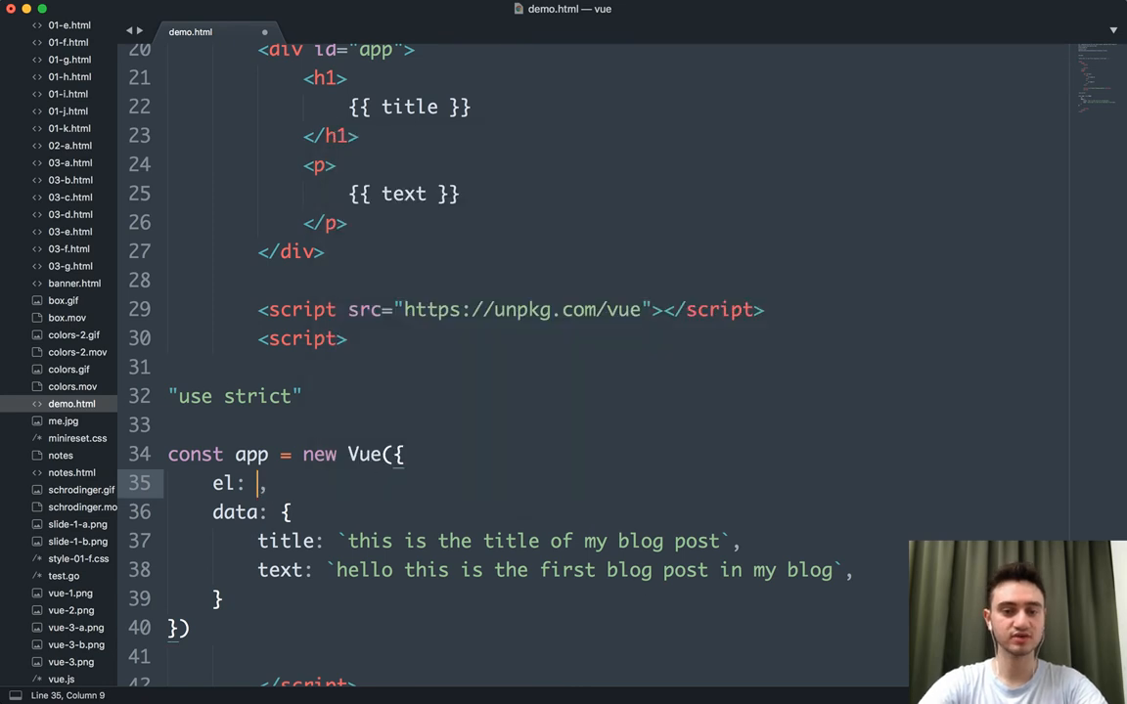
{"action": "type", "text": "\"\""}
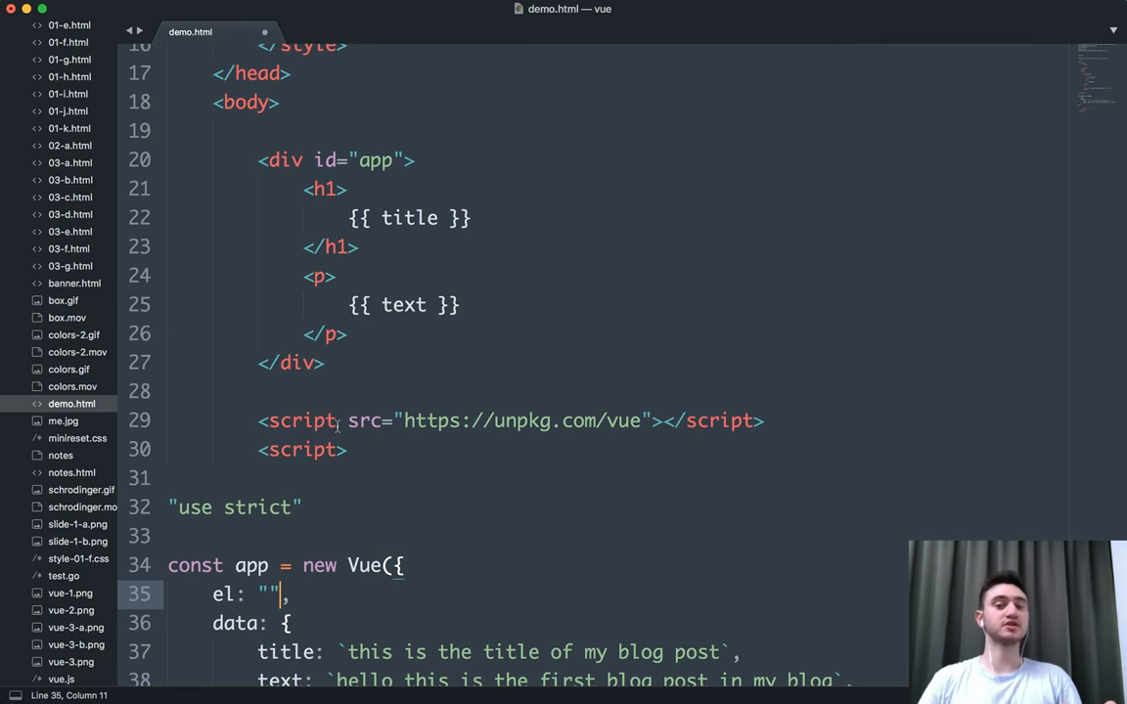
{"action": "scroll", "scroll_direction": "down", "scroll_amount": 3}
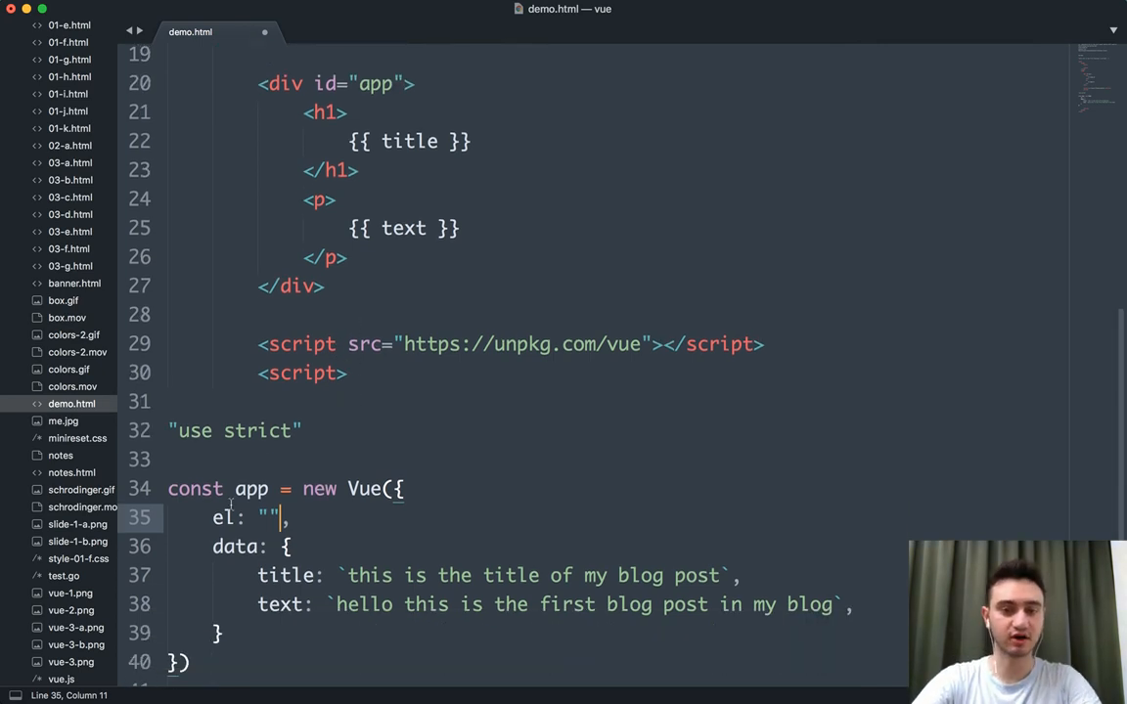
{"action": "type", "text": "#app"}
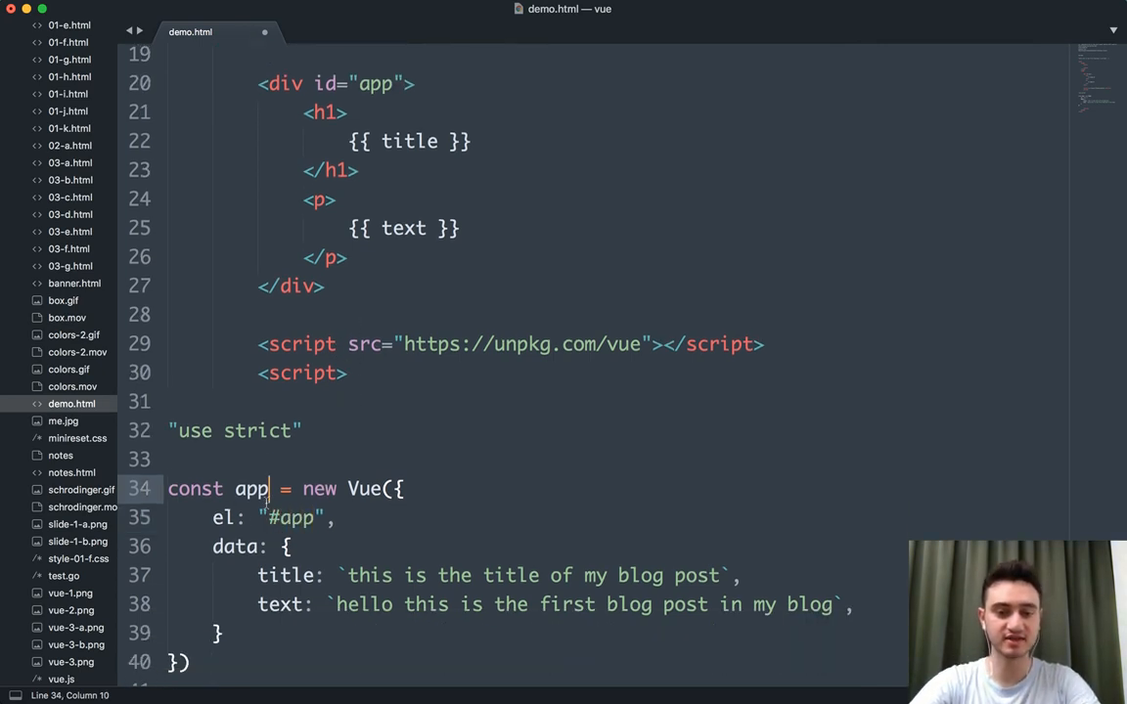
{"action": "double_click", "coordinate": [291, 535]}
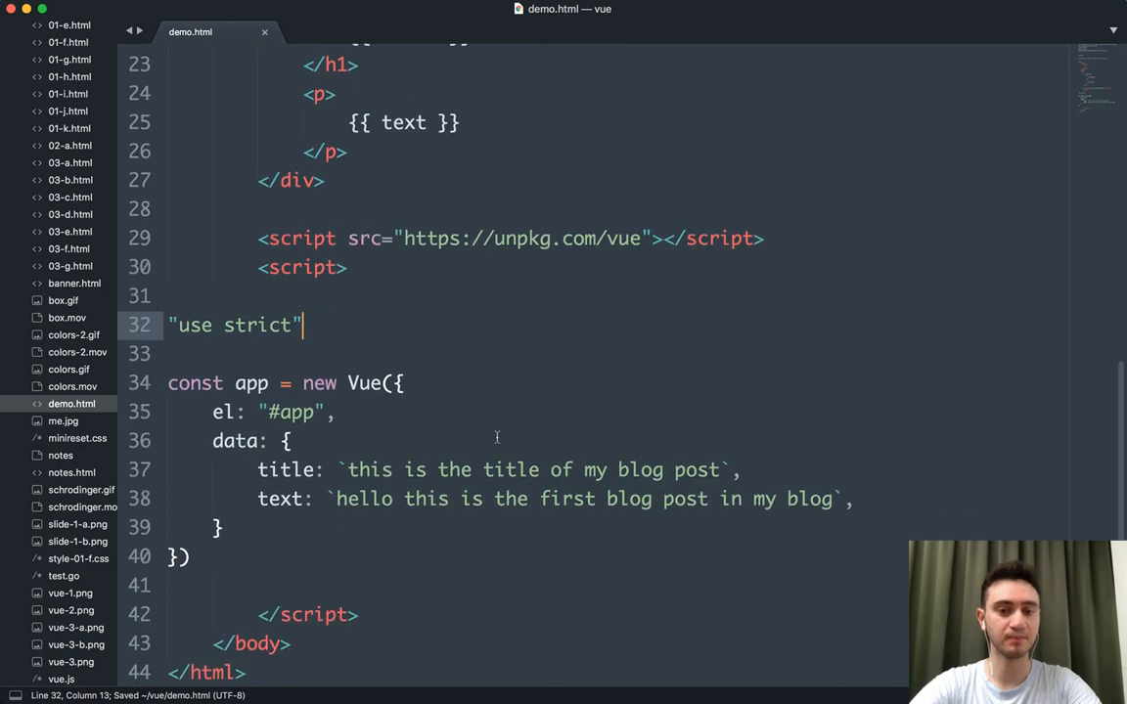
Scroll through the script to review the finished Vue instance and placeholders
{"action": "scroll", "scroll_direction": "up", "scroll_amount": 3}
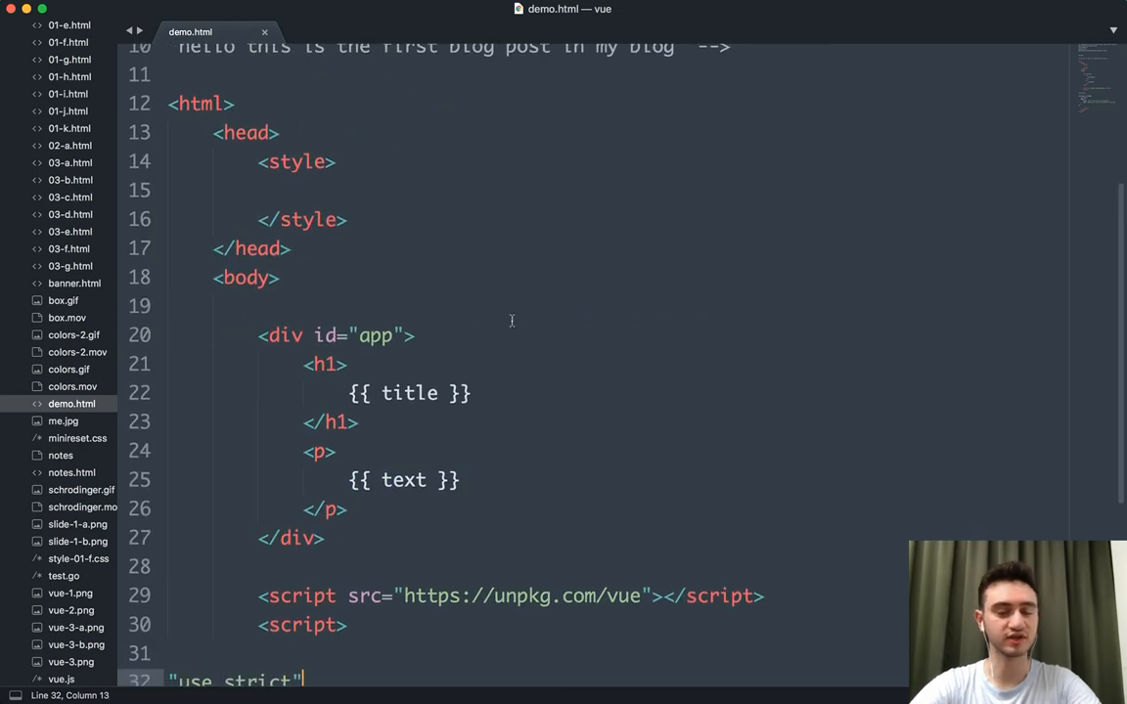
{"action": "scroll", "scroll_direction": "down", "scroll_amount": 3}
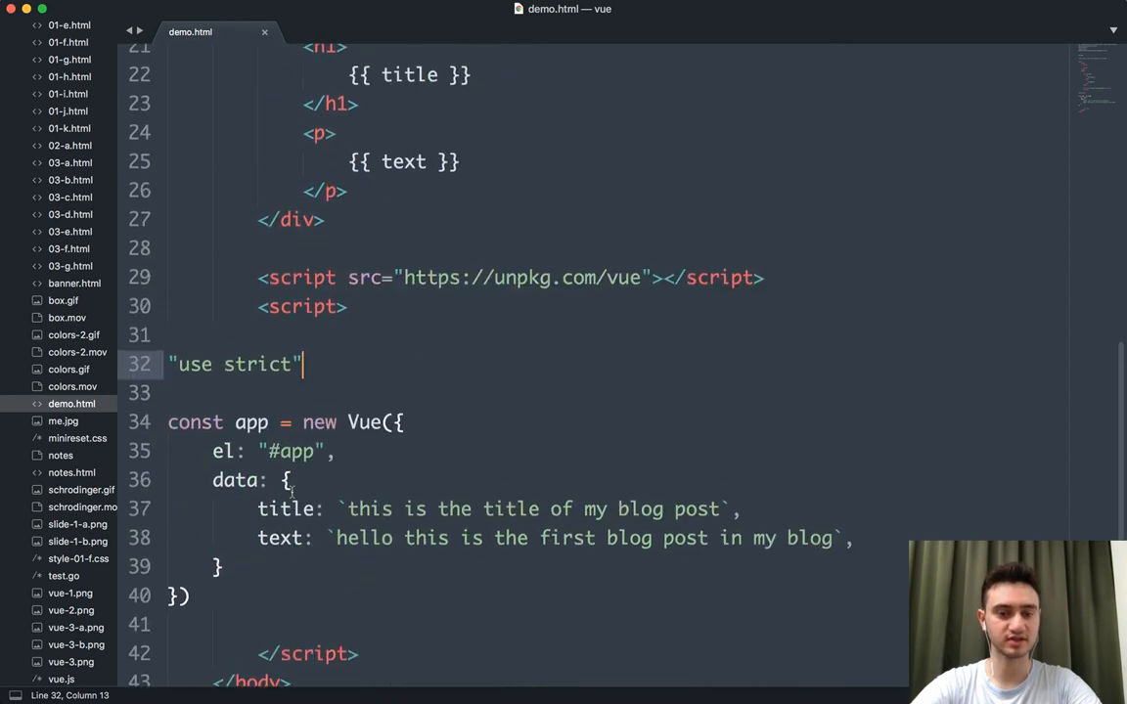
{"action": "scroll", "scroll_direction": "up", "scroll_amount": 3}
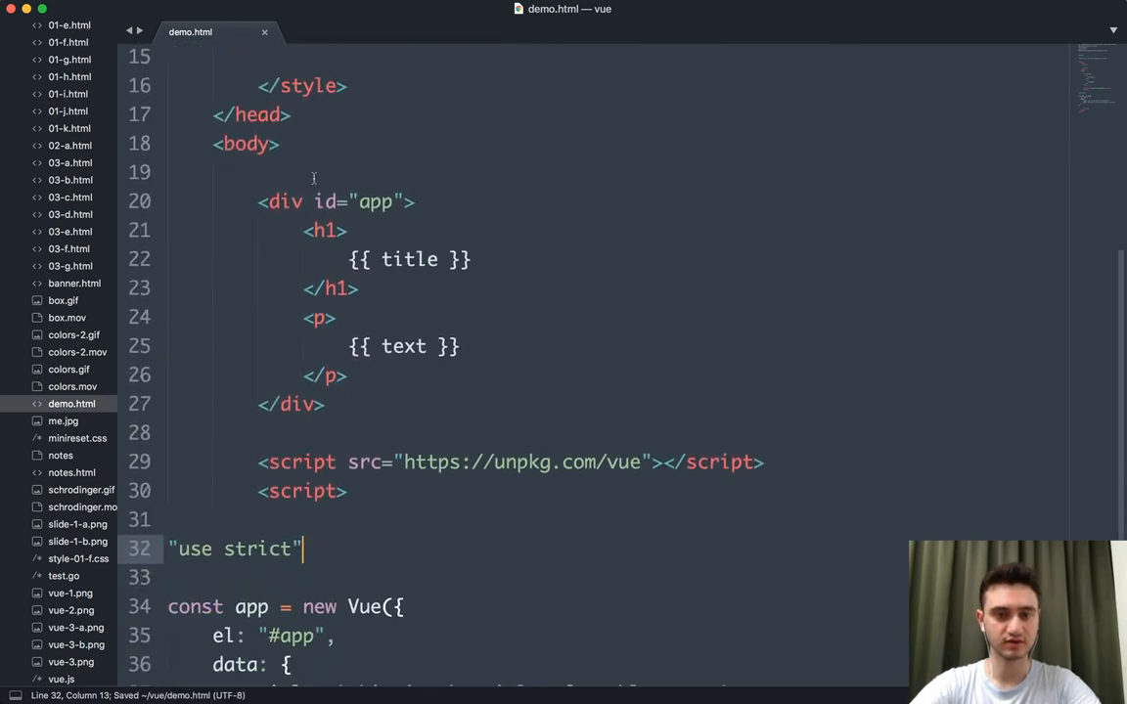
{"action": "scroll", "scroll_direction": "down", "scroll_amount": 3}
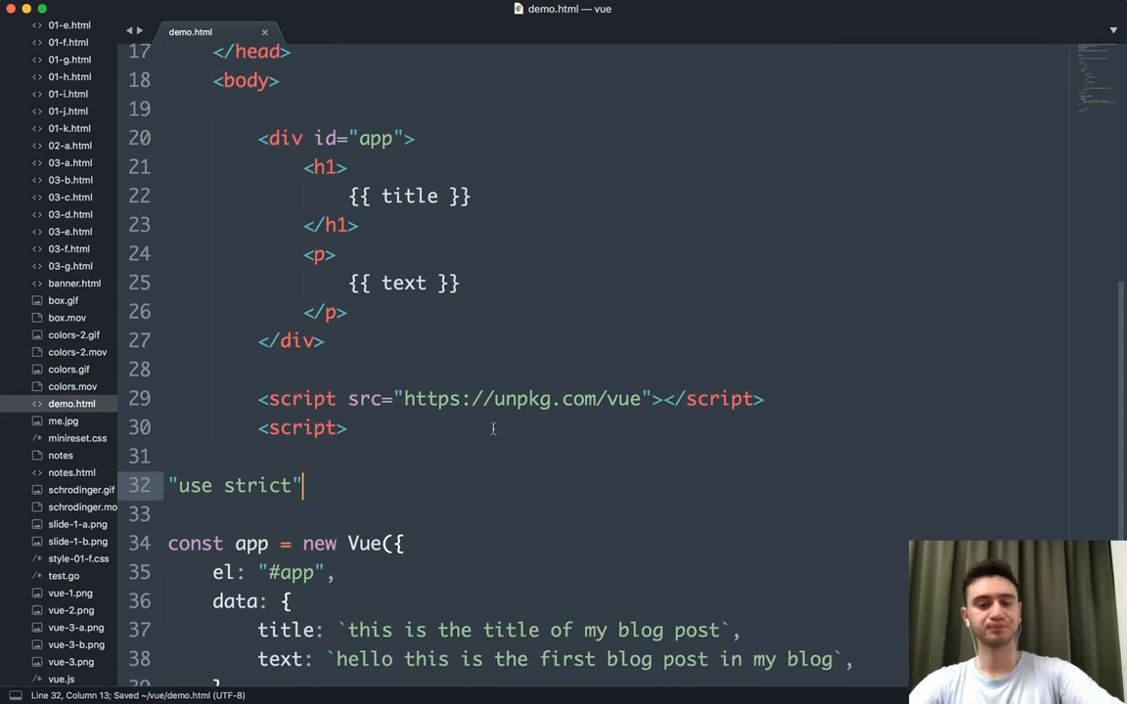
{"action": "scroll", "scroll_direction": "down", "scroll_amount": 3}
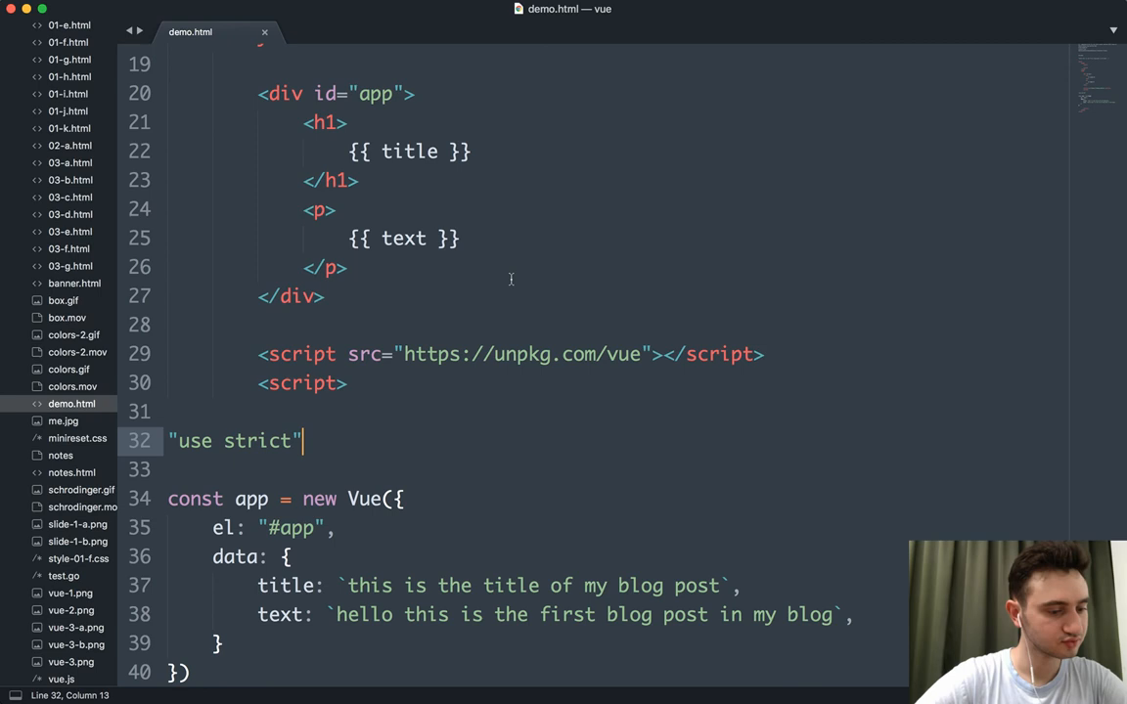
{"action": "mouse_move", "coordinate": [468, 343]}
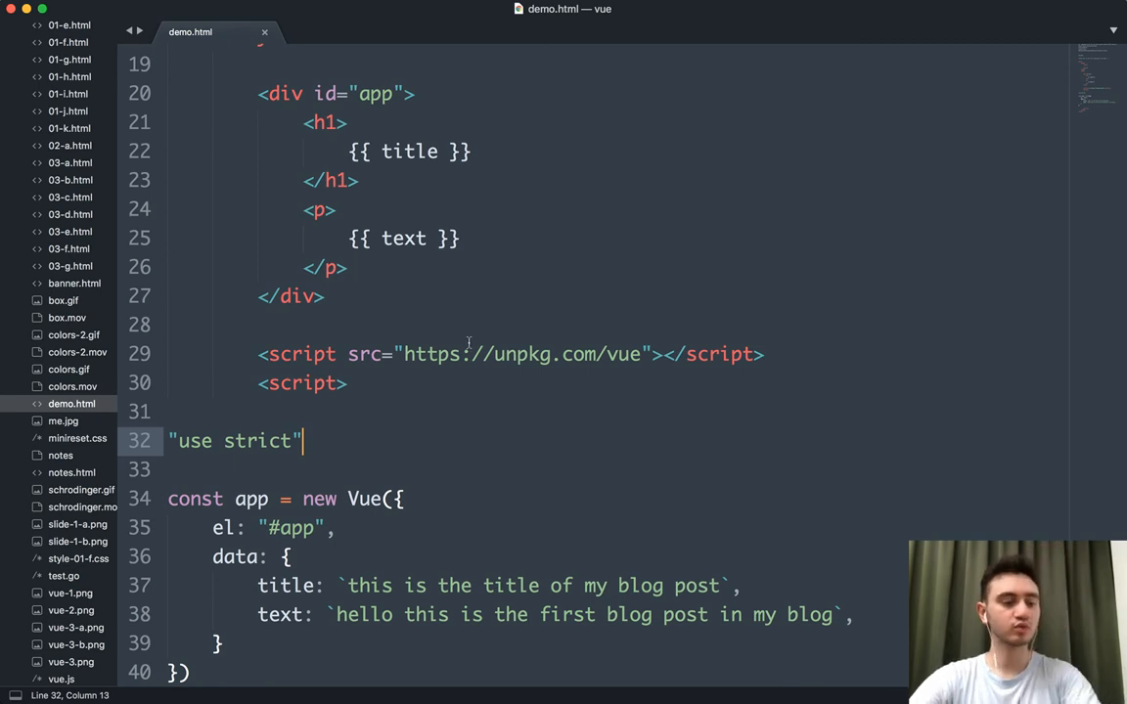
{"action": "scroll", "scroll_direction": "up", "scroll_amount": 3}
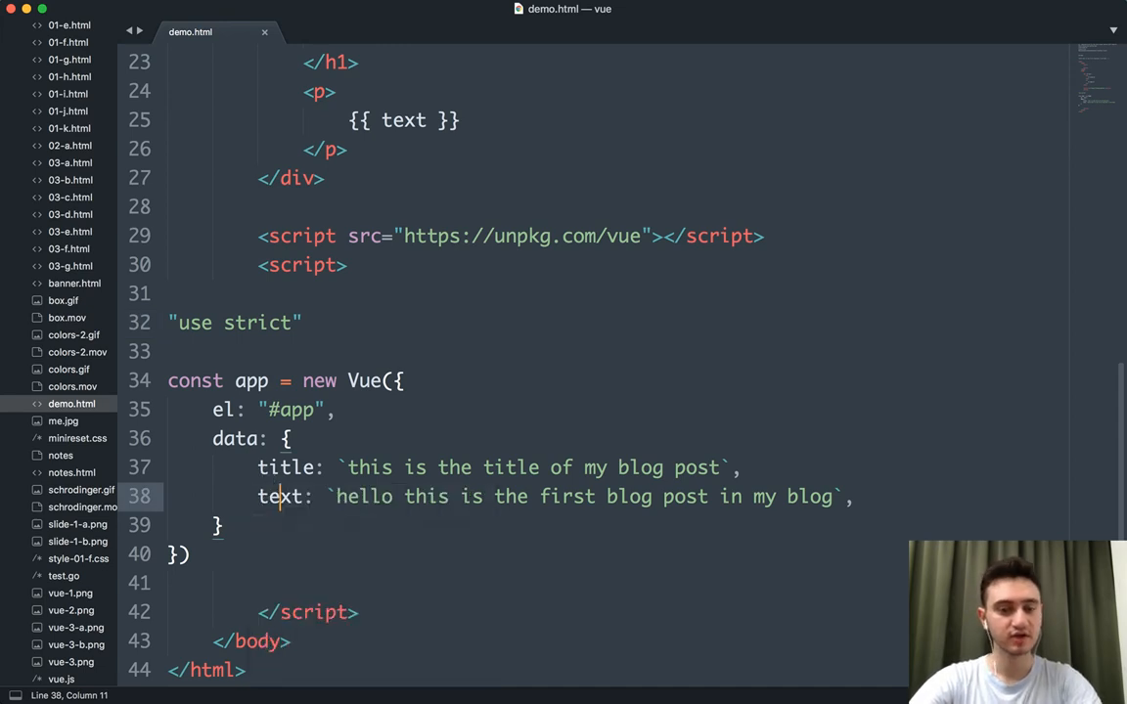
Rename text to paragraphs and duplicate the first-post sentence line in the data
{"action": "type", "text": "paragraph"}
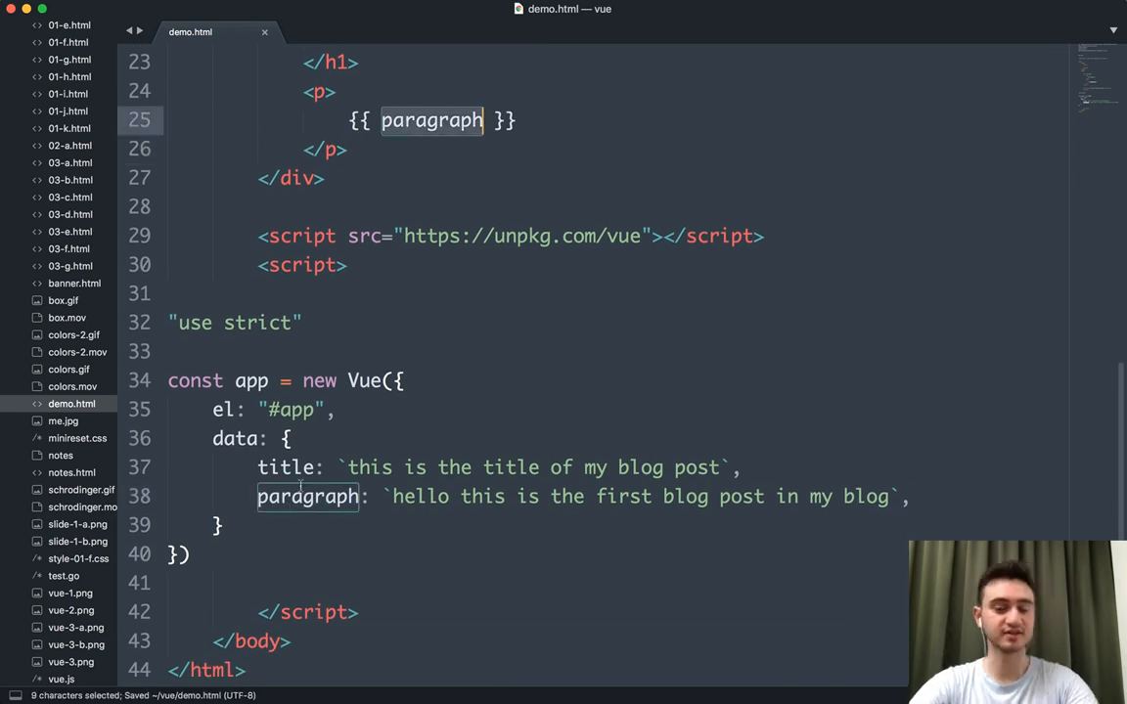
{"action": "type", "text": "s: {"}
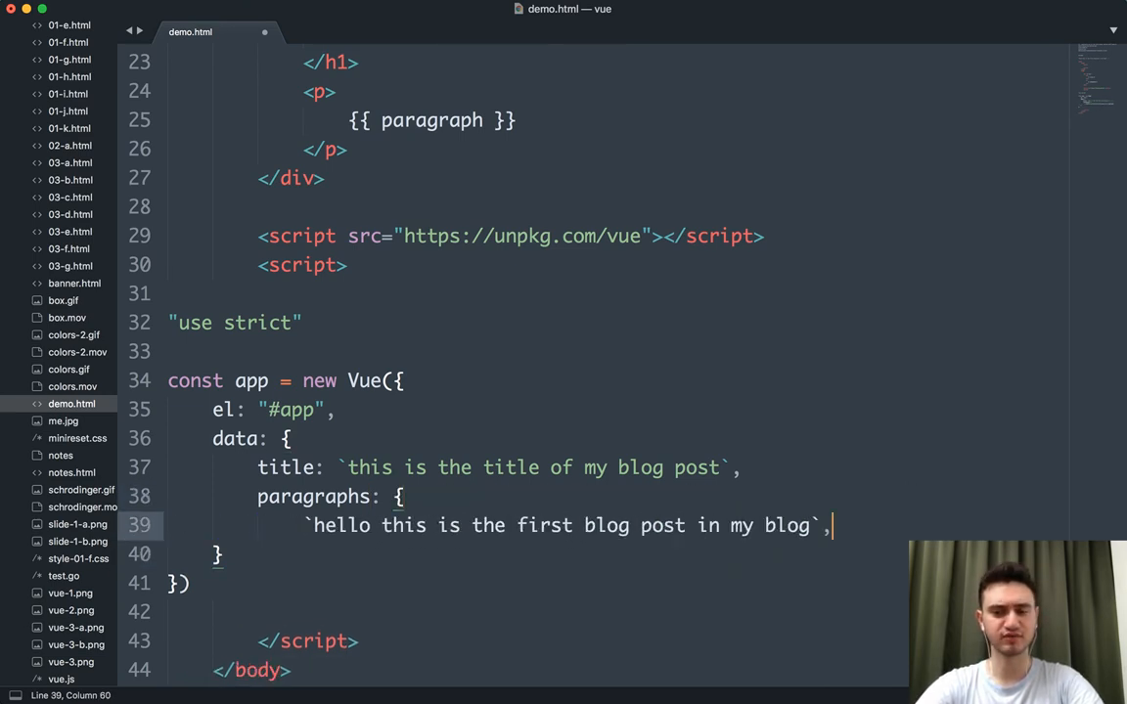
{"action": "key", "text": "Backspace"}
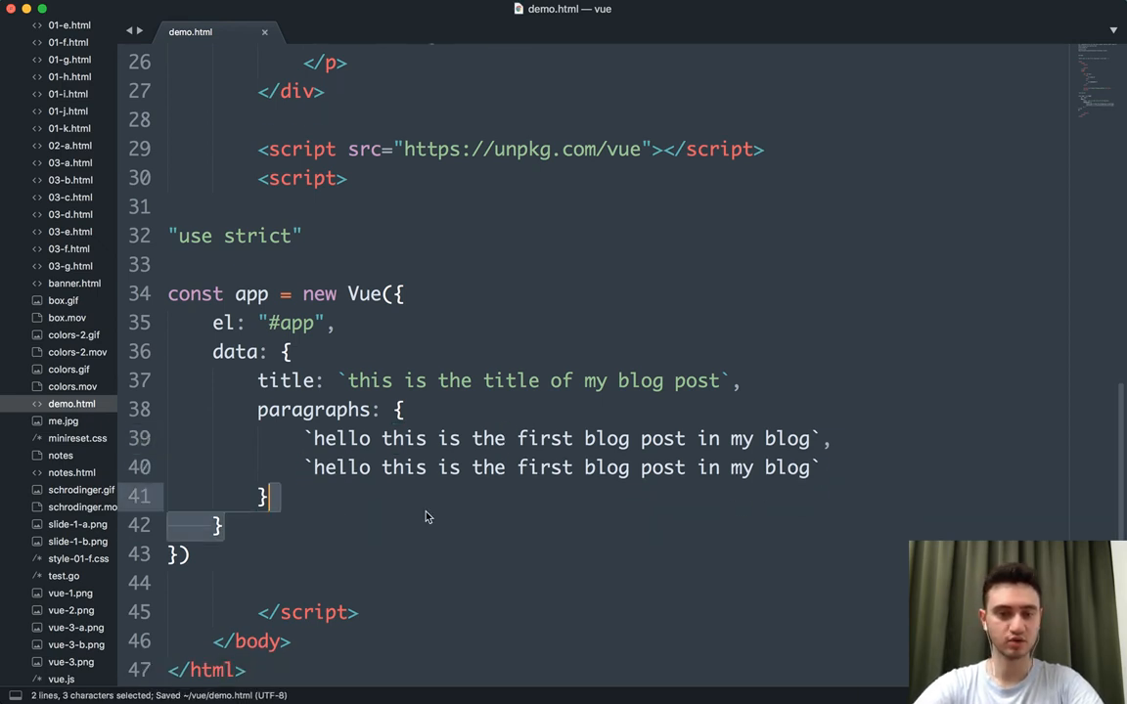
{"action": "scroll", "scroll_direction": "up", "scroll_amount": 3}
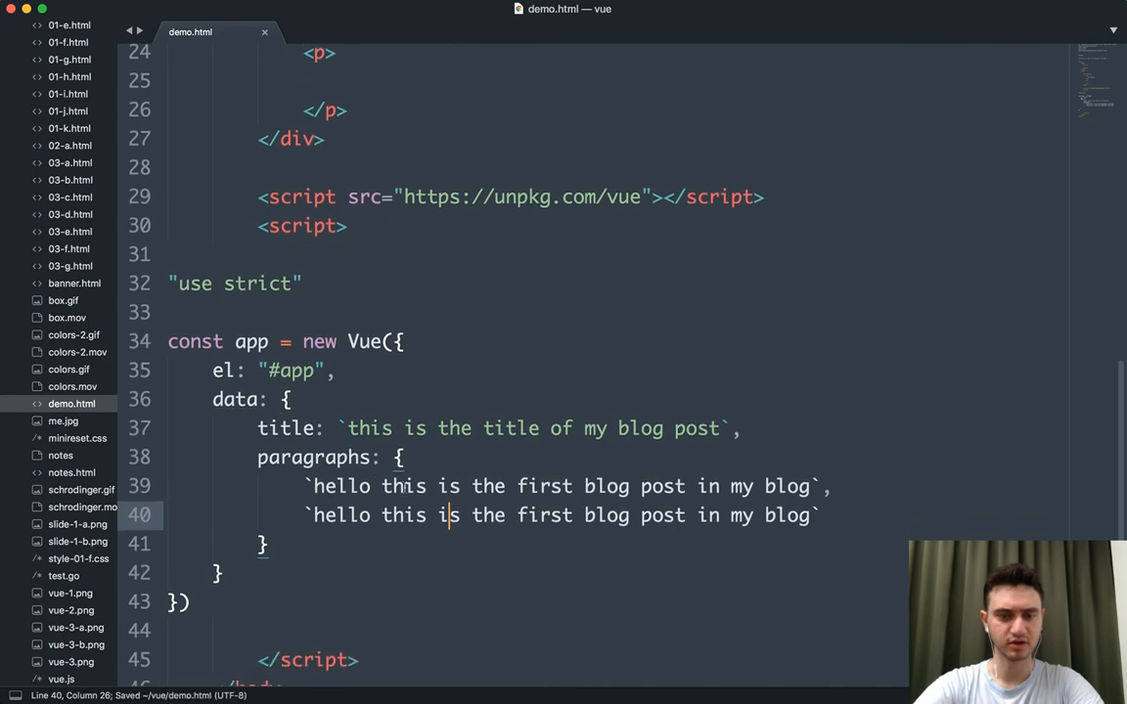
Delete {{ paragraph }} from the <p> element and bring up the demo page in Chrome
{"action": "left_click", "coordinate": [383, 457]}
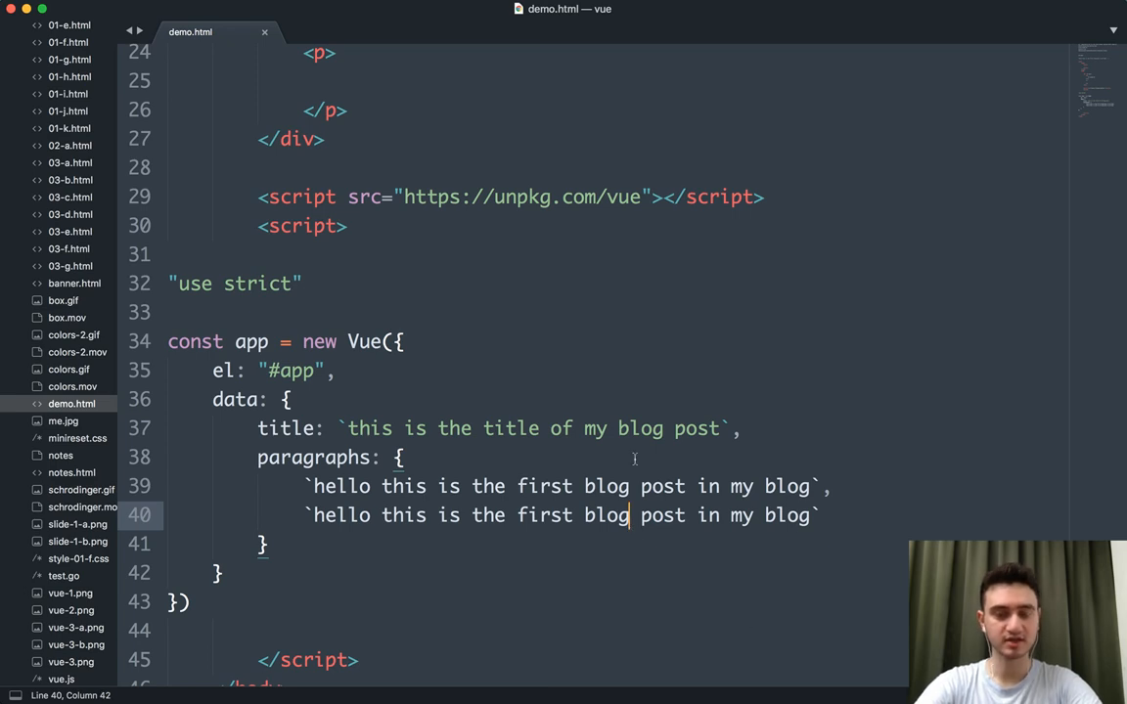
{"action": "left_click", "coordinate": [865, 17]}
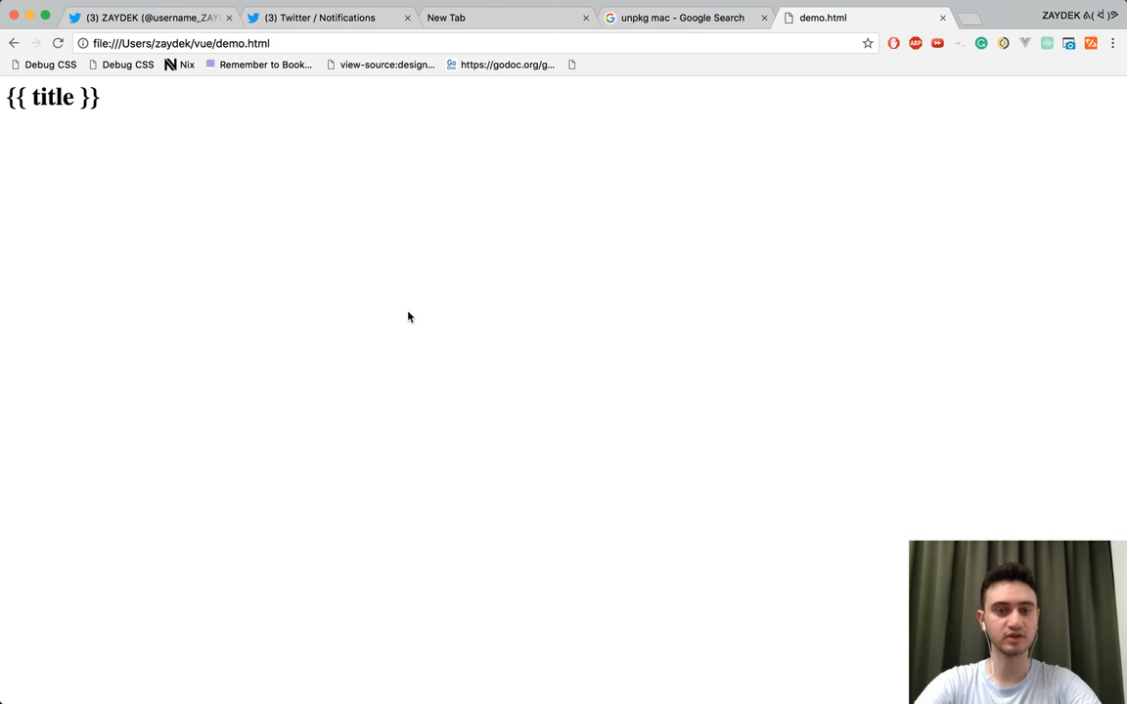
Close DevTools, recheck the Sublime template, and dismiss the page's context menu
{"action": "key", "text": "F12"}
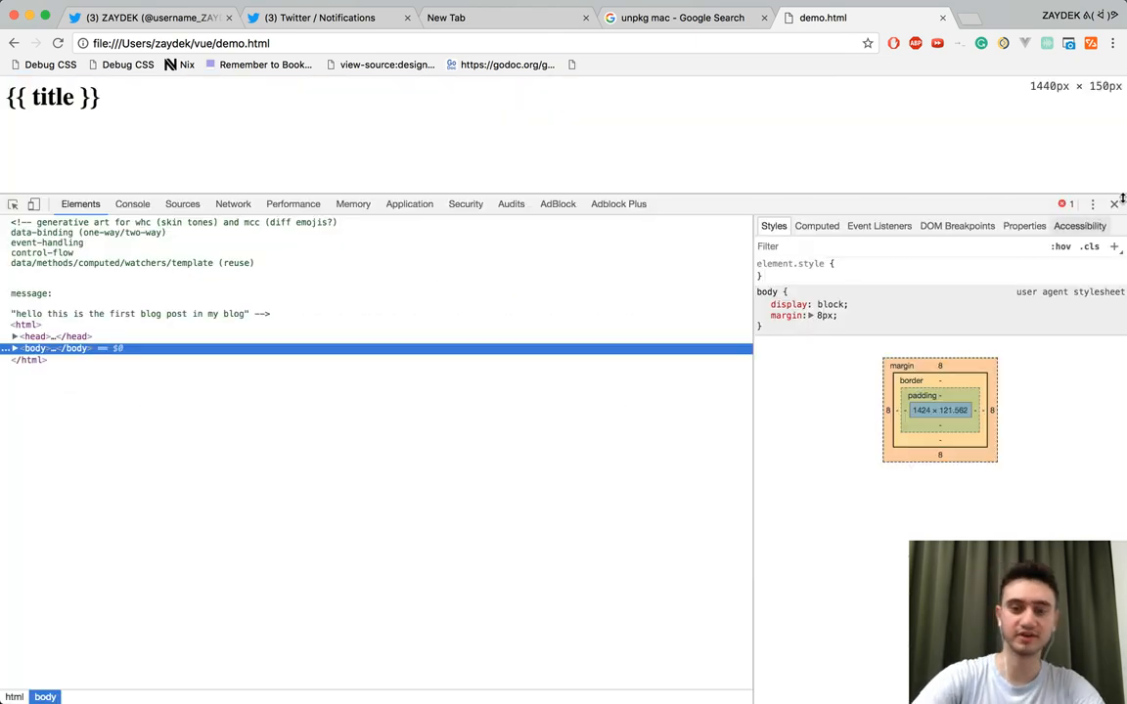
{"action": "left_click", "coordinate": [1113, 204]}
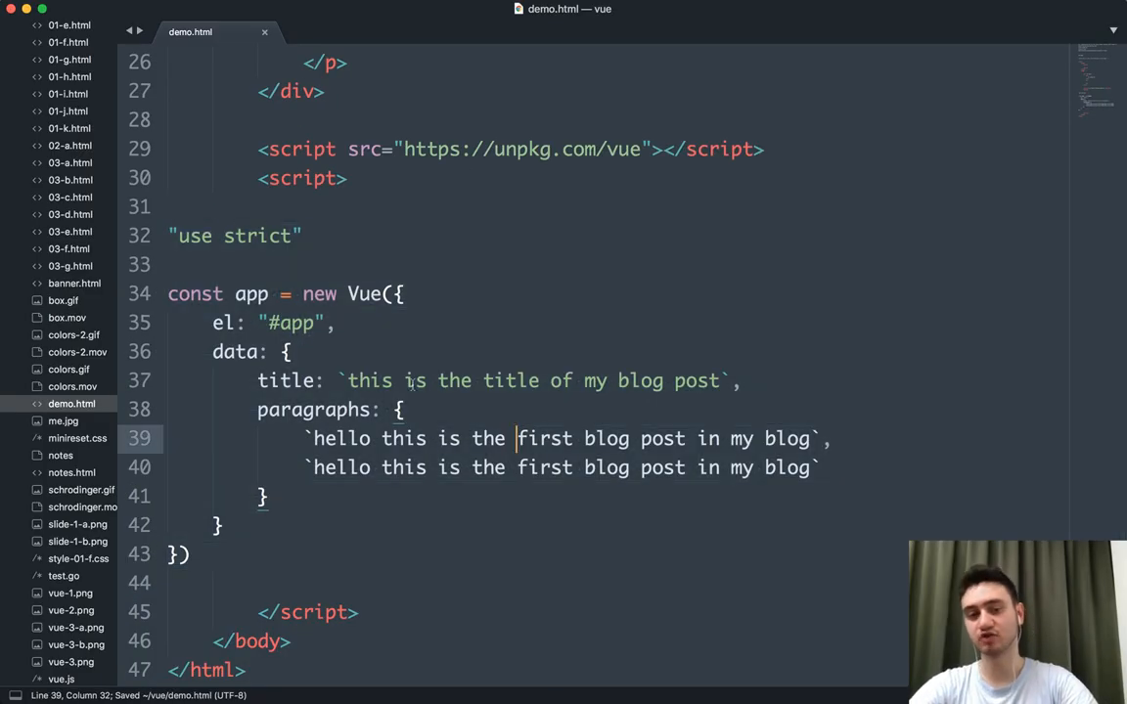
{"action": "scroll", "scroll_direction": "up", "scroll_amount": 3}
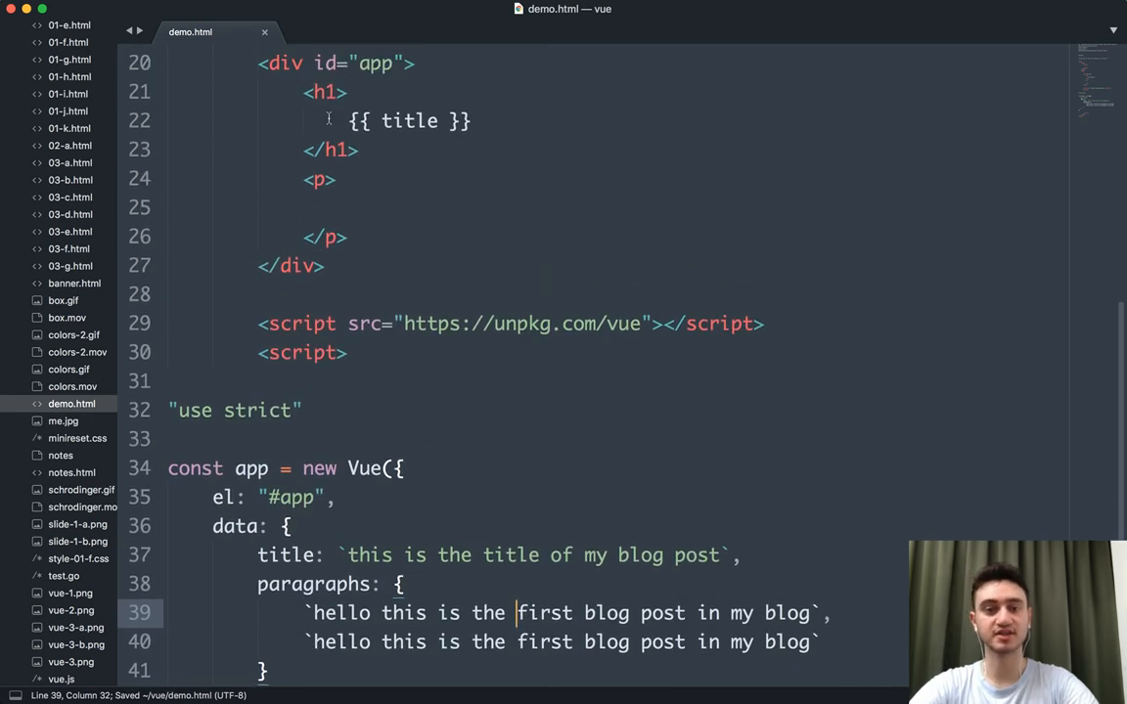
{"action": "left_click", "coordinate": [456, 324]}
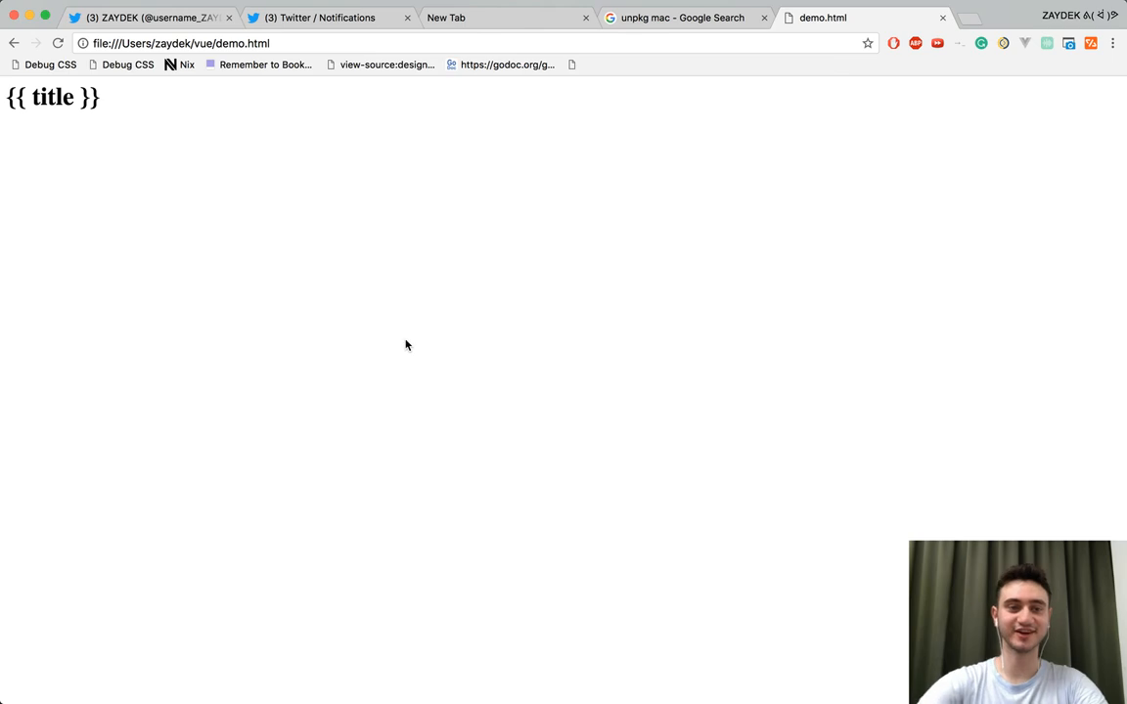
{"action": "mouse_move", "coordinate": [367, 250]}
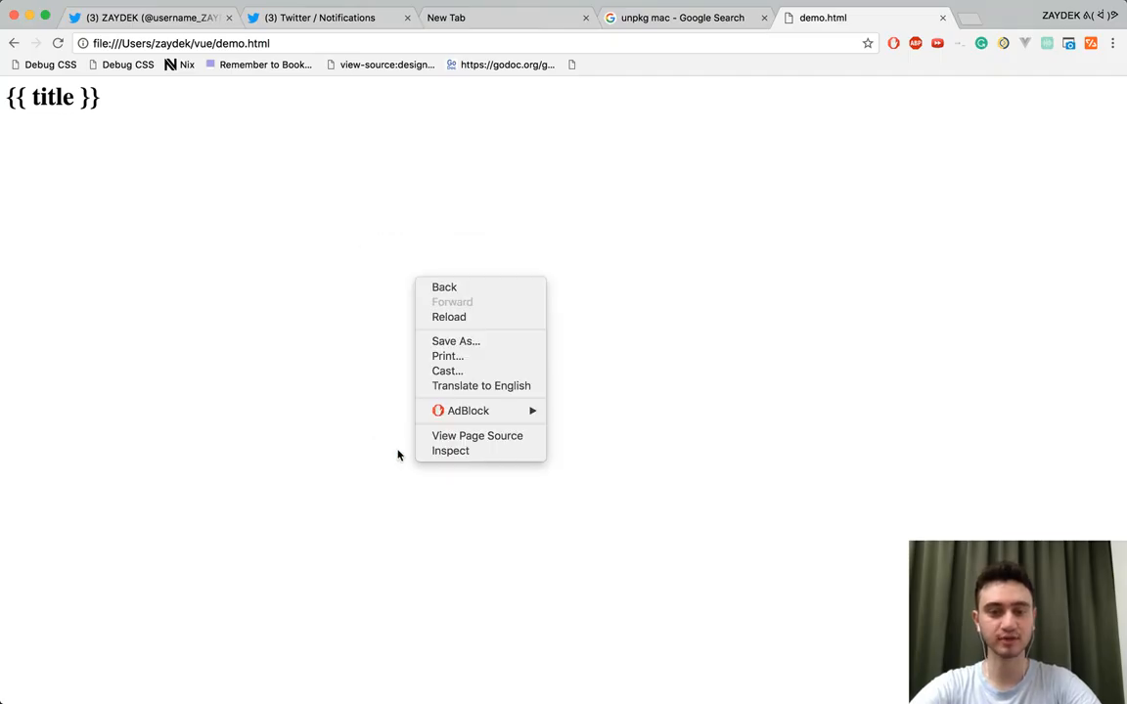
{"action": "left_click", "coordinate": [415, 344]}
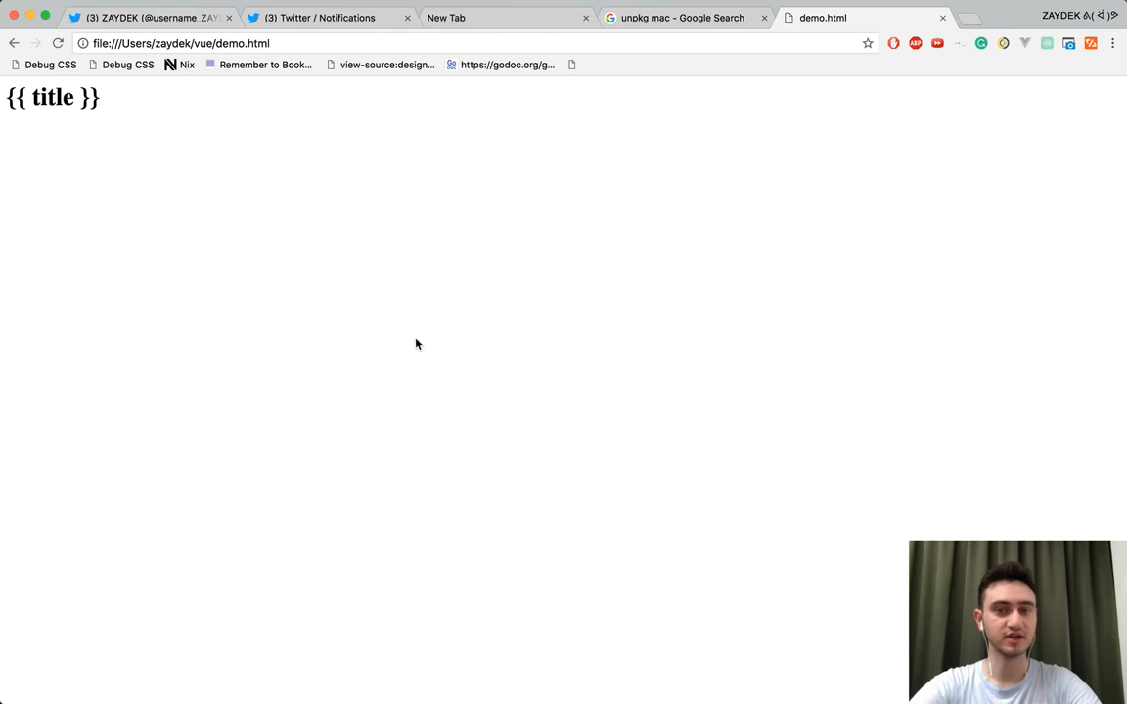
{"action": "mouse_move", "coordinate": [300, 115]}
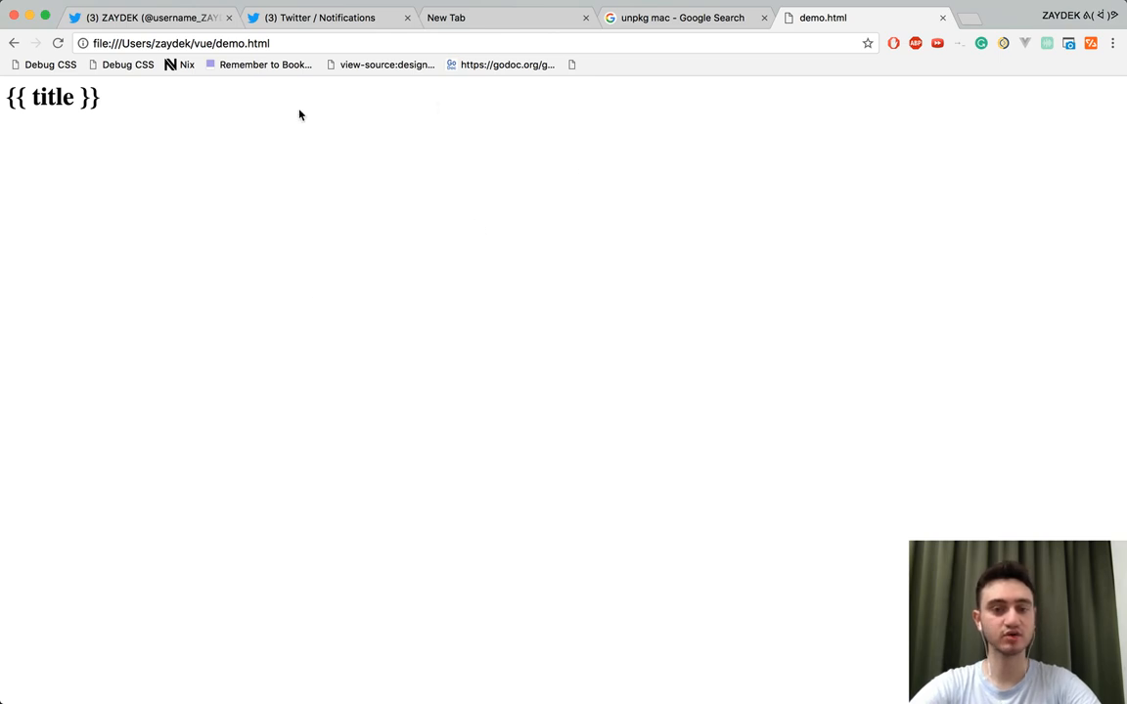
Inspect demo.html and read the Unexpected template string SyntaxError in the Console
{"action": "right_click", "coordinate": [300, 114]}
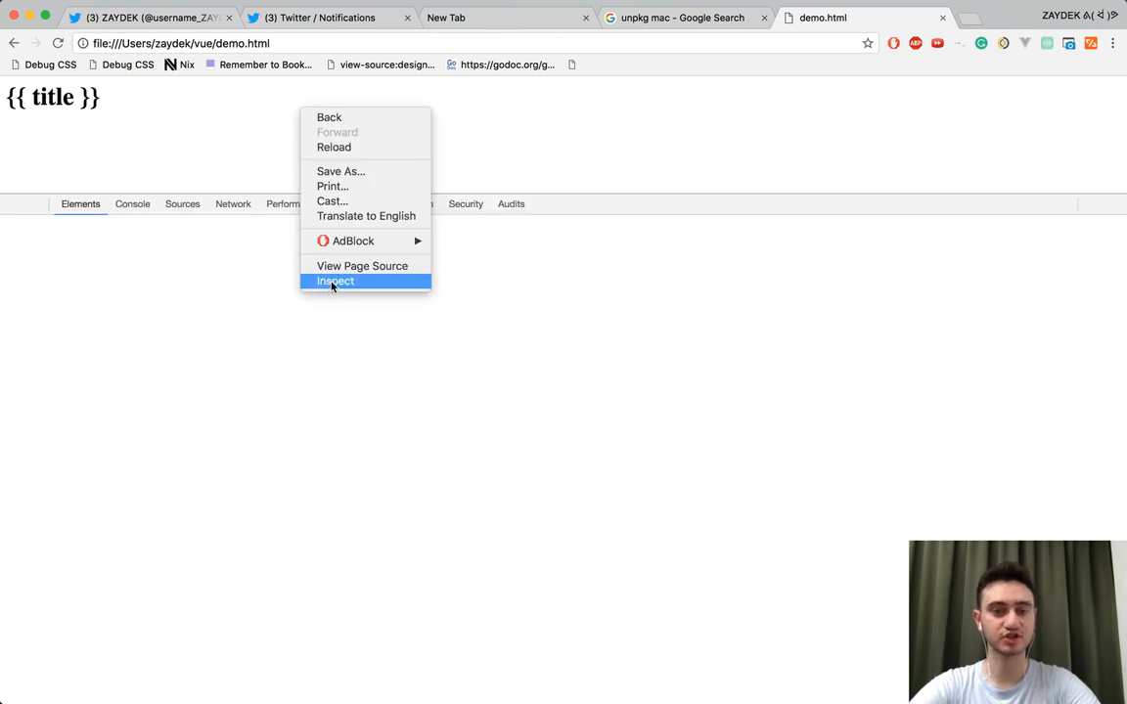
{"action": "left_click", "coordinate": [334, 281]}
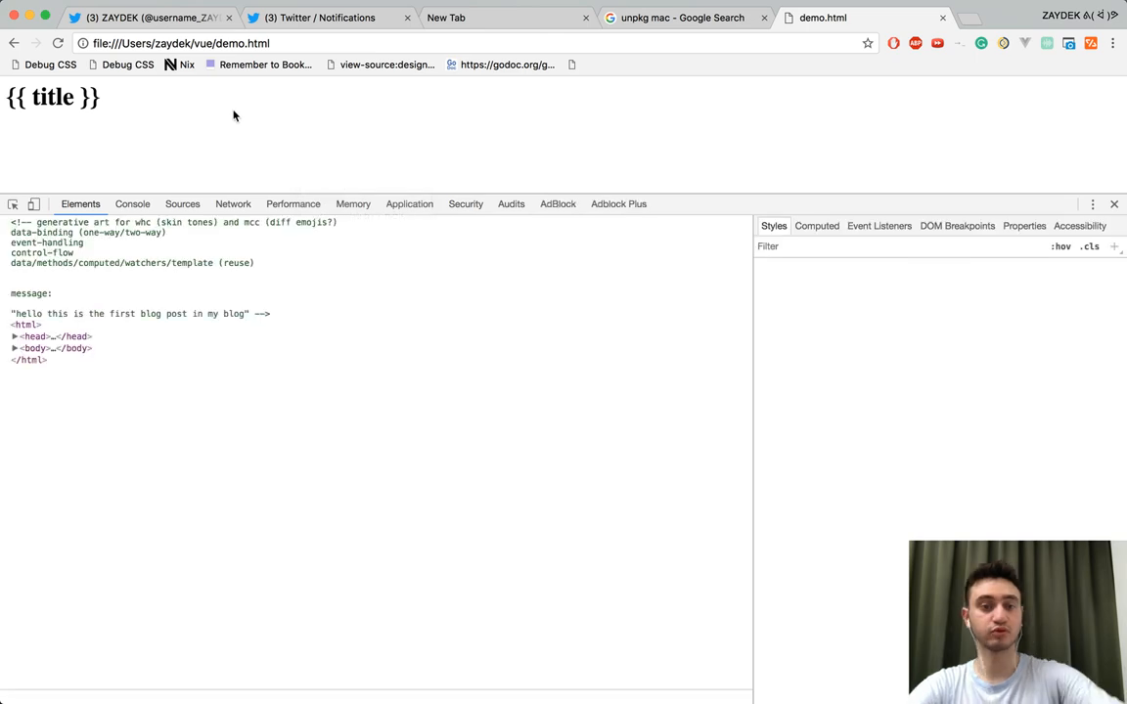
{"action": "left_click", "coordinate": [34, 348]}
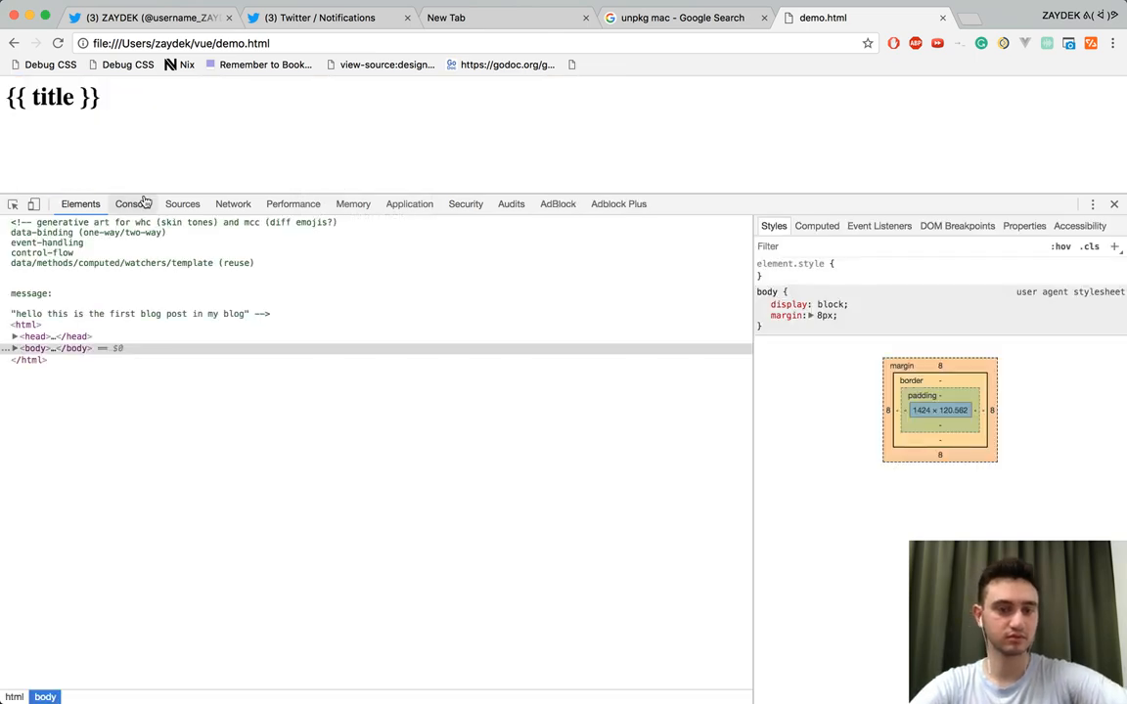
{"action": "left_click", "coordinate": [132, 203]}
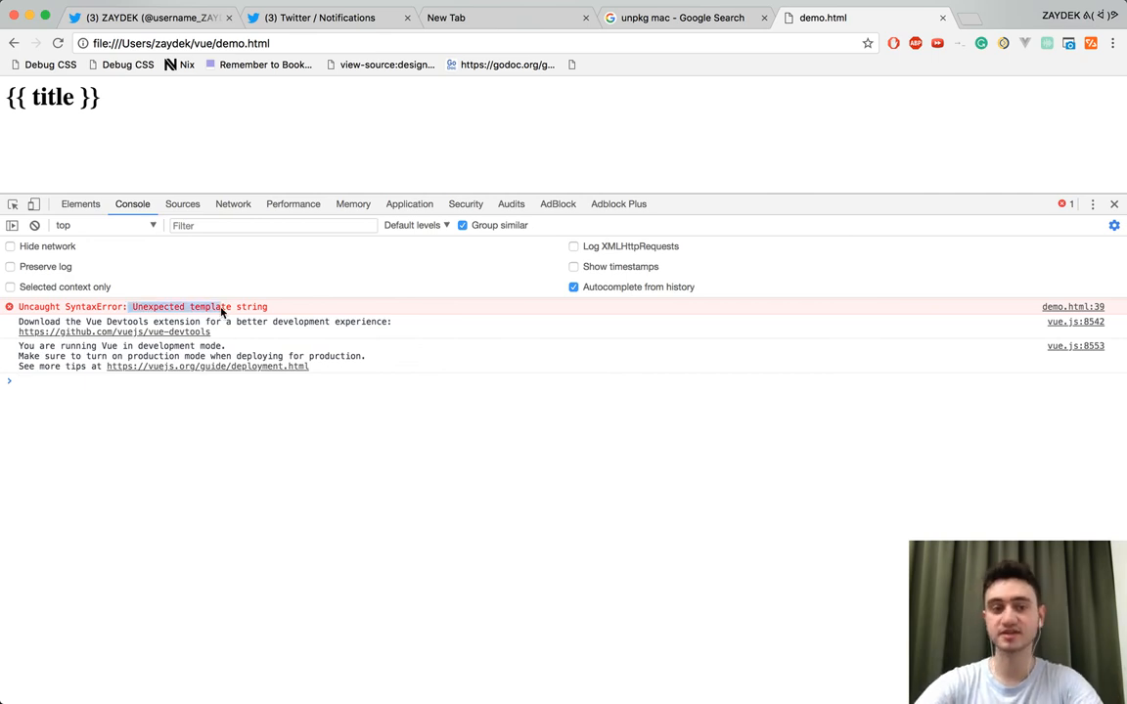
{"action": "mouse_move", "coordinate": [240, 266]}
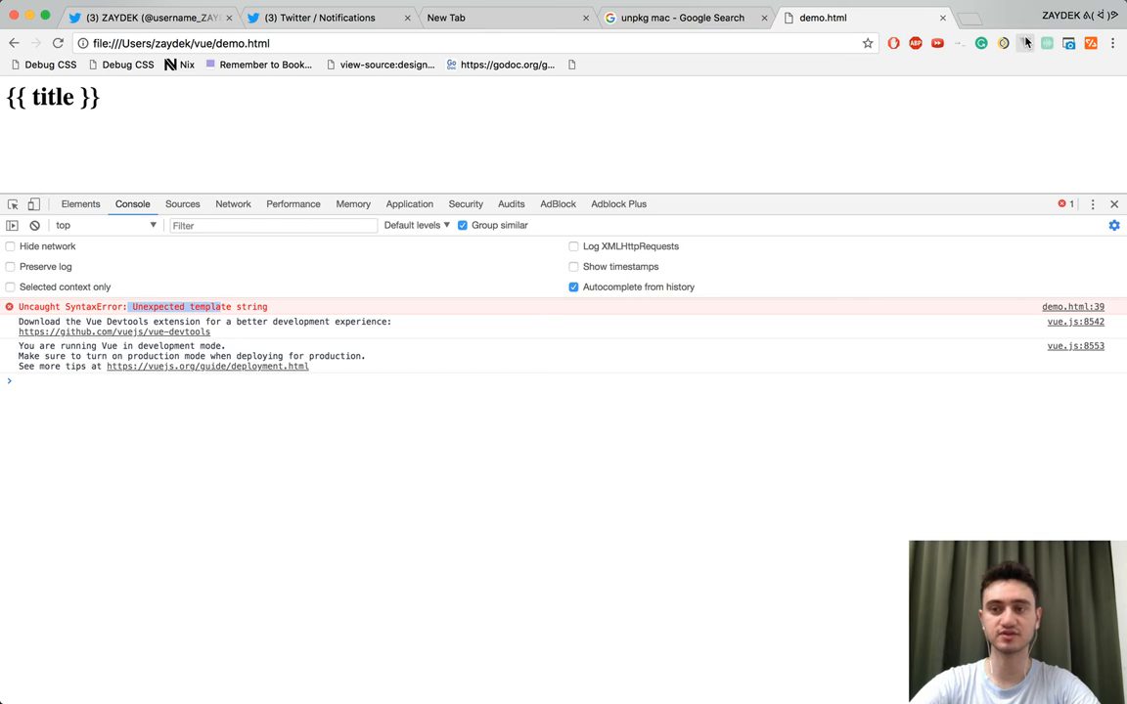
{"action": "type", "text": "chrome vue d"}
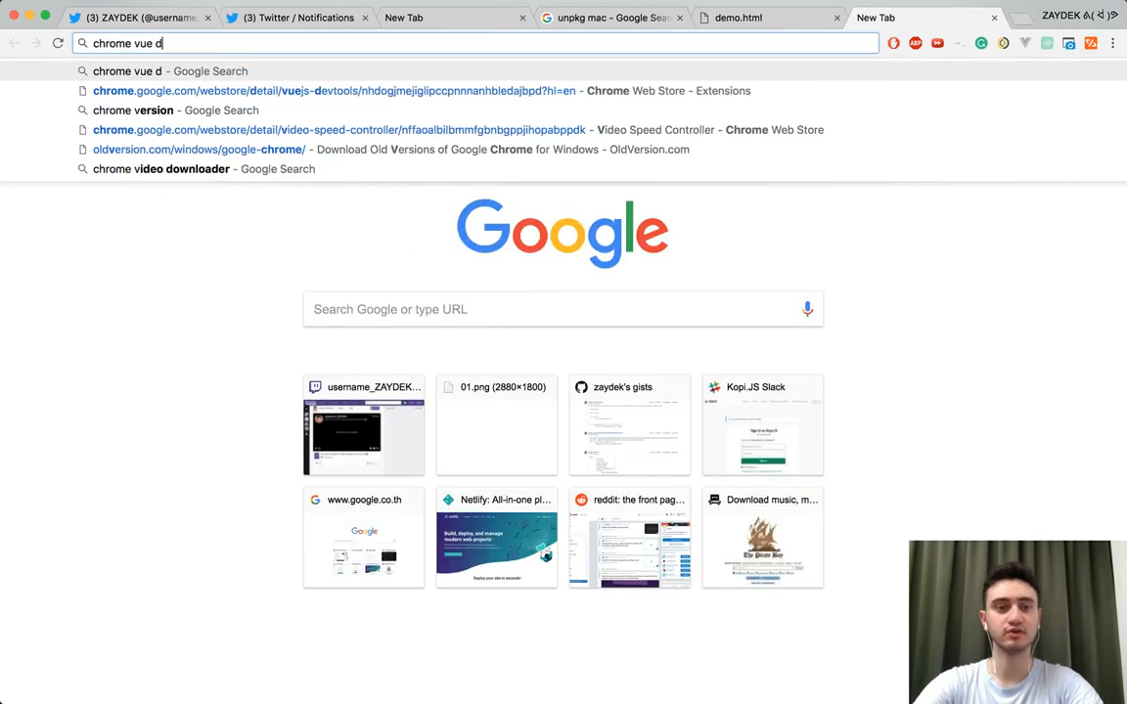
{"action": "key", "text": "Return"}
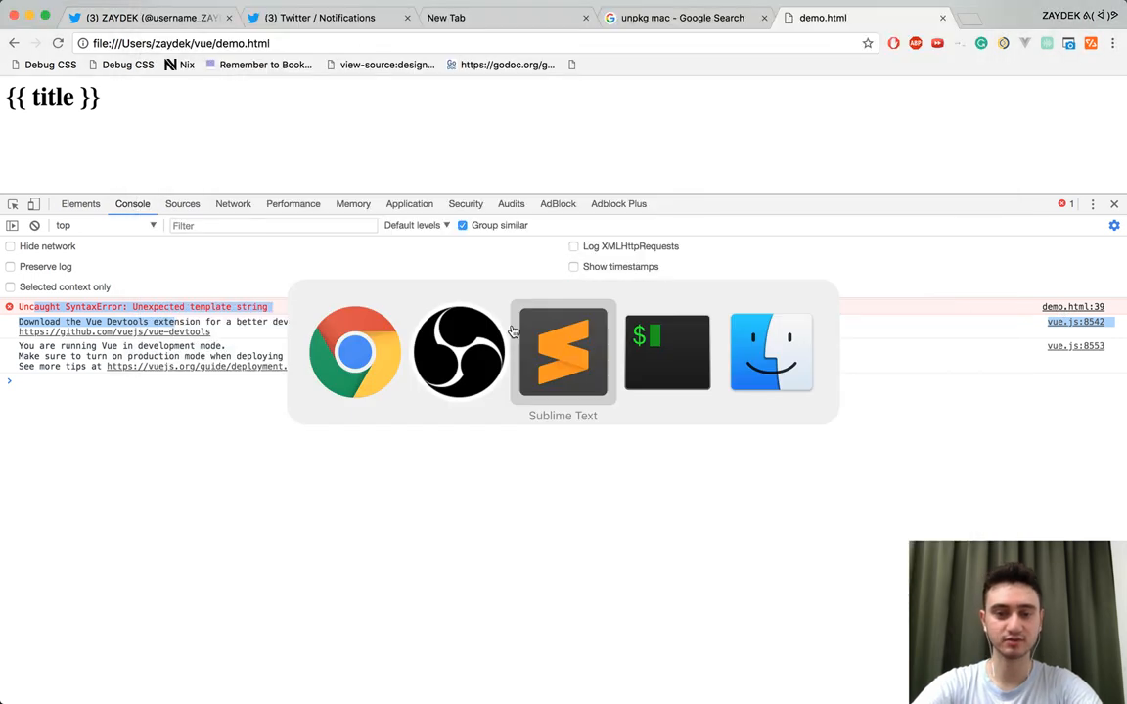
Add a 'paragraph:' key before the paragraph strings and check the page in Chrome
{"action": "left_click", "coordinate": [562, 352]}
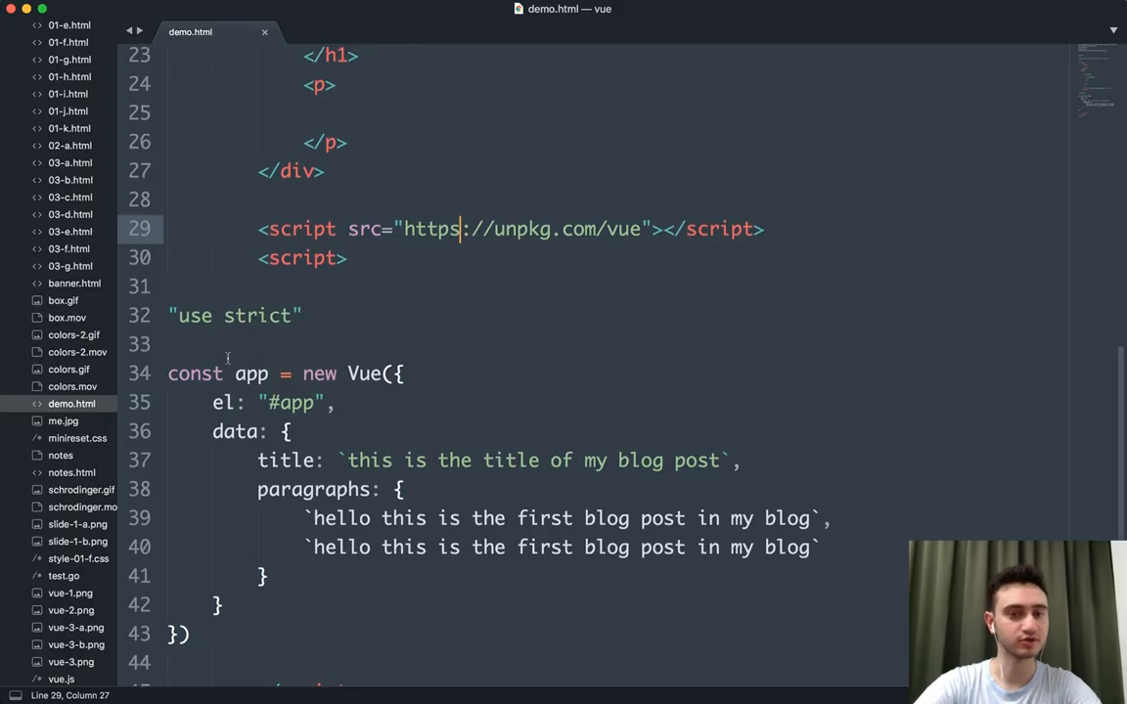
{"action": "scroll", "scroll_direction": "down", "scroll_amount": 3}
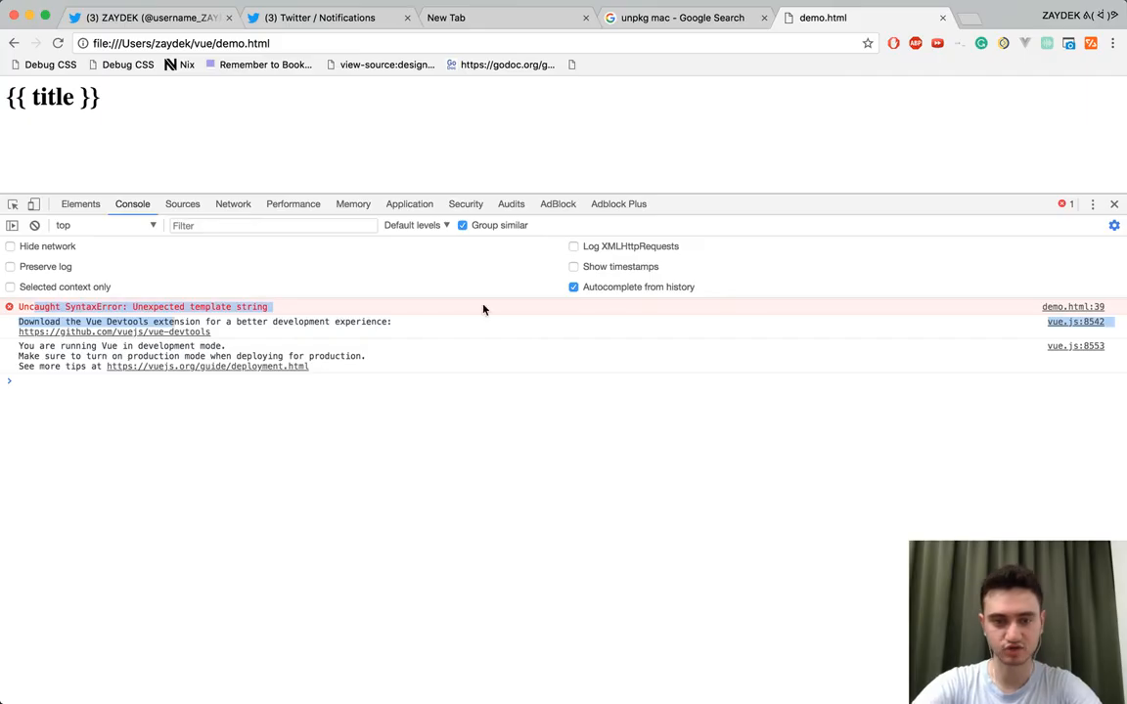
{"action": "mouse_move", "coordinate": [224, 329]}
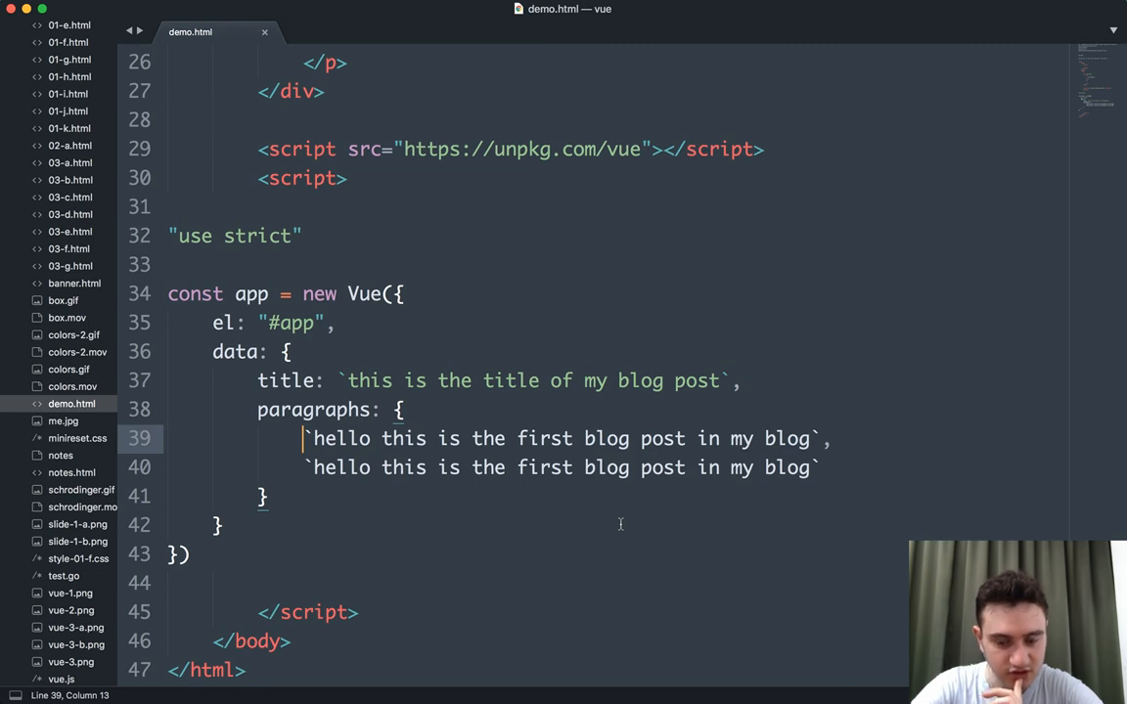
{"action": "mouse_move", "coordinate": [538, 371]}
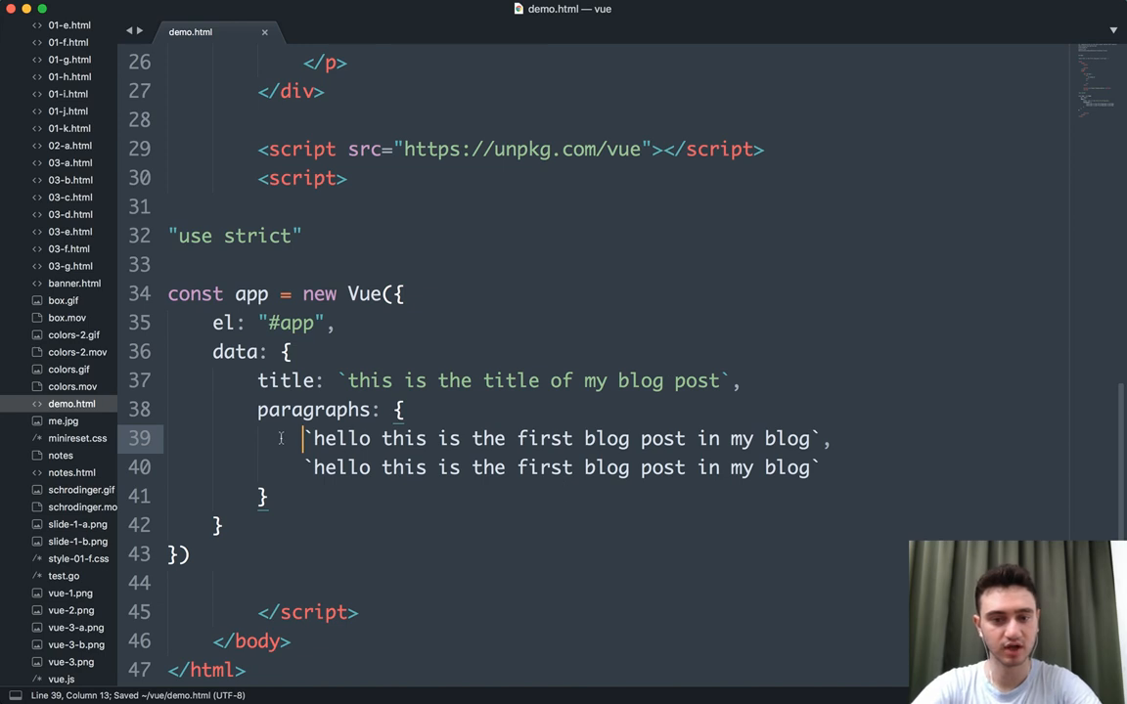
{"action": "left_click", "coordinate": [394, 408]}
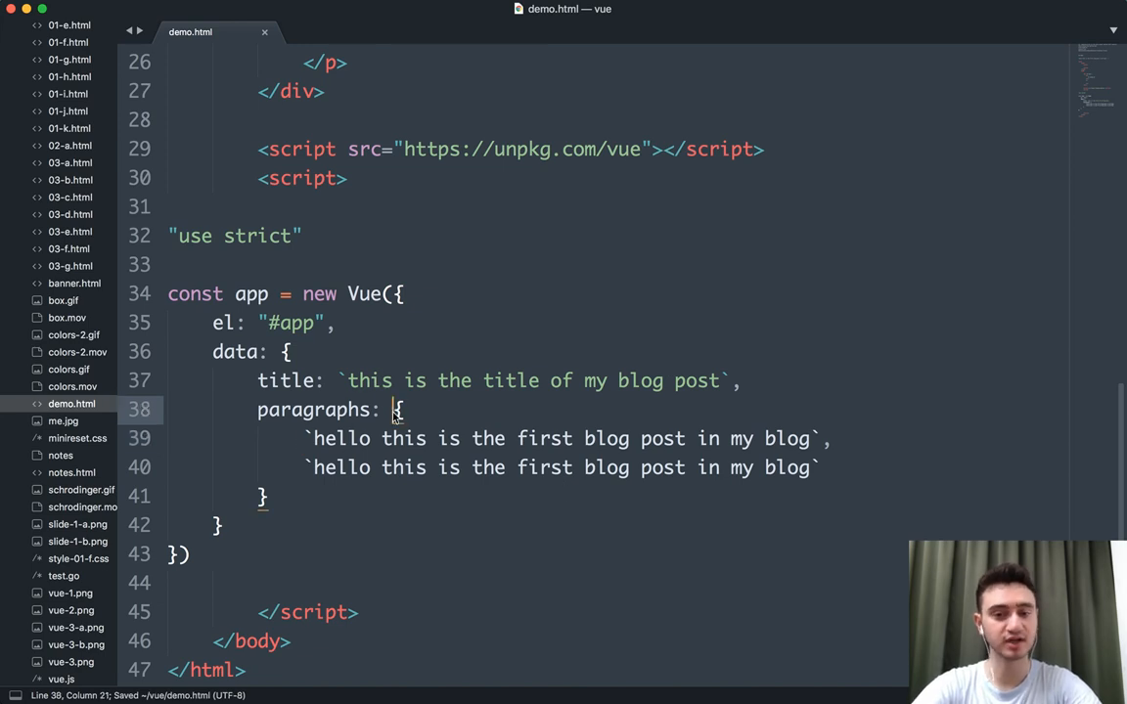
{"action": "left_click", "coordinate": [348, 467]}
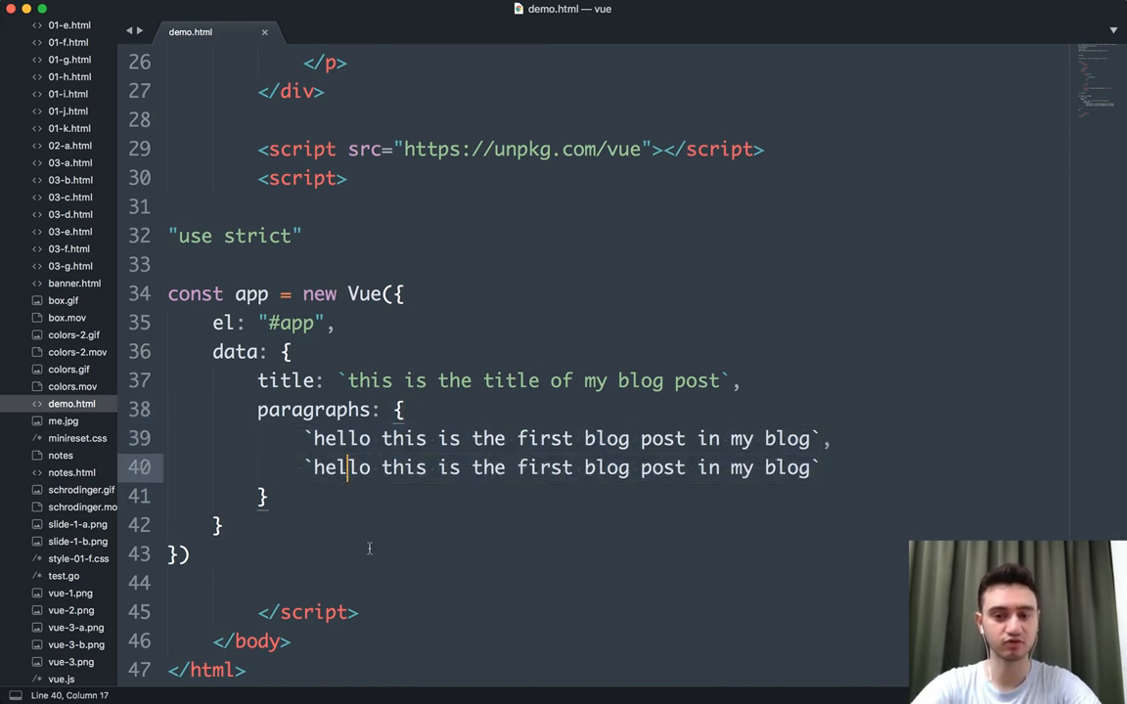
{"action": "left_click", "coordinate": [284, 381]}
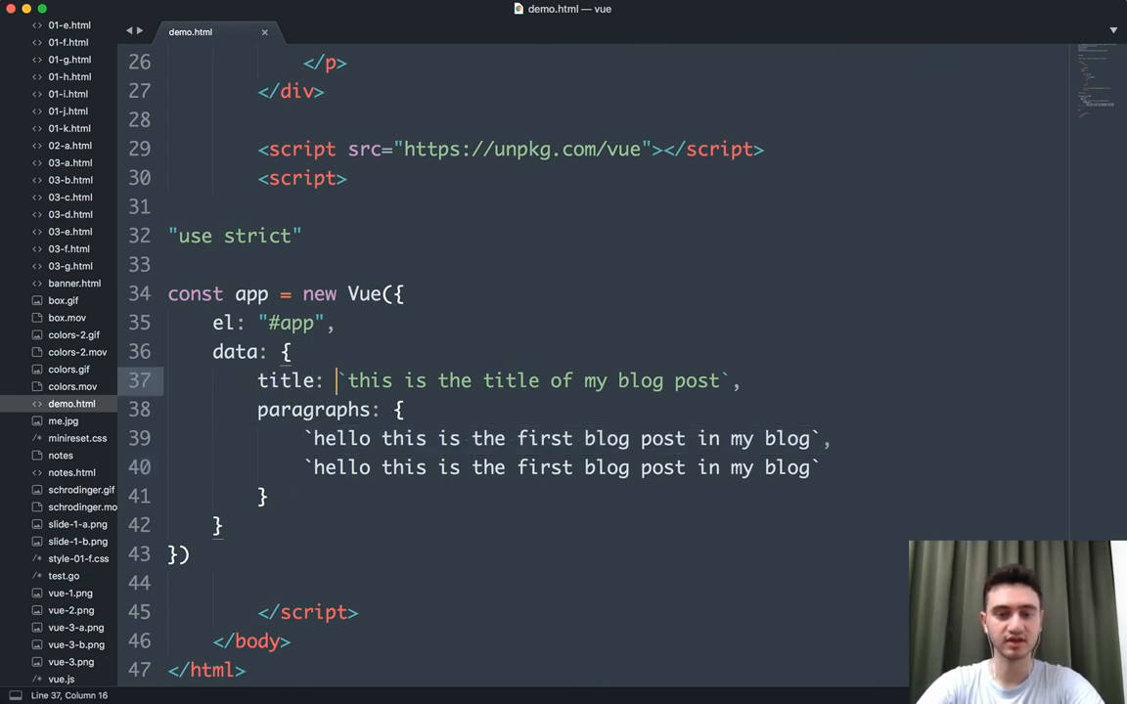
{"action": "left_click_drag", "start_coordinate": [338, 380], "coordinate": [743, 380]}
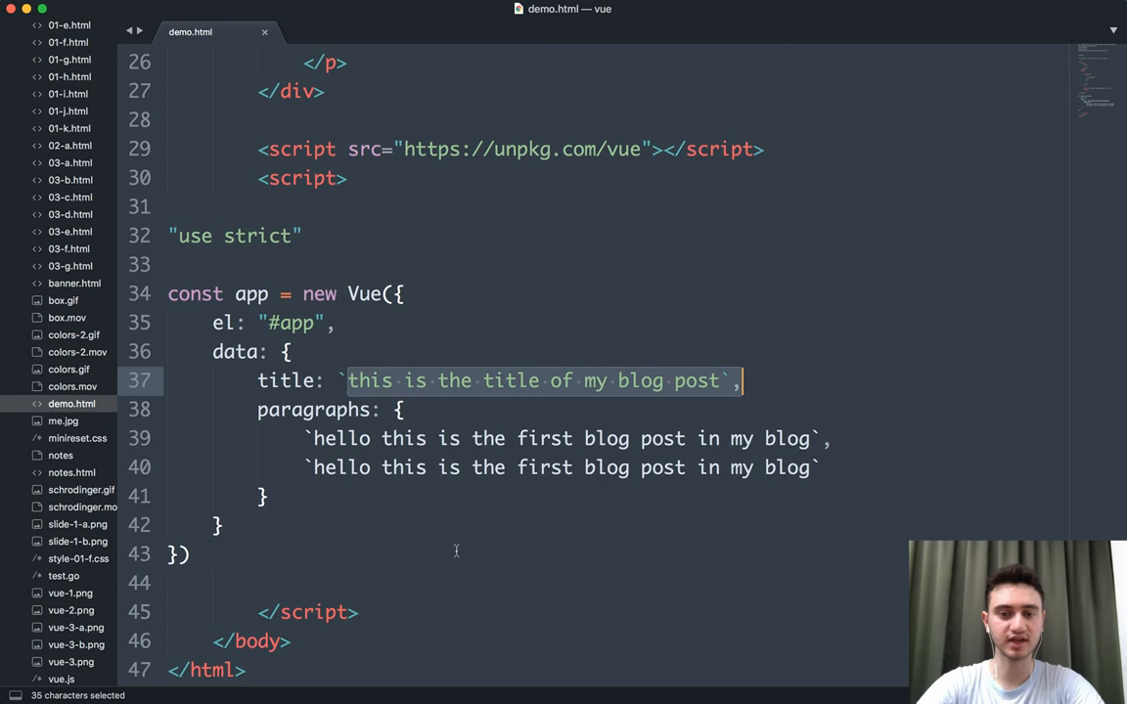
{"action": "left_click", "coordinate": [308, 438]}
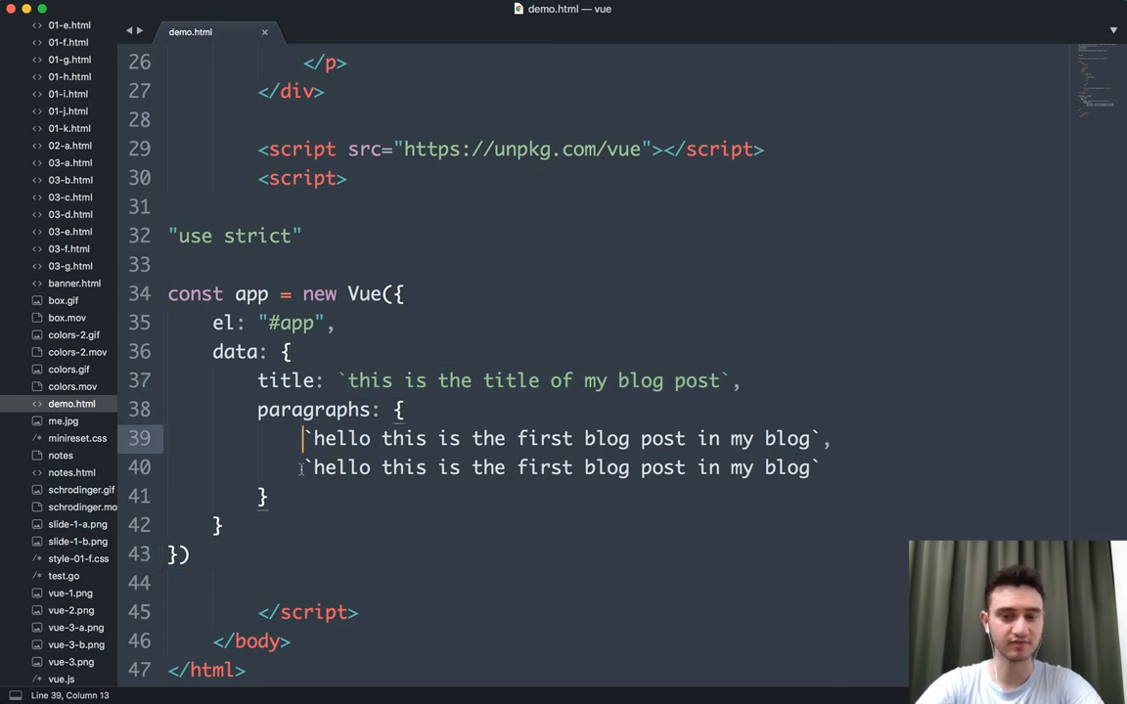
{"action": "type", "text": "paragraph:"}
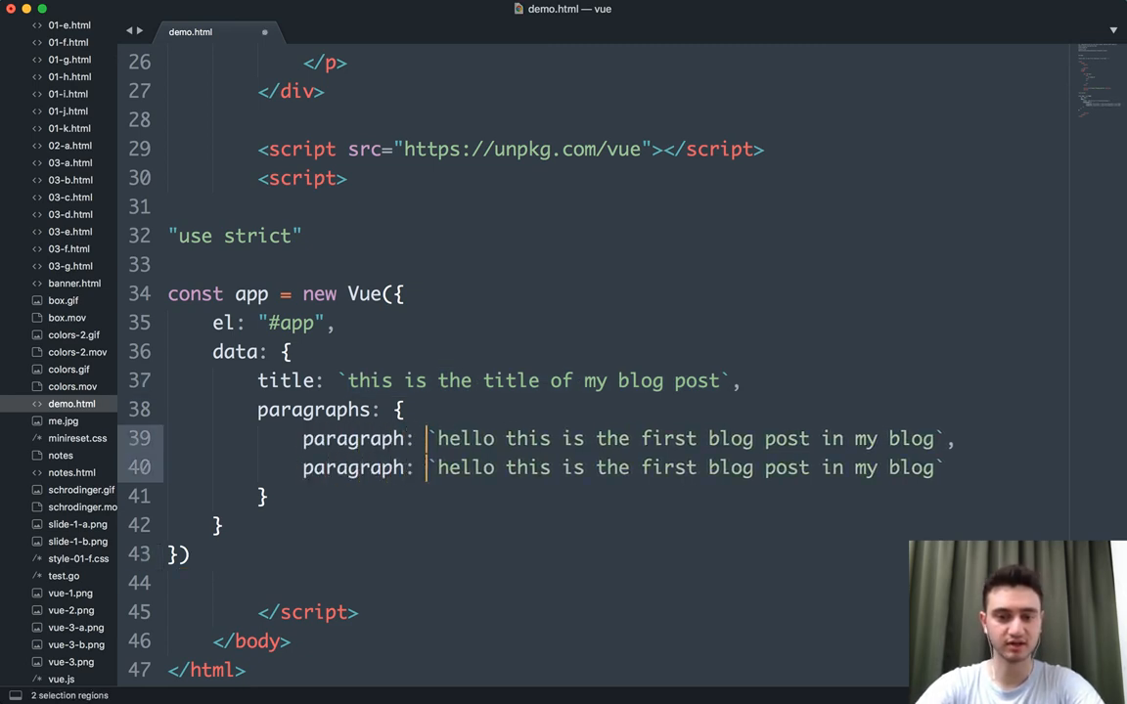
{"action": "left_click", "coordinate": [822, 17]}
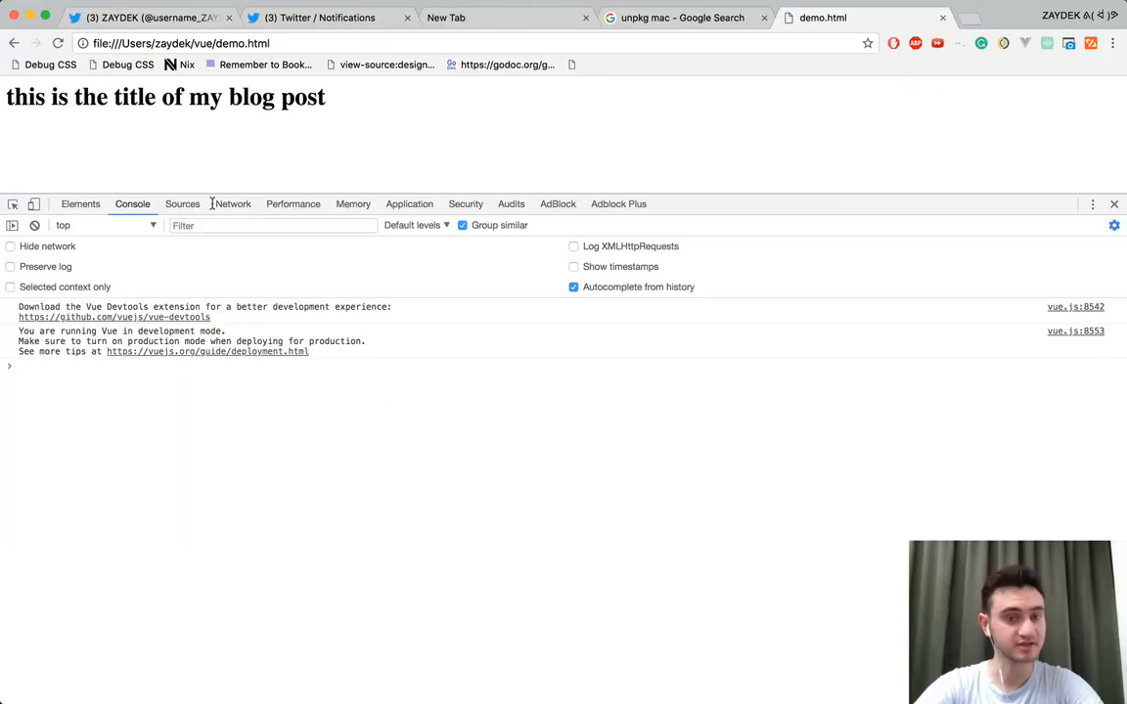
{"action": "mouse_move", "coordinate": [1113, 204]}
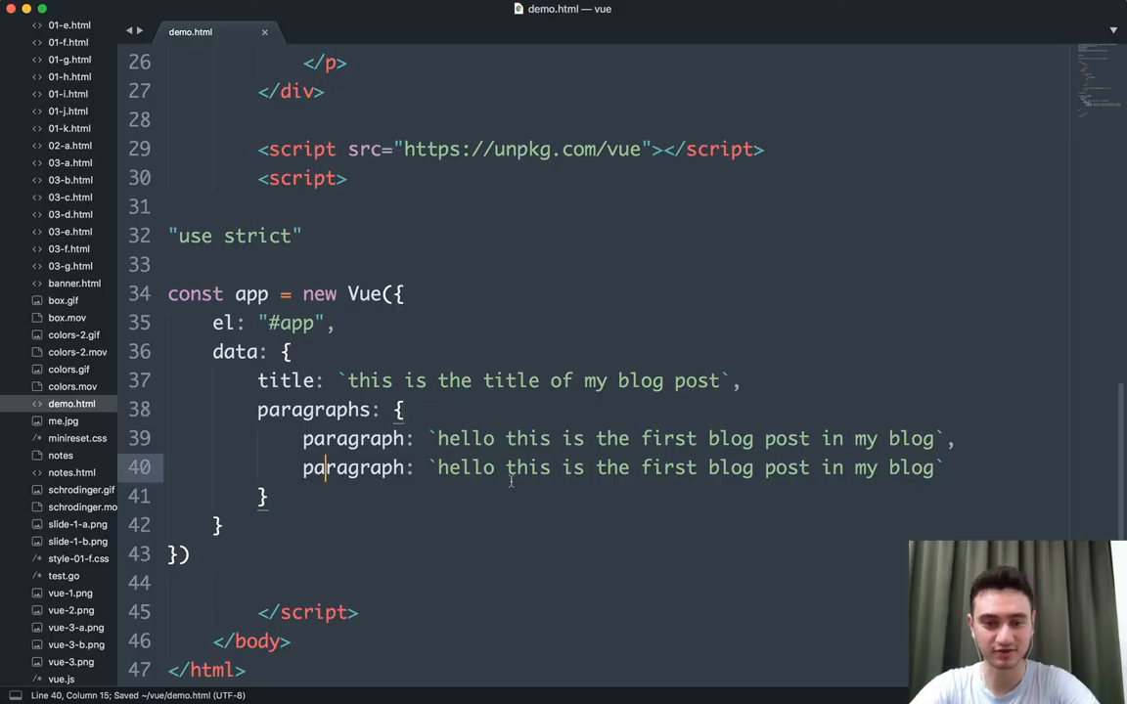
{"action": "mouse_move", "coordinate": [423, 341]}
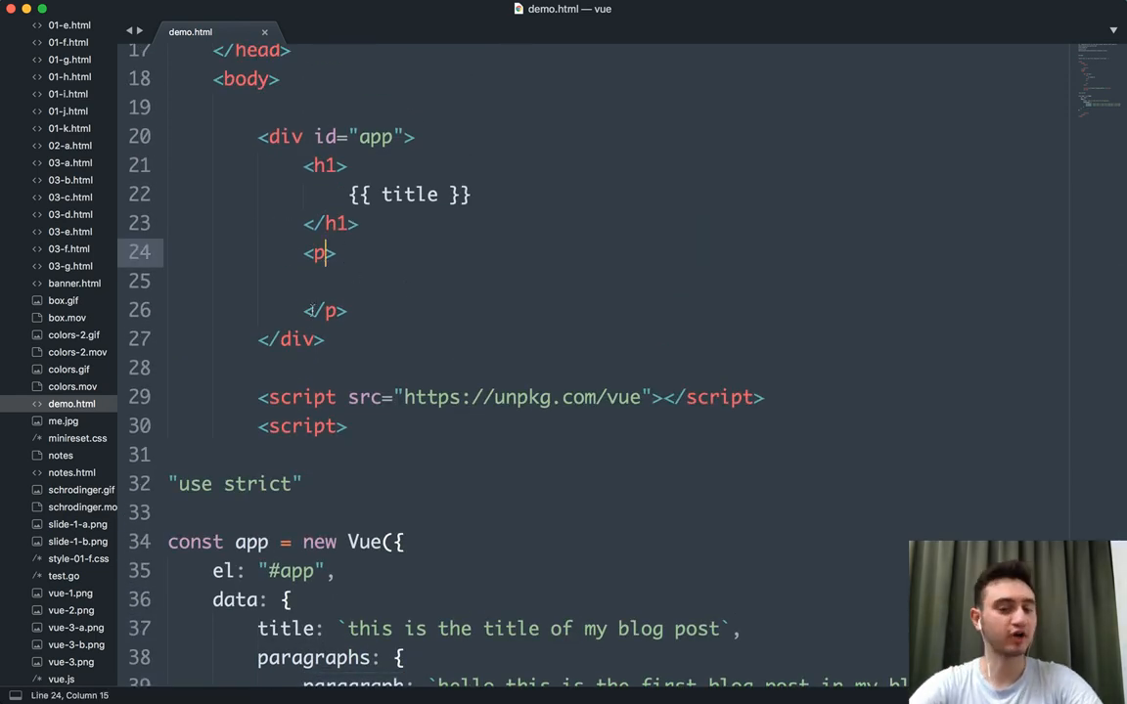
Add a v-for="for paragraph in paragraphs" attribute to the <p> element
{"action": "type", "text": "v-f"}
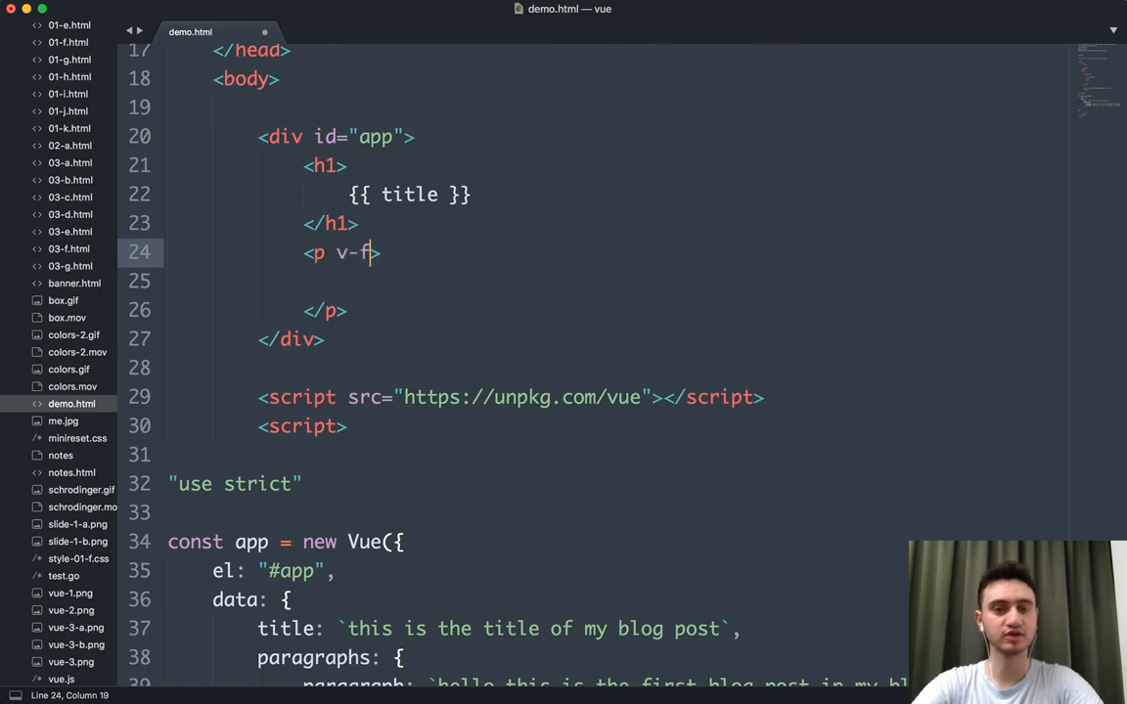
{"action": "type", "text": "or:"}
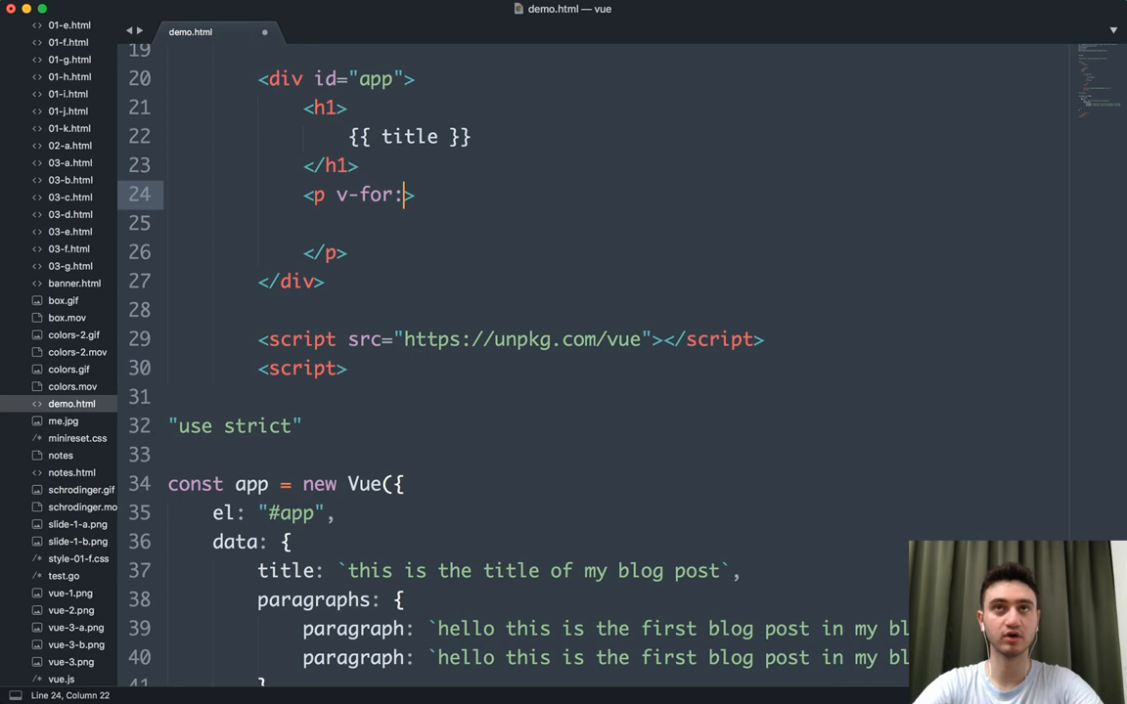
{"action": "key", "text": "BackSpace"}
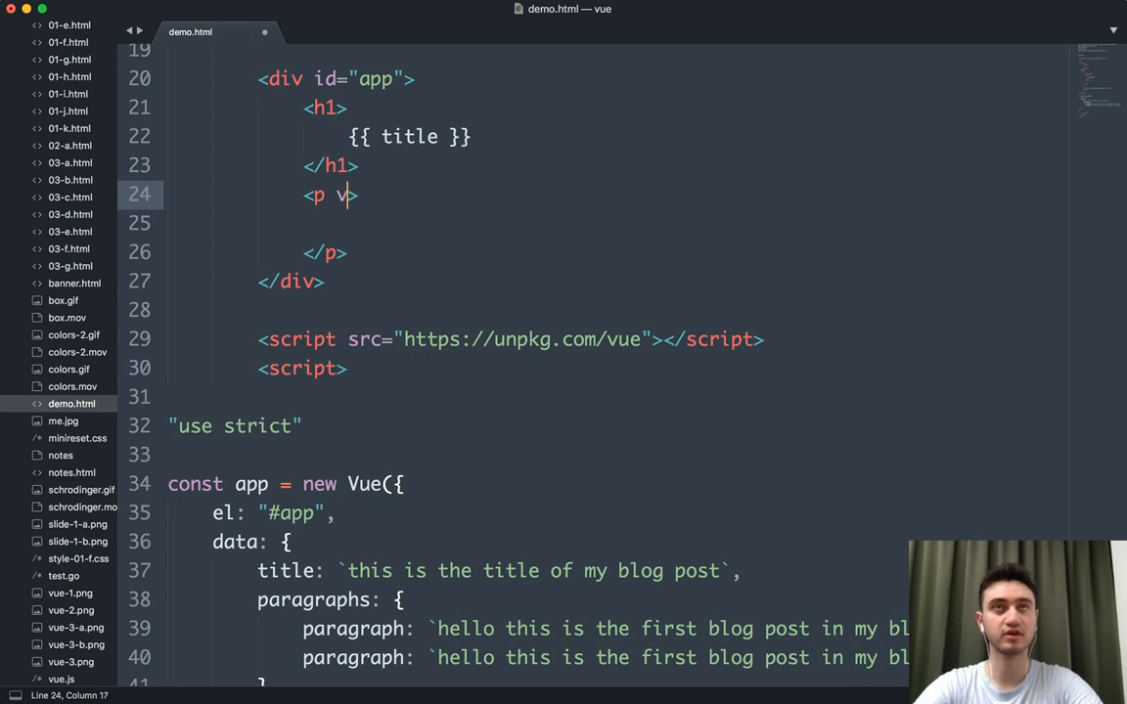
{"action": "type", "text": "-for"}
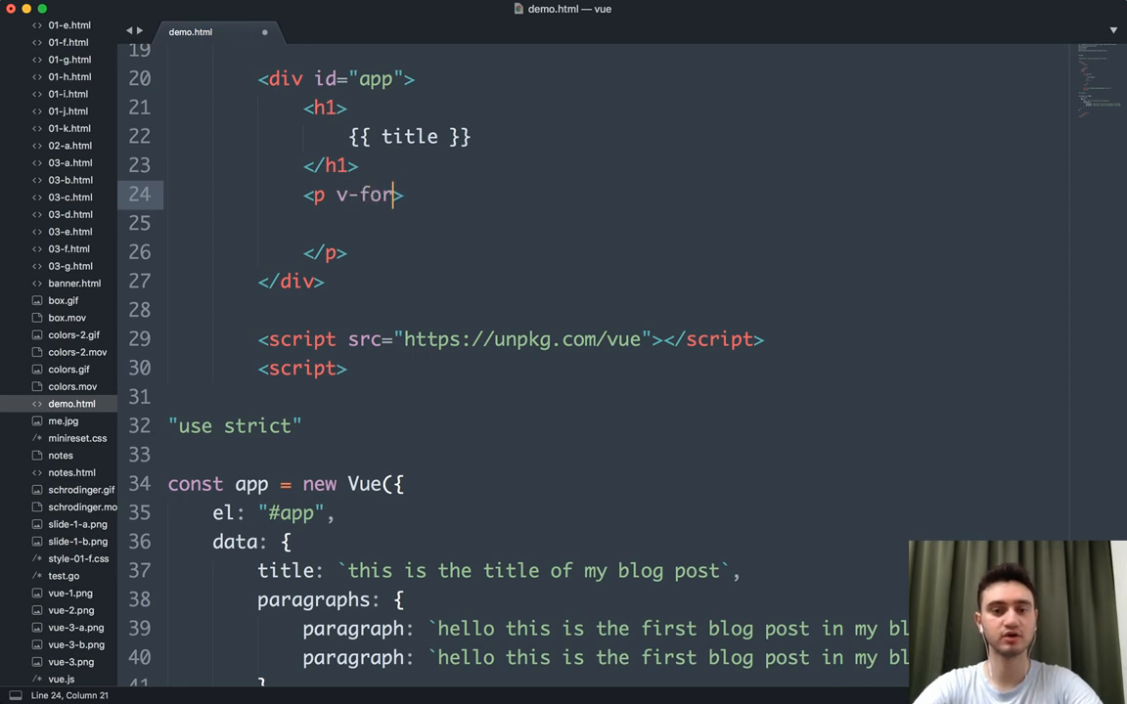
{"action": "type", "text": "=\"{}\""}
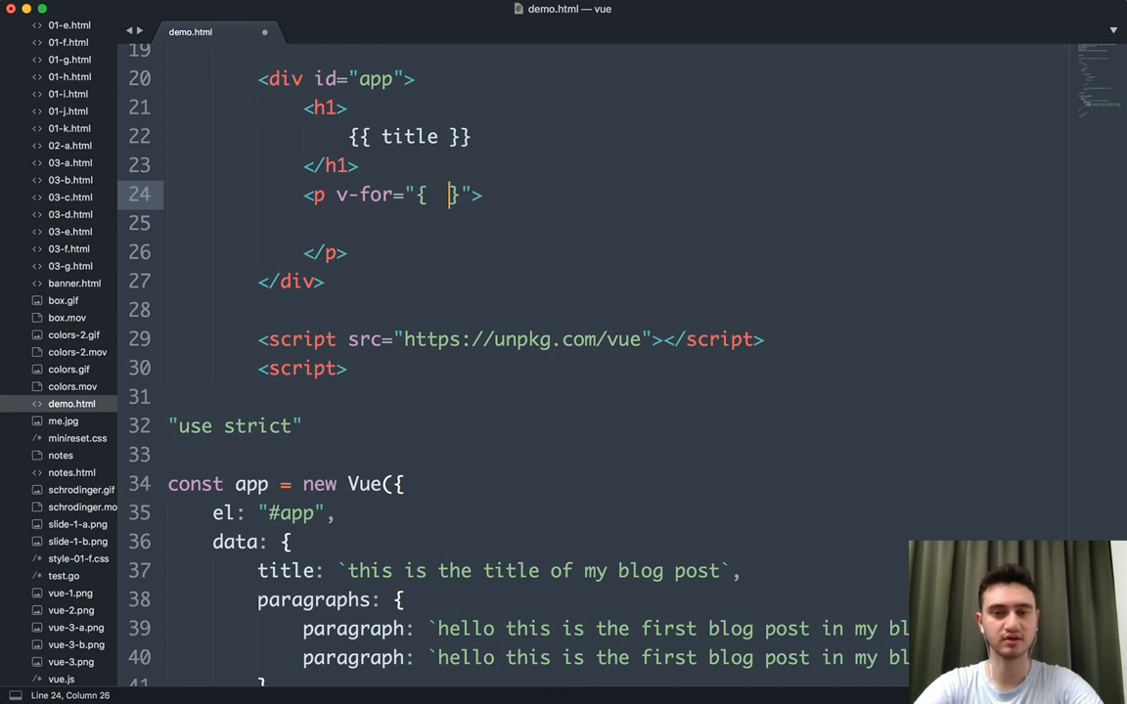
{"action": "key", "text": "backspace"}
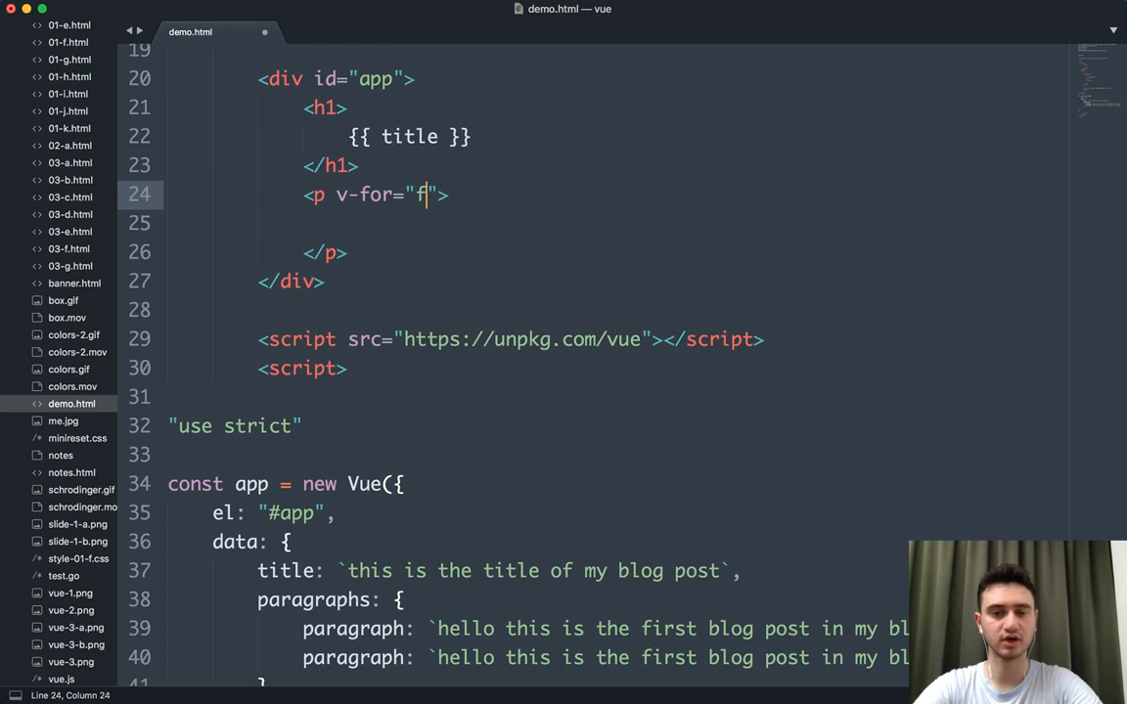
{"action": "type", "text": "or paragraph"}
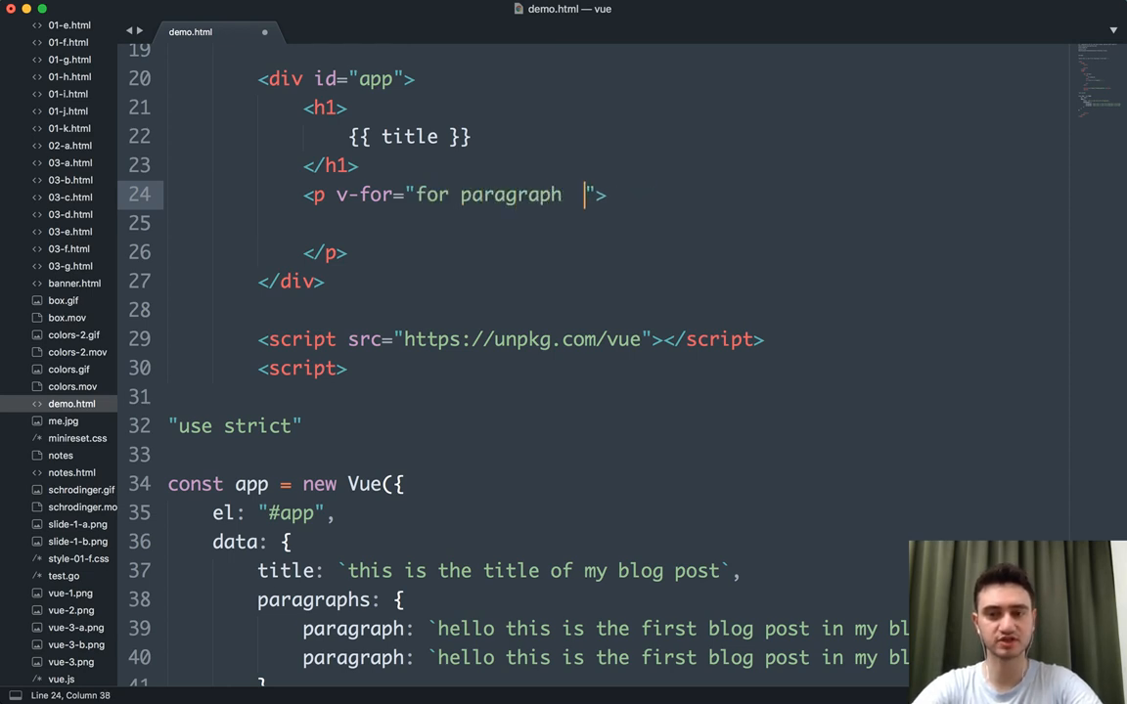
{"action": "type", "text": "in paragraph"}
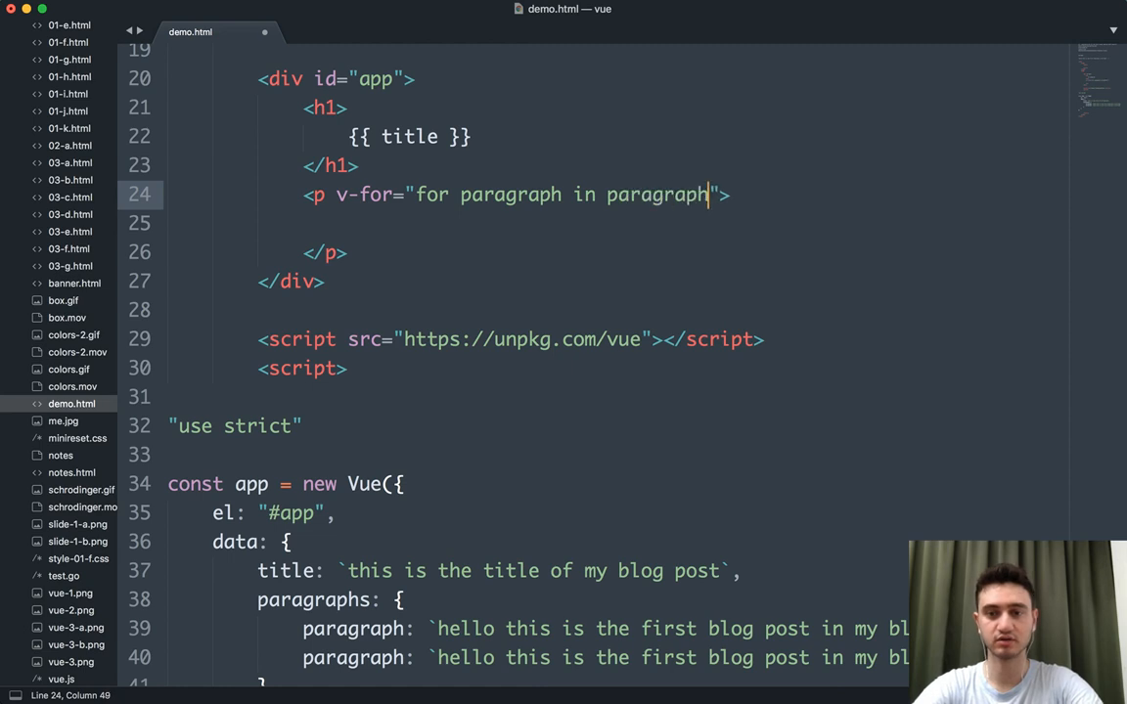
{"action": "type", "text": "s"}
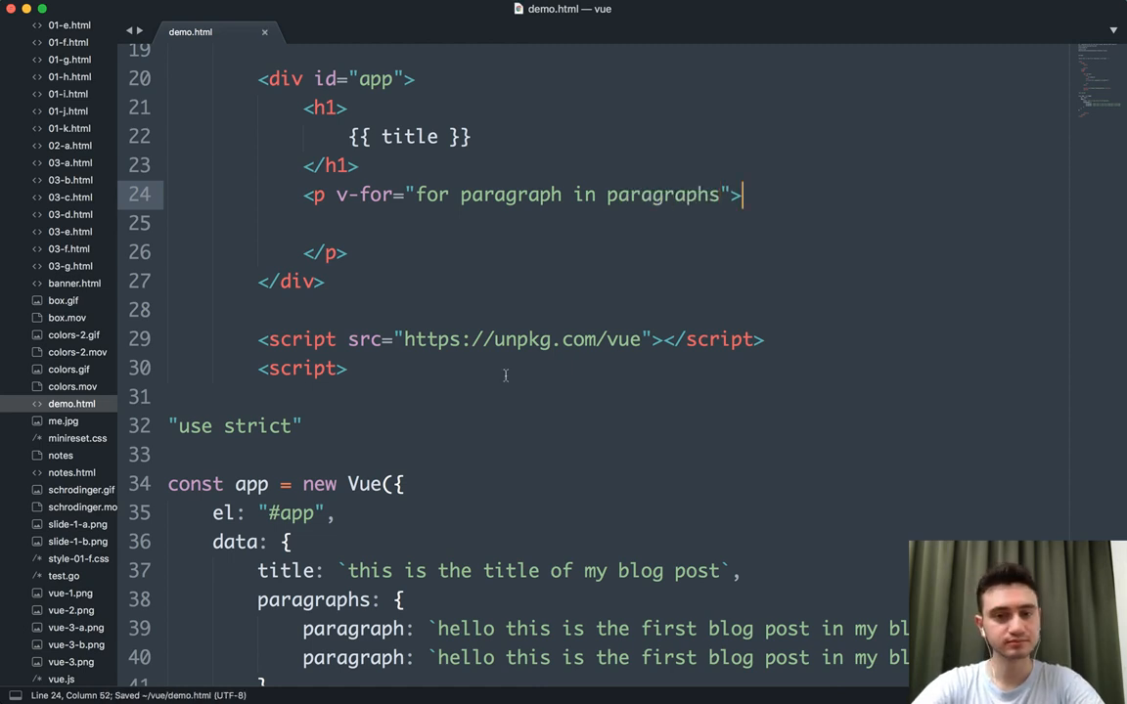
Put {{ paragraph }} inside the <p> element
{"action": "key", "text": "Return"}
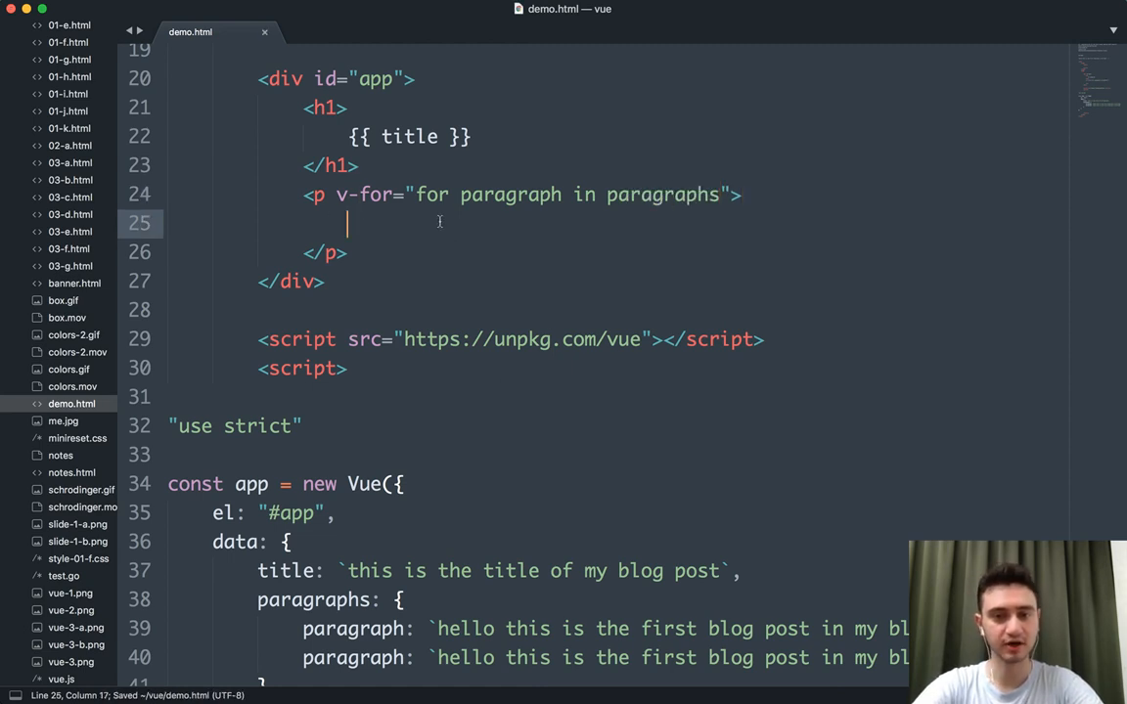
{"action": "type", "text": "{{  }}"}
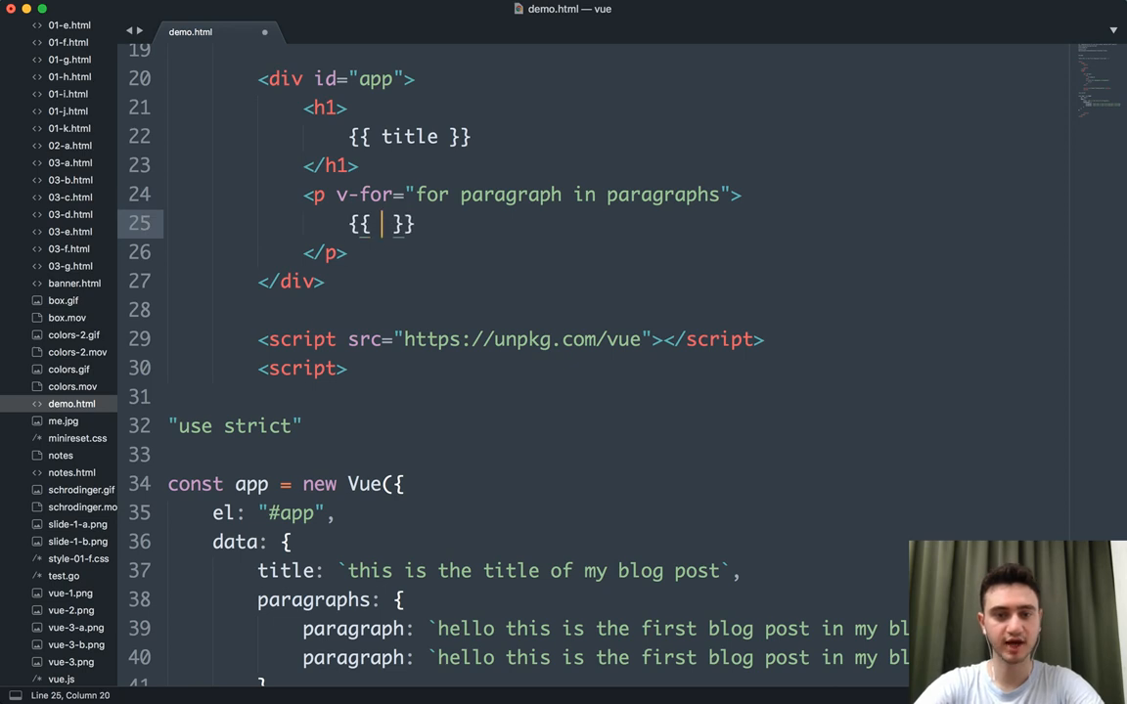
{"action": "type", "text": "paragraph"}
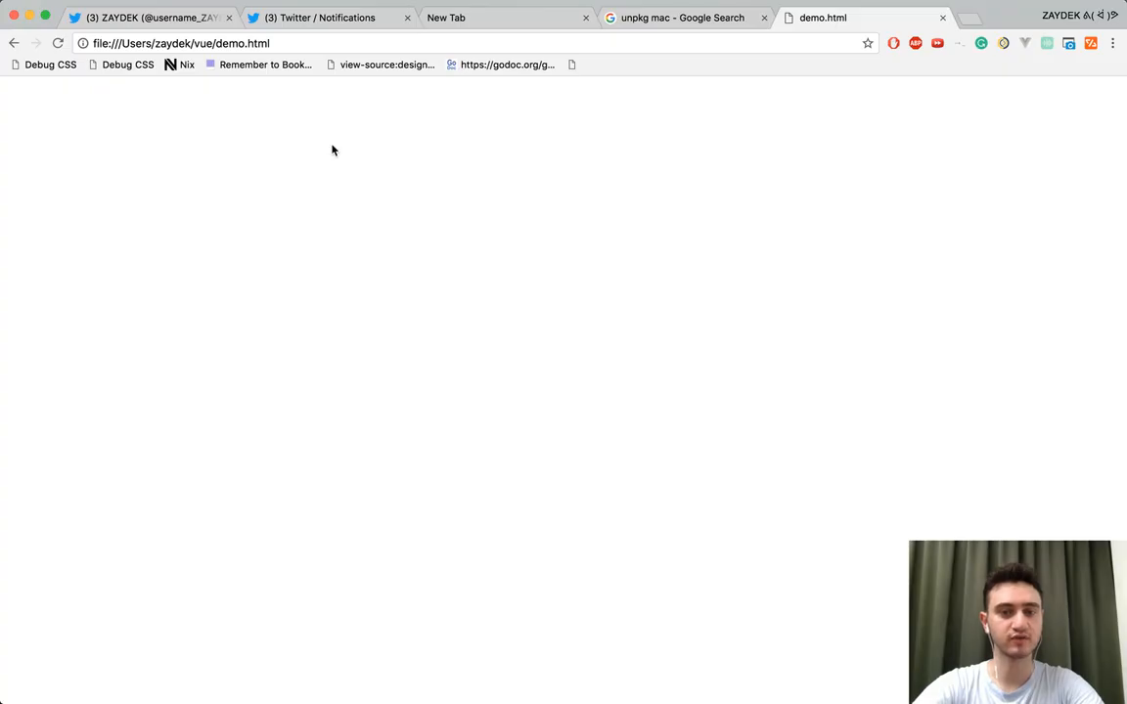
{"action": "mouse_move", "coordinate": [230, 482]}
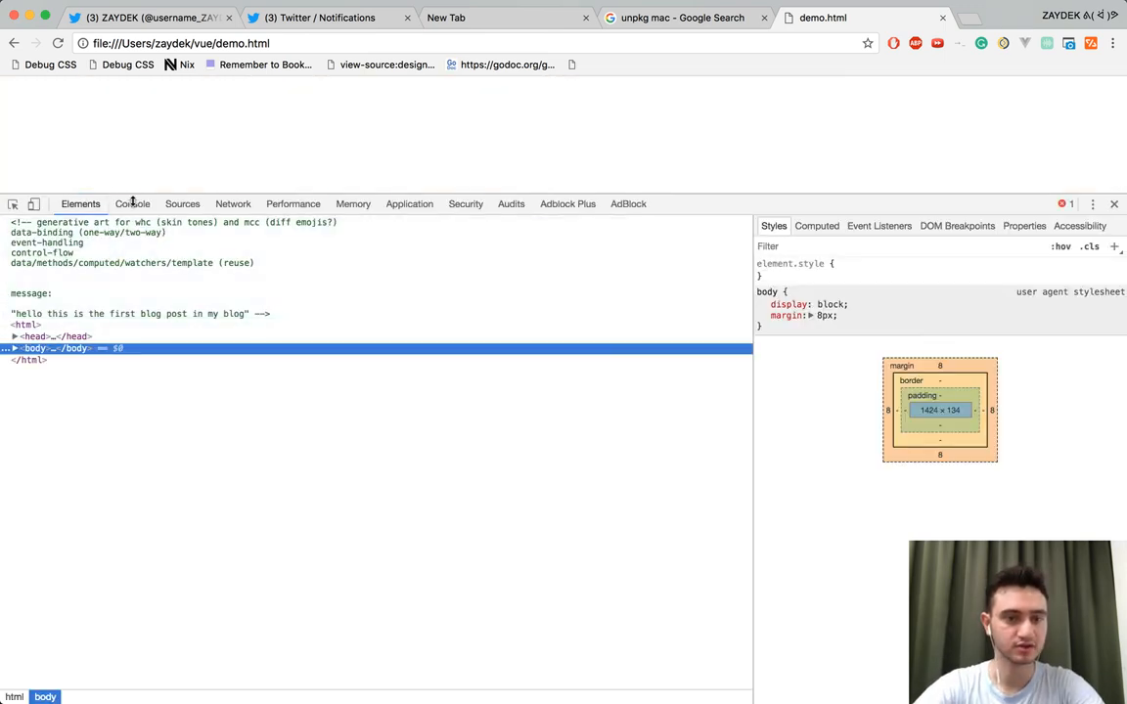
Read the invalid v-for alias "for paragraph" warning in the Console
{"action": "left_click", "coordinate": [132, 204]}
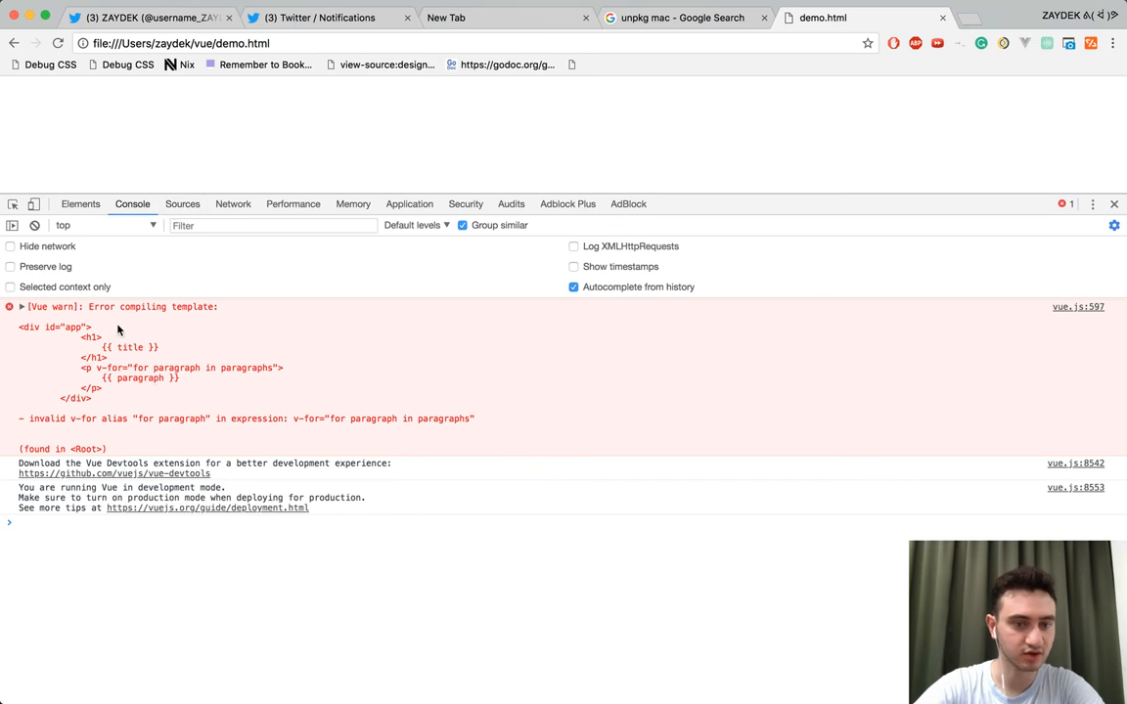
{"action": "mouse_move", "coordinate": [80, 431]}
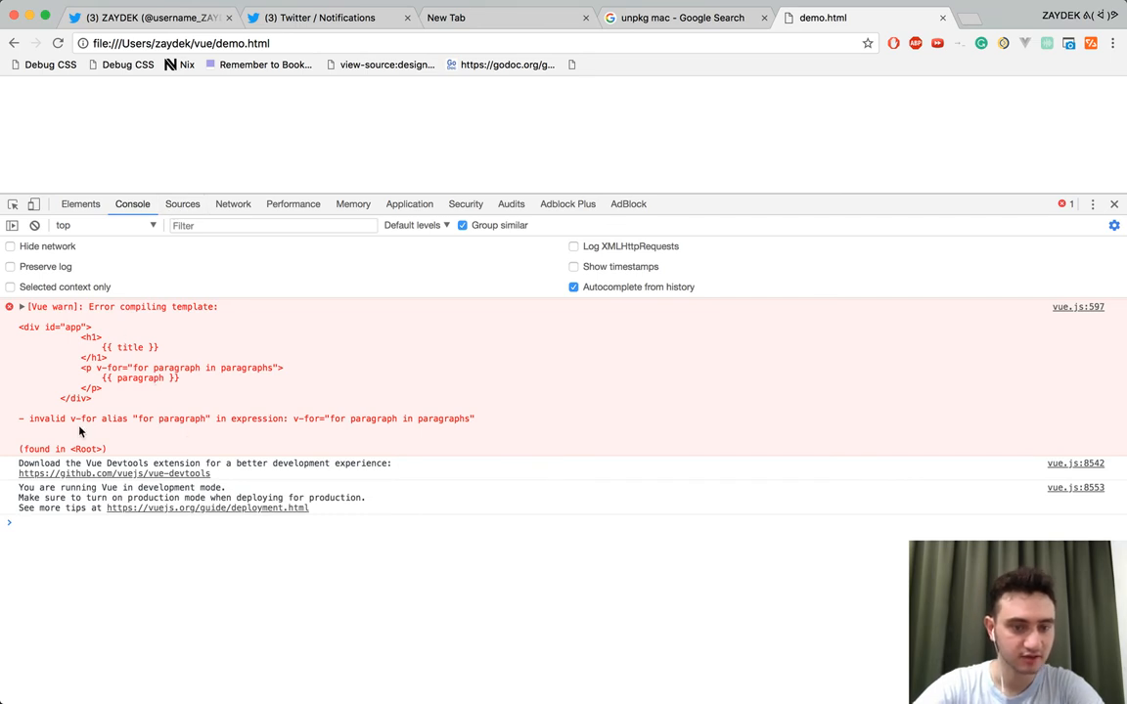
{"action": "mouse_move", "coordinate": [580, 552]}
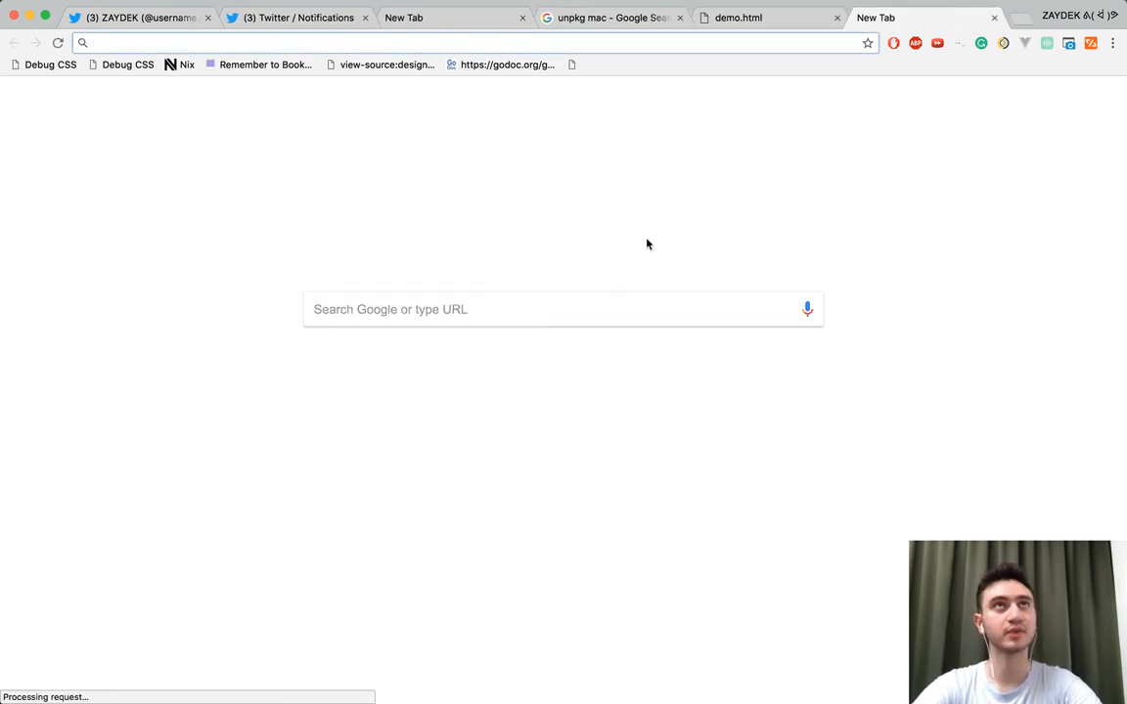
Load vuemastery.com in a new tab and scroll through its latest lessons and courses
{"action": "type", "text": "vuemastery.com"}
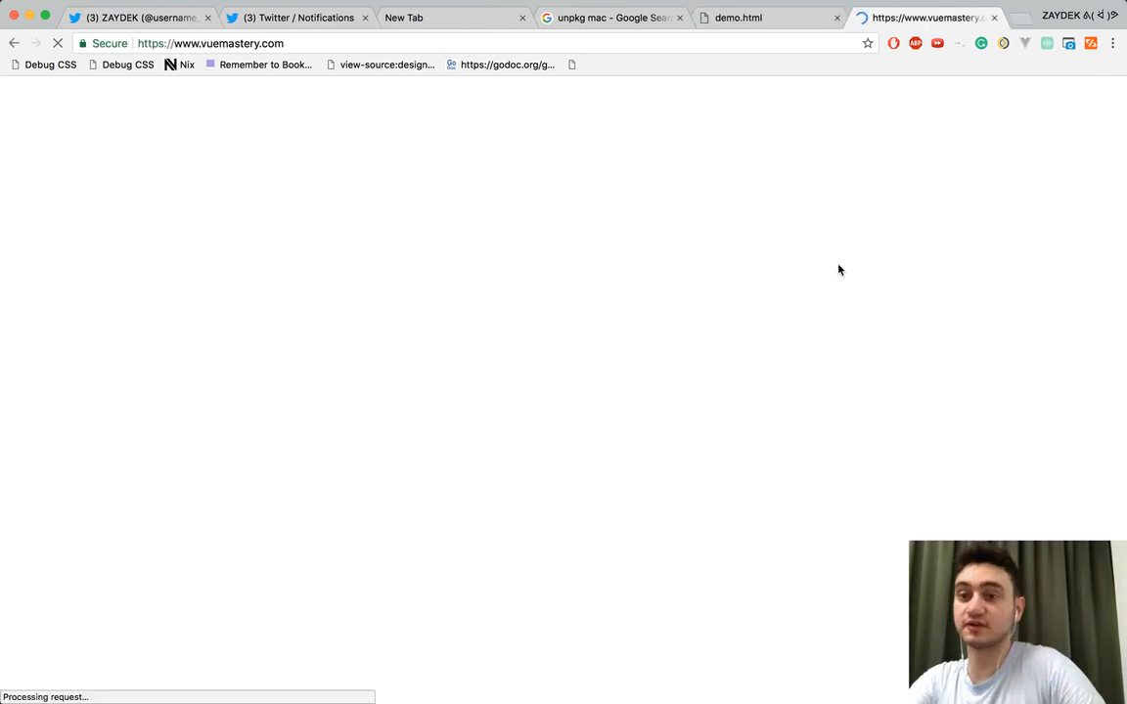
{"action": "mouse_move", "coordinate": [585, 373]}
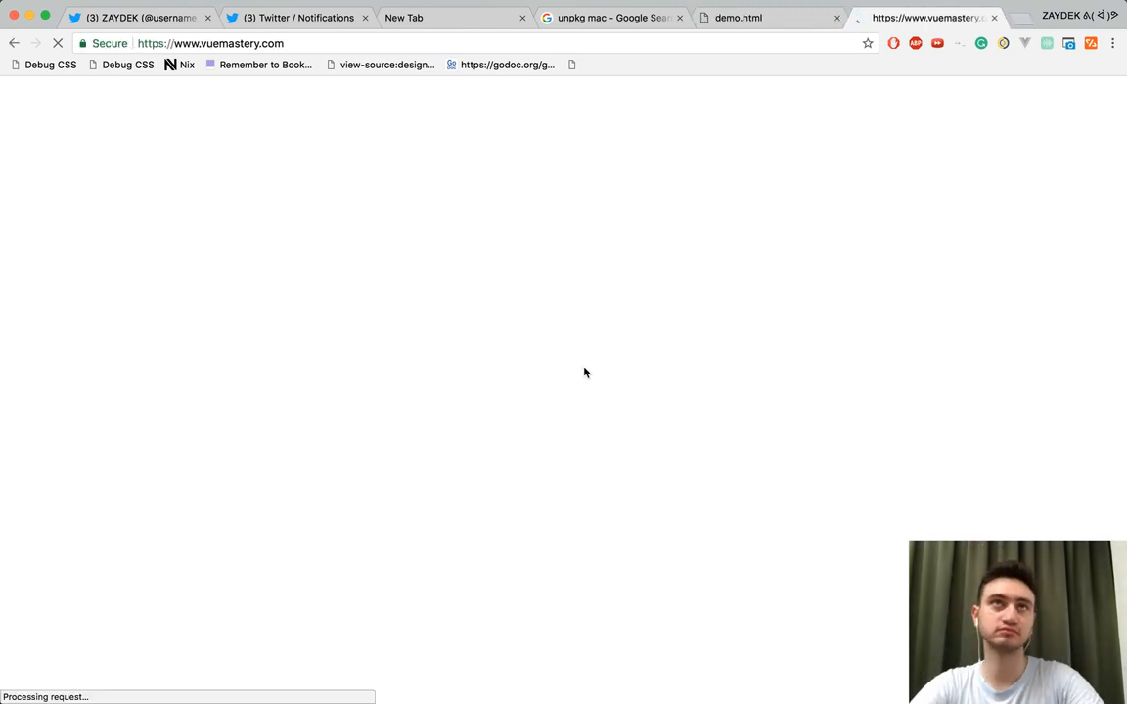
{"action": "mouse_move", "coordinate": [396, 453]}
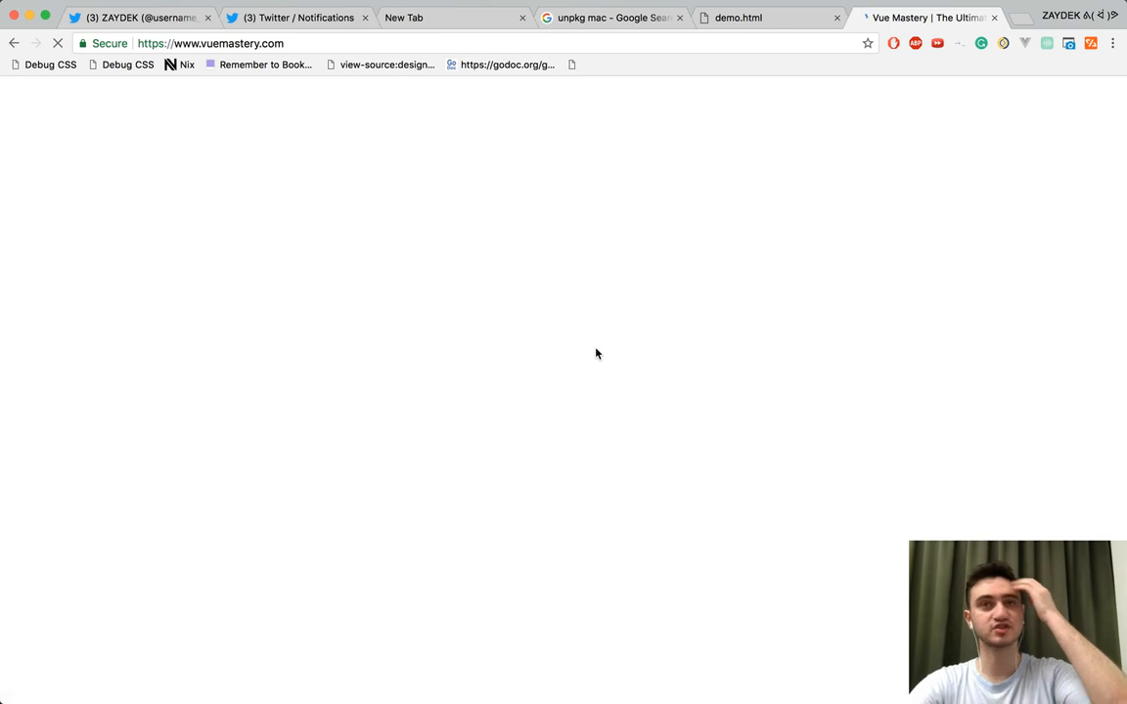
{"action": "mouse_move", "coordinate": [616, 437]}
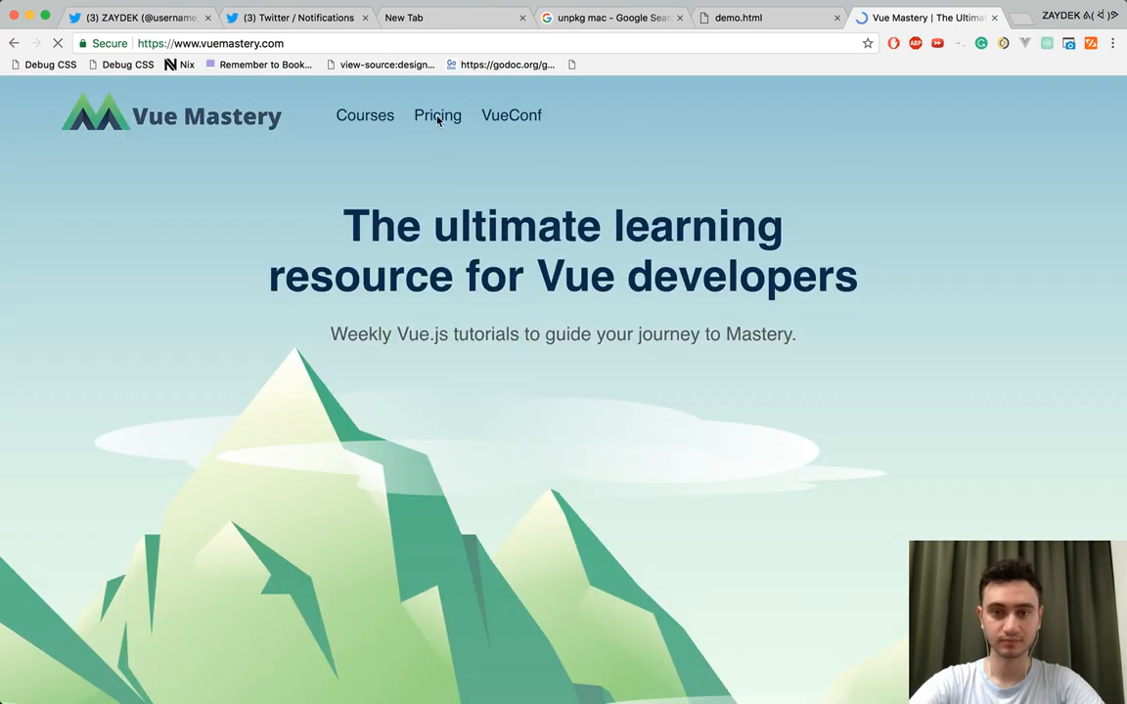
{"action": "left_click", "coordinate": [365, 114]}
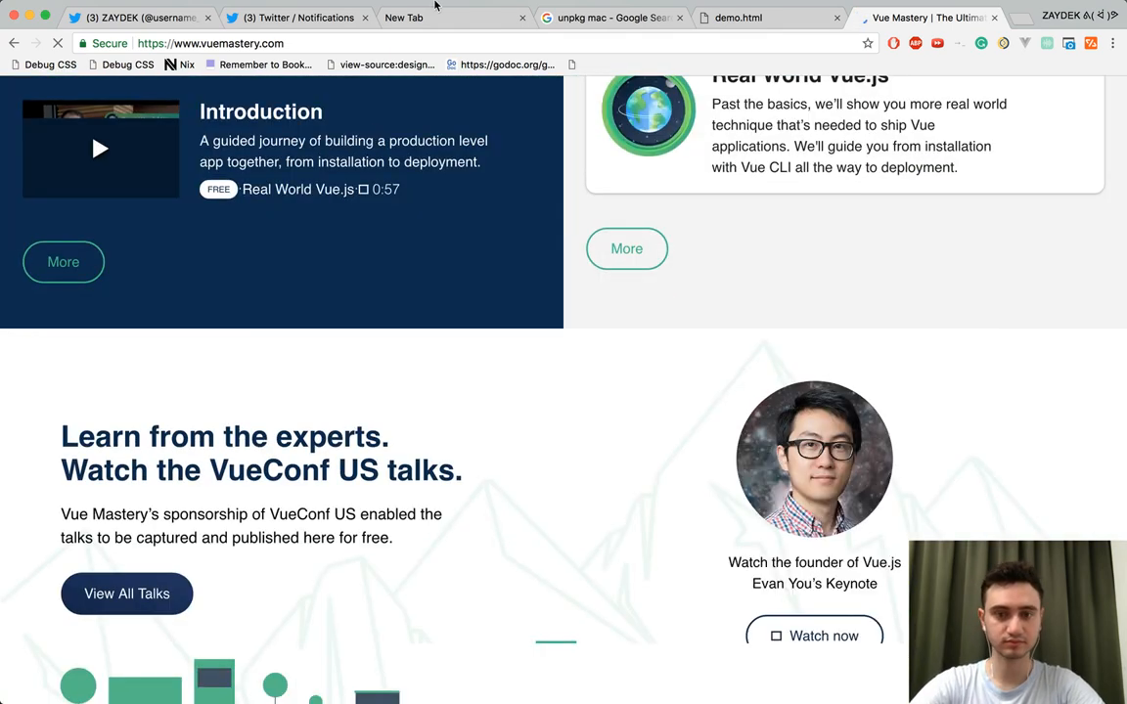
{"action": "scroll", "scroll_direction": "up", "scroll_amount": 3}
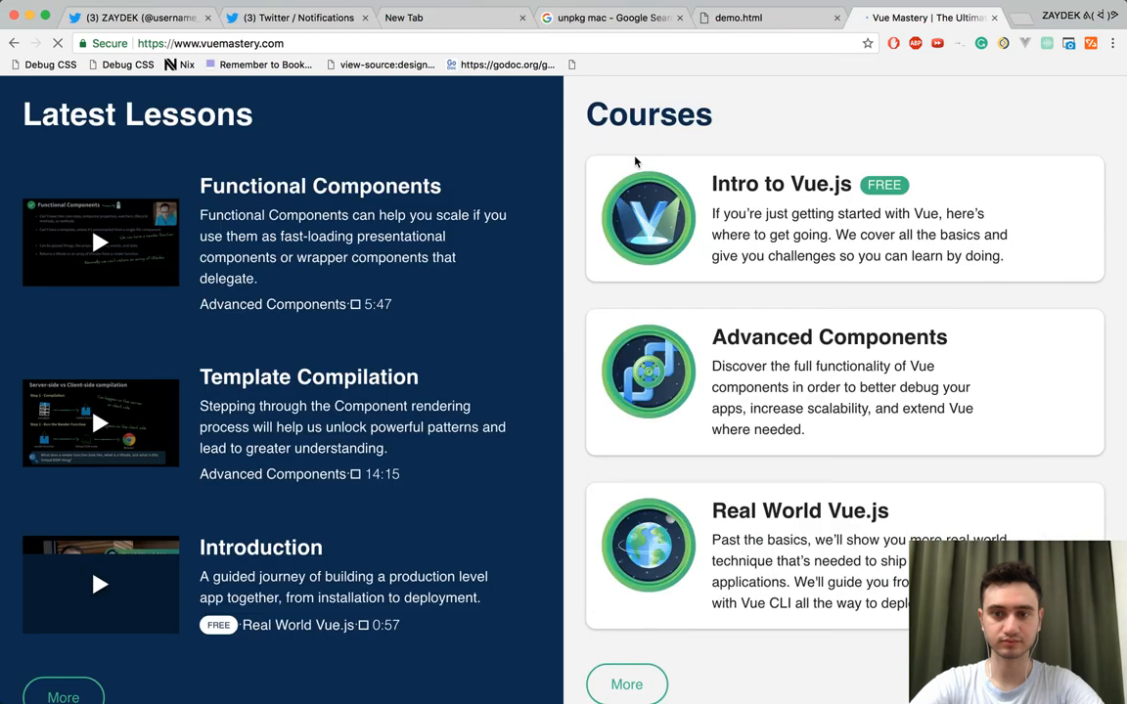
{"action": "scroll", "scroll_direction": "down", "scroll_amount": 3}
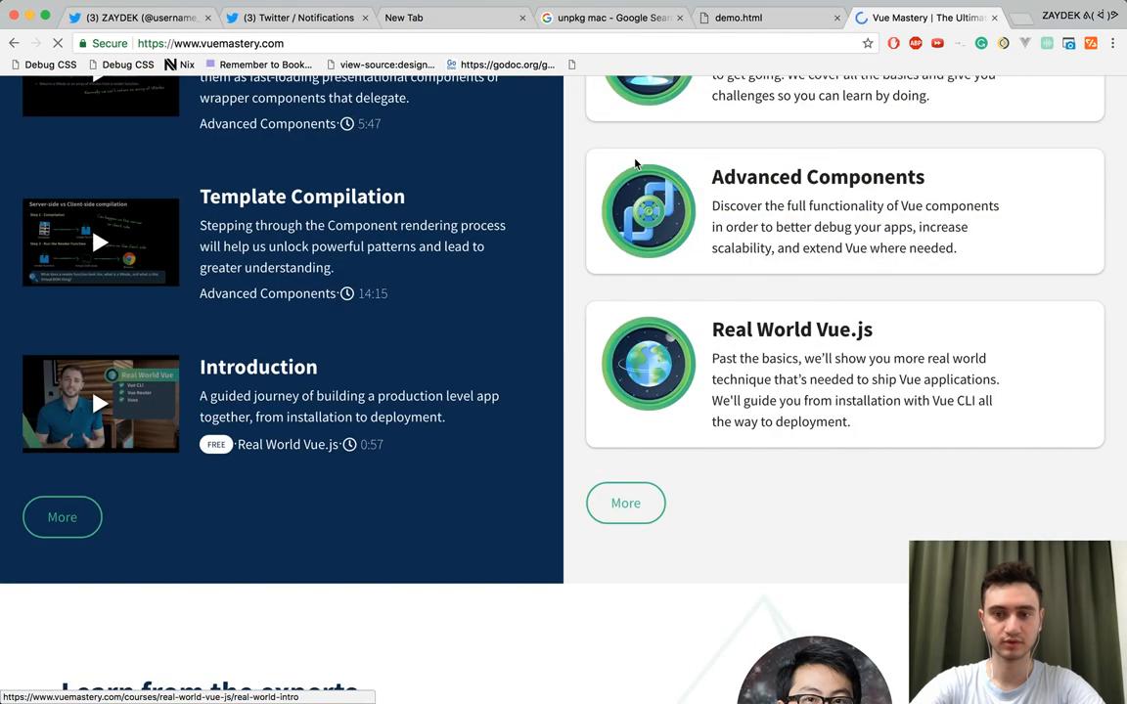
Google 'vue cheatsheet' and pick The Ultimate Vue.js Cheat Sheet Medium result
{"action": "type", "text": "vue cheatsheet"}
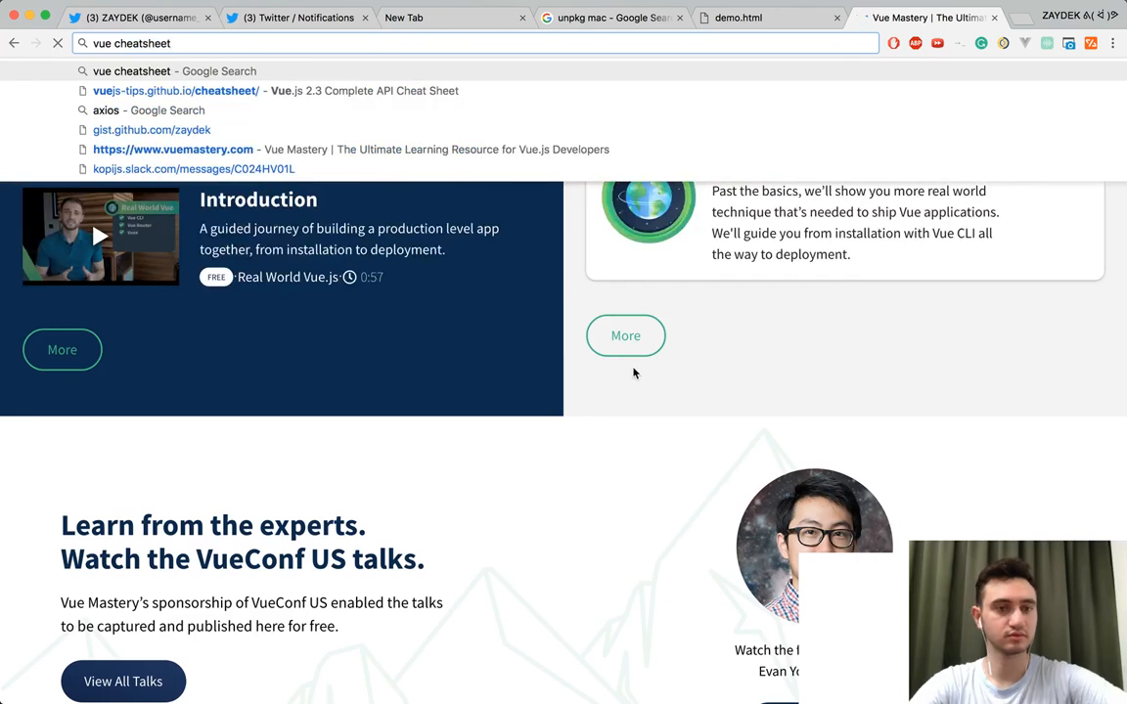
{"action": "key", "text": "Return"}
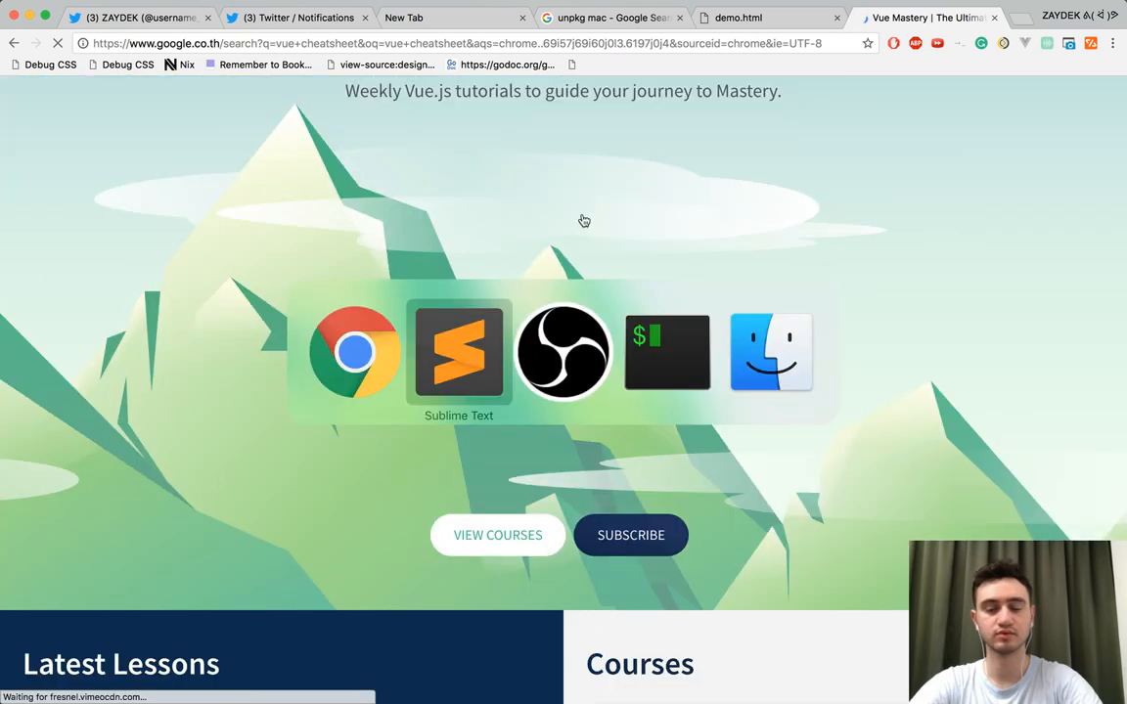
{"action": "left_click", "coordinate": [563, 352]}
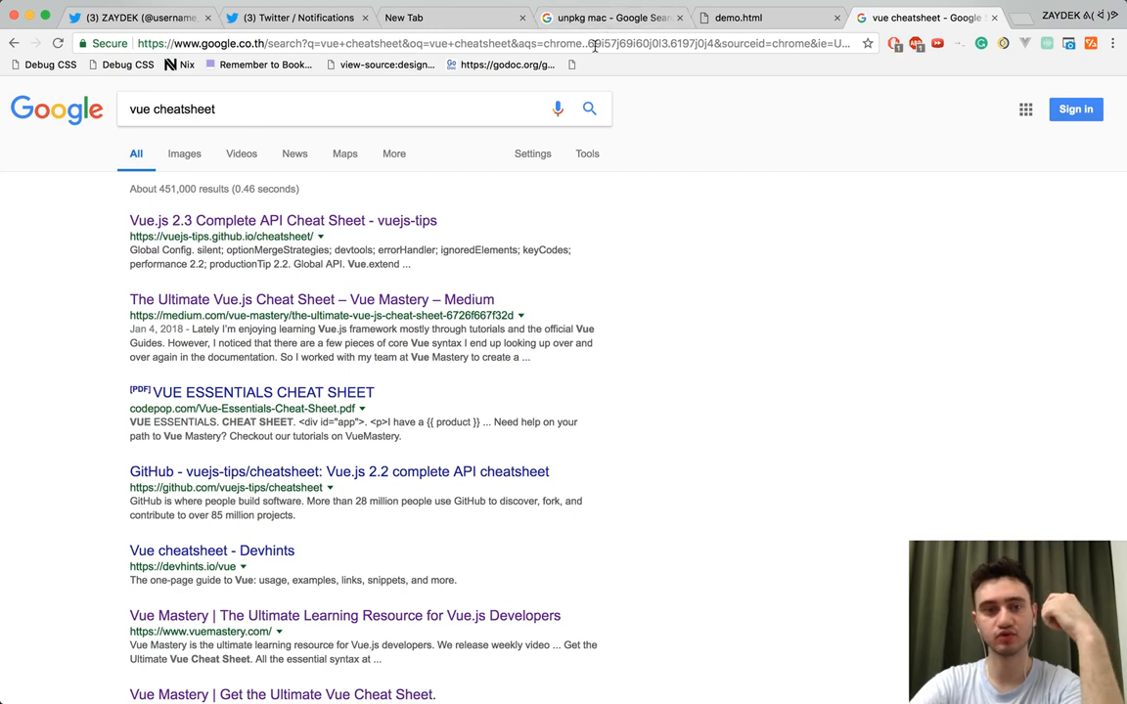
{"action": "scroll", "scroll_direction": "down", "scroll_amount": 3}
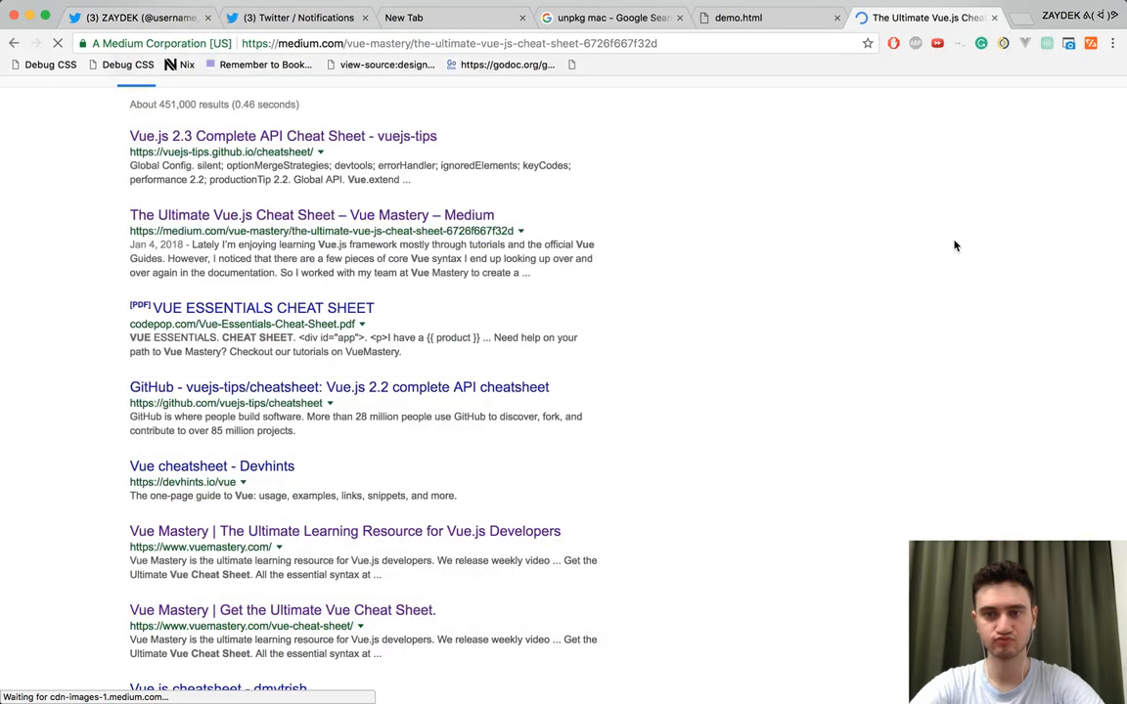
Open The Ultimate Vue.js Cheat Sheet and scroll to its 'Grab yours here' link
{"action": "left_click", "coordinate": [311, 215]}
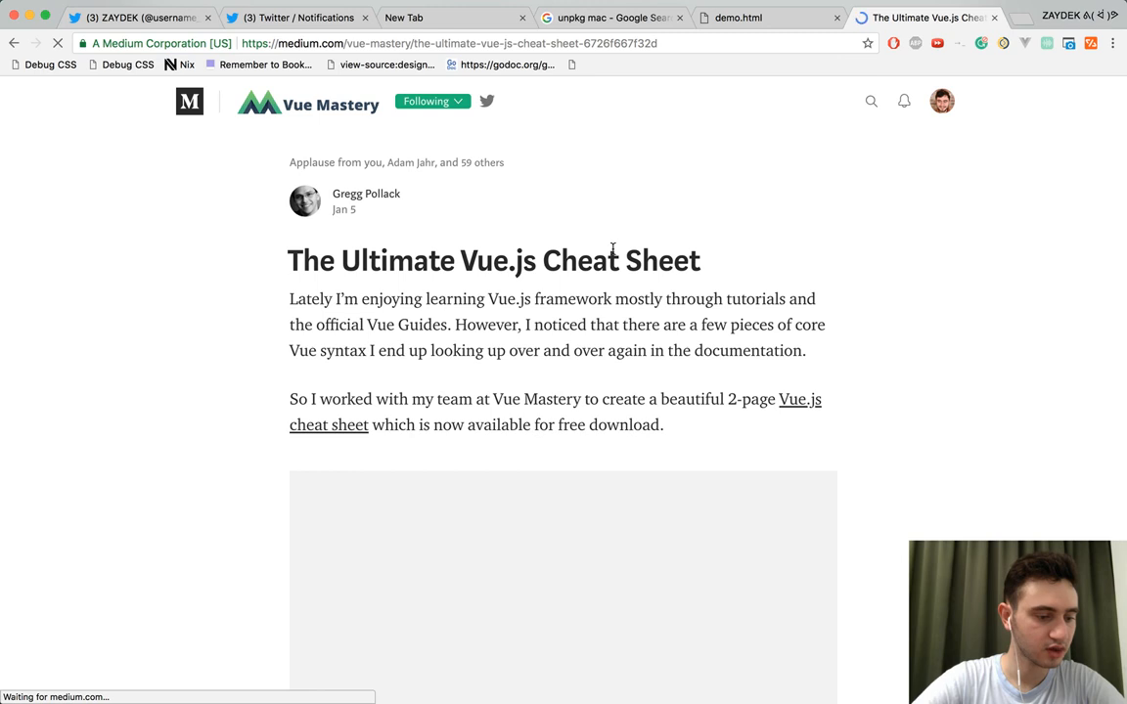
{"action": "scroll", "scroll_direction": "down", "scroll_amount": 3}
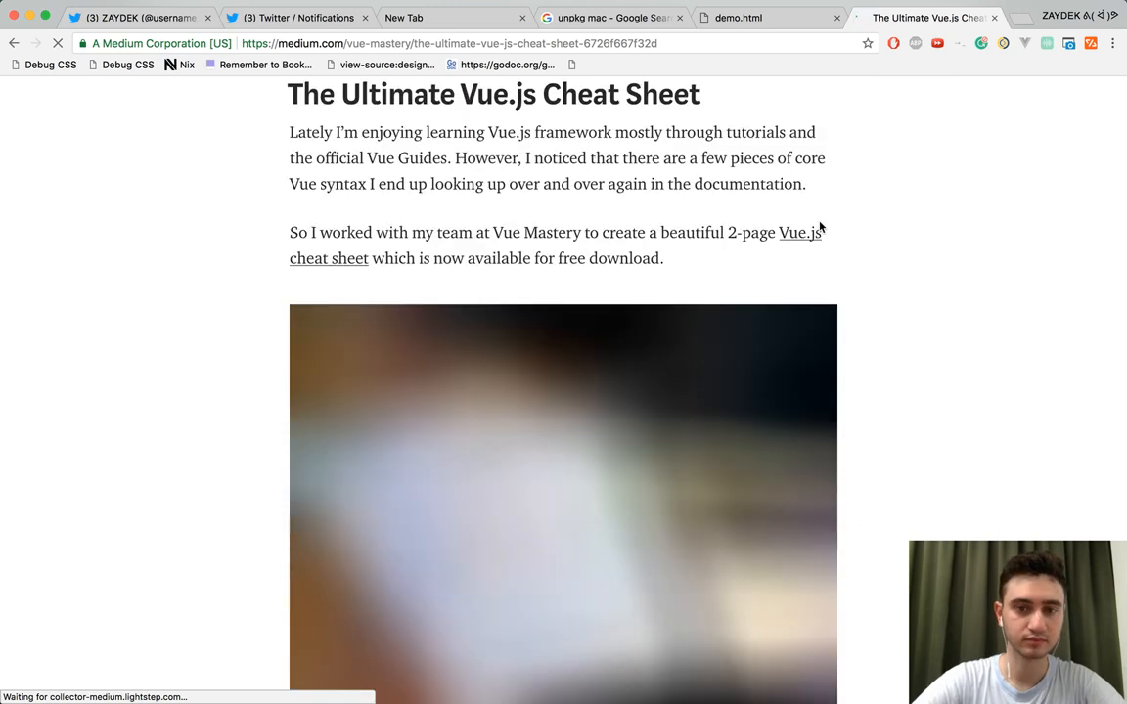
{"action": "scroll", "scroll_direction": "down", "scroll_amount": 3}
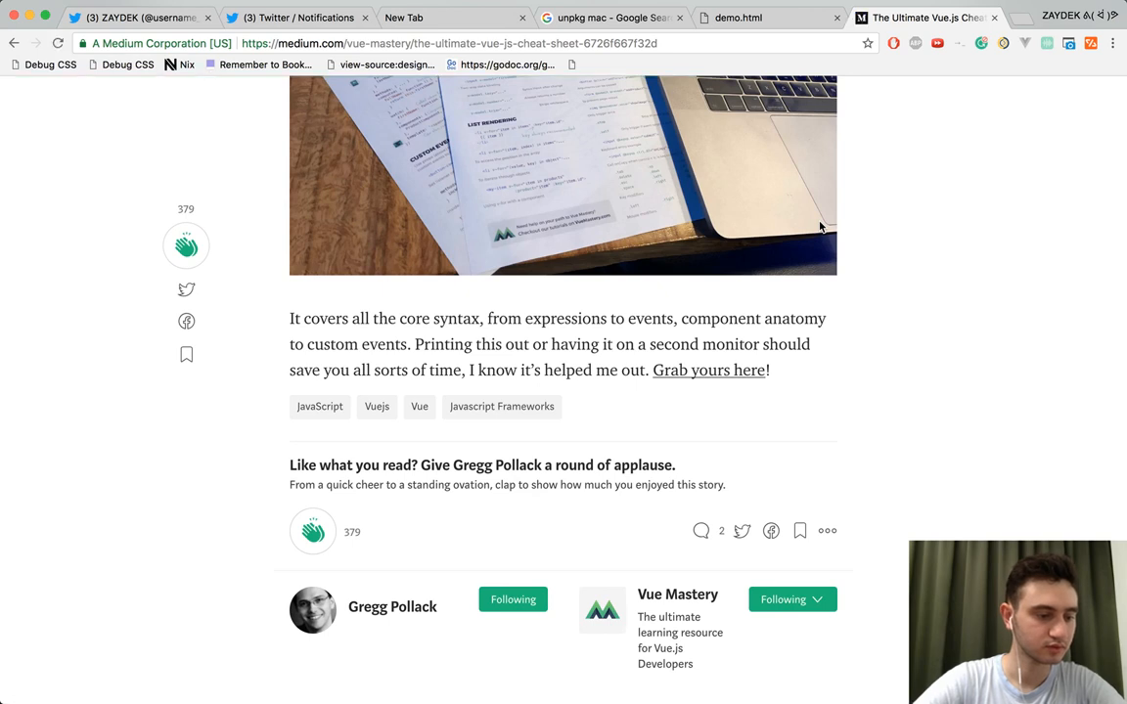
{"action": "scroll", "scroll_direction": "down", "scroll_amount": 3}
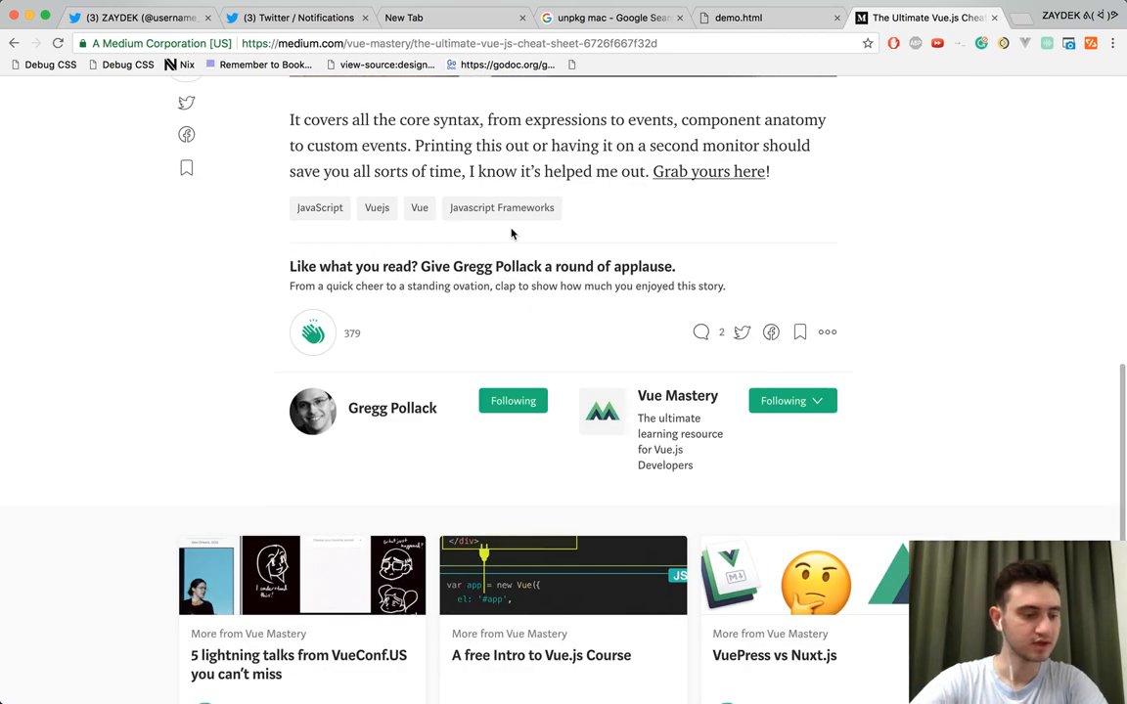
{"action": "scroll", "scroll_direction": "up", "scroll_amount": 3}
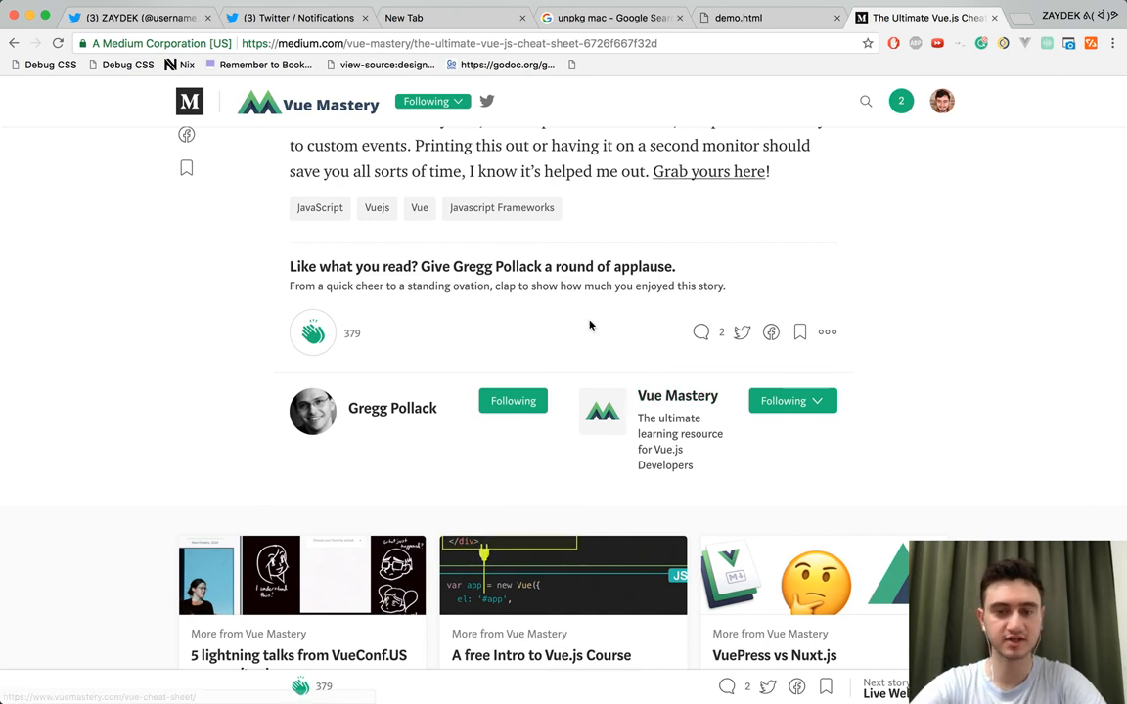
{"action": "mouse_move", "coordinate": [776, 150]}
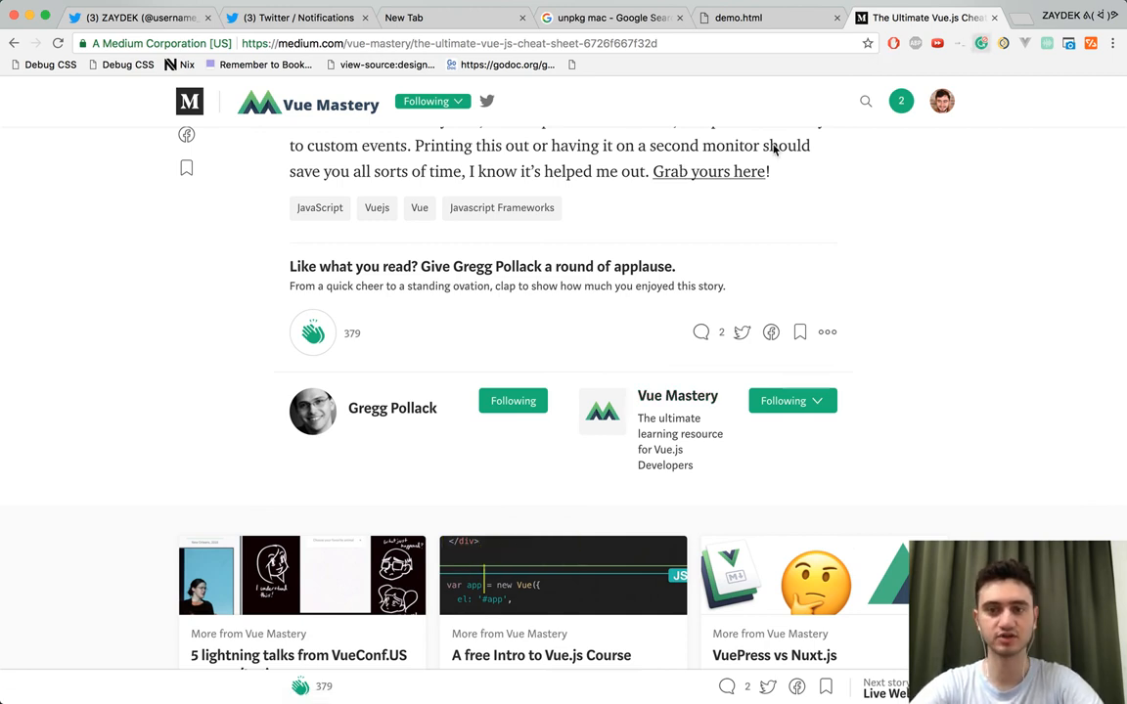
{"action": "mouse_move", "coordinate": [719, 172]}
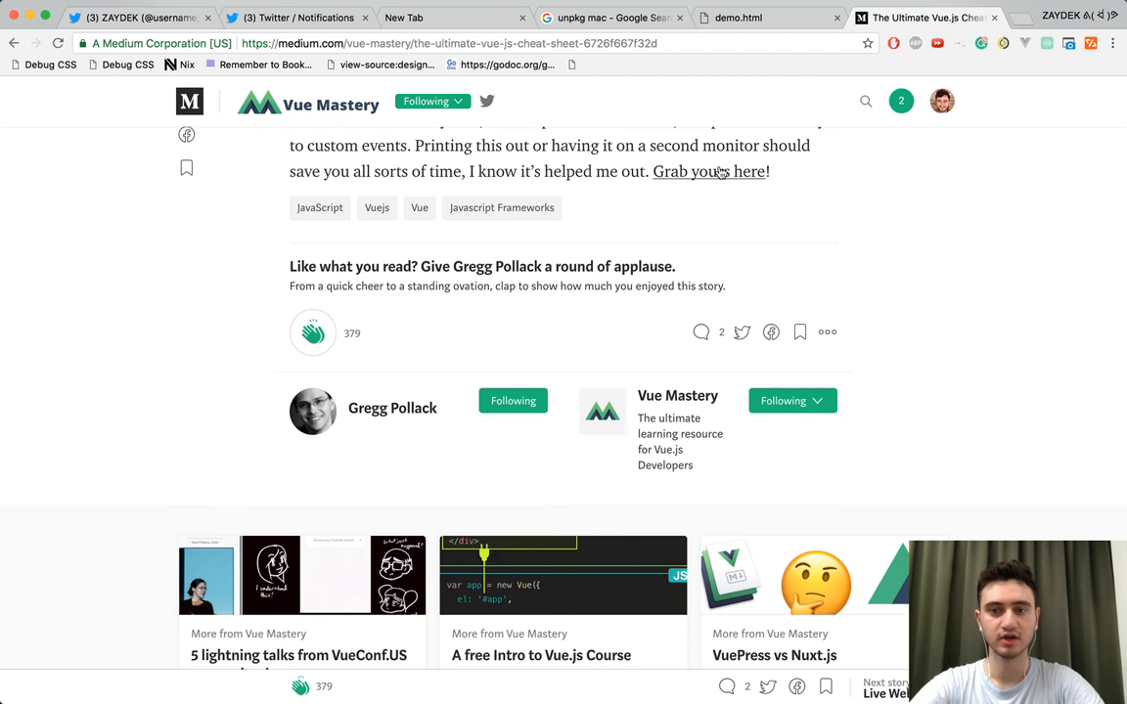
Follow the article's 'Grab yours here' link to vuemastery.com/vue-cheat-sheet/ in a new tab
{"action": "left_click", "coordinate": [708, 171]}
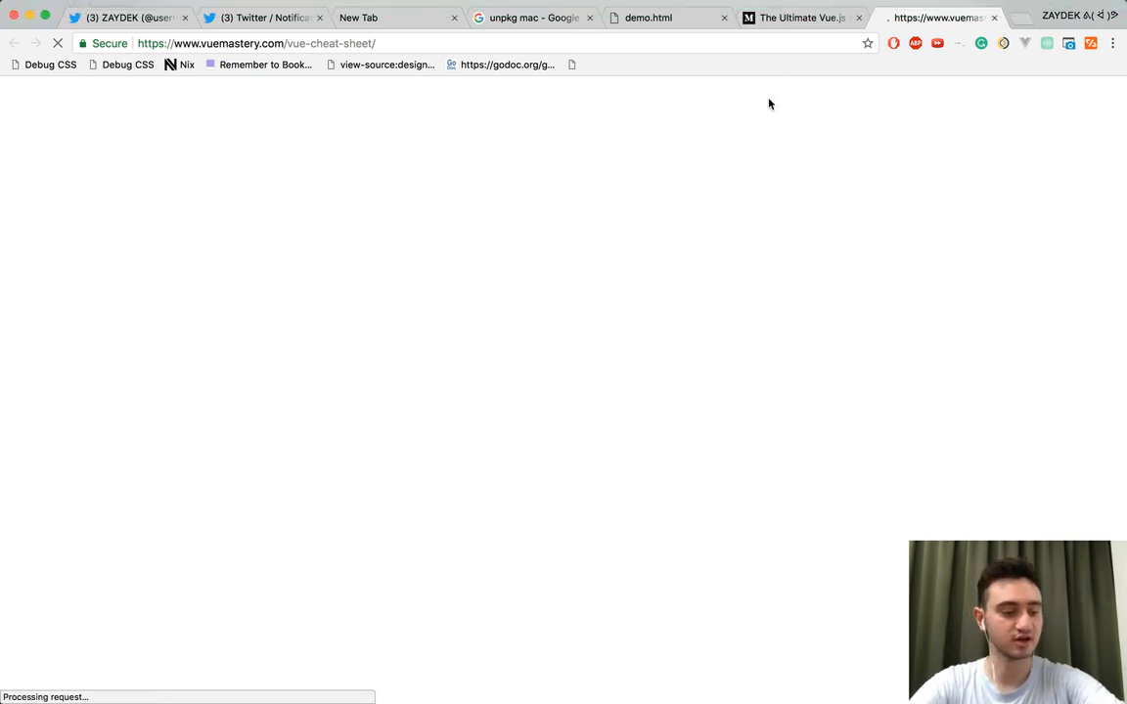
{"action": "mouse_move", "coordinate": [685, 267]}
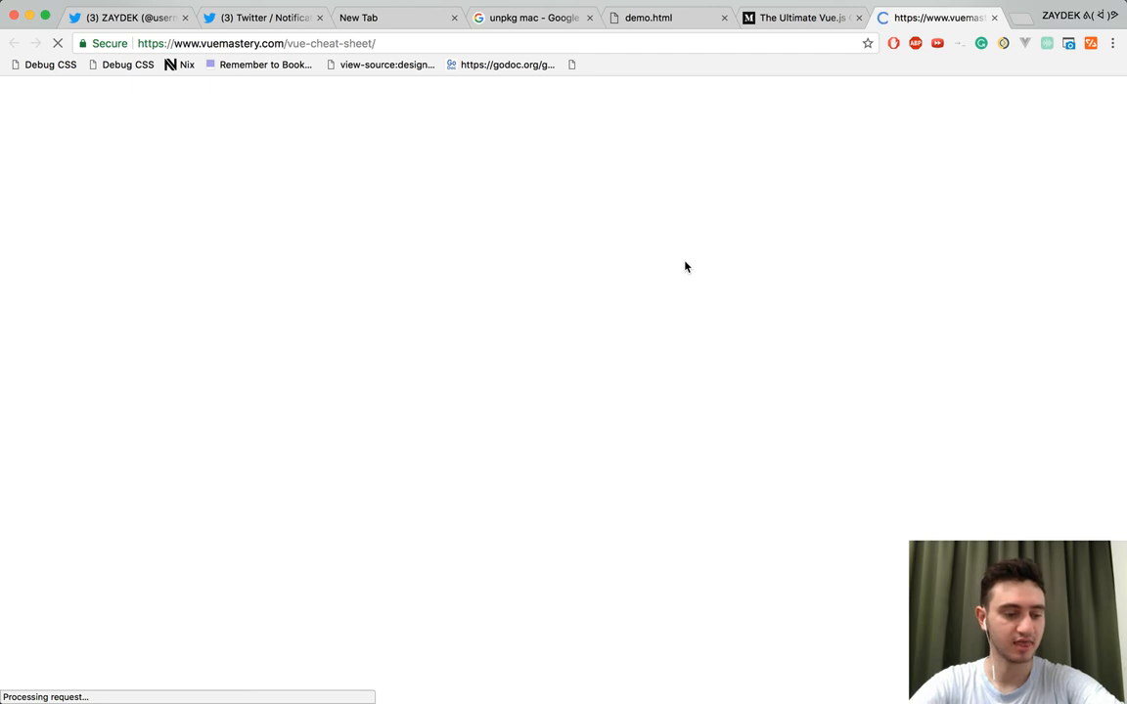